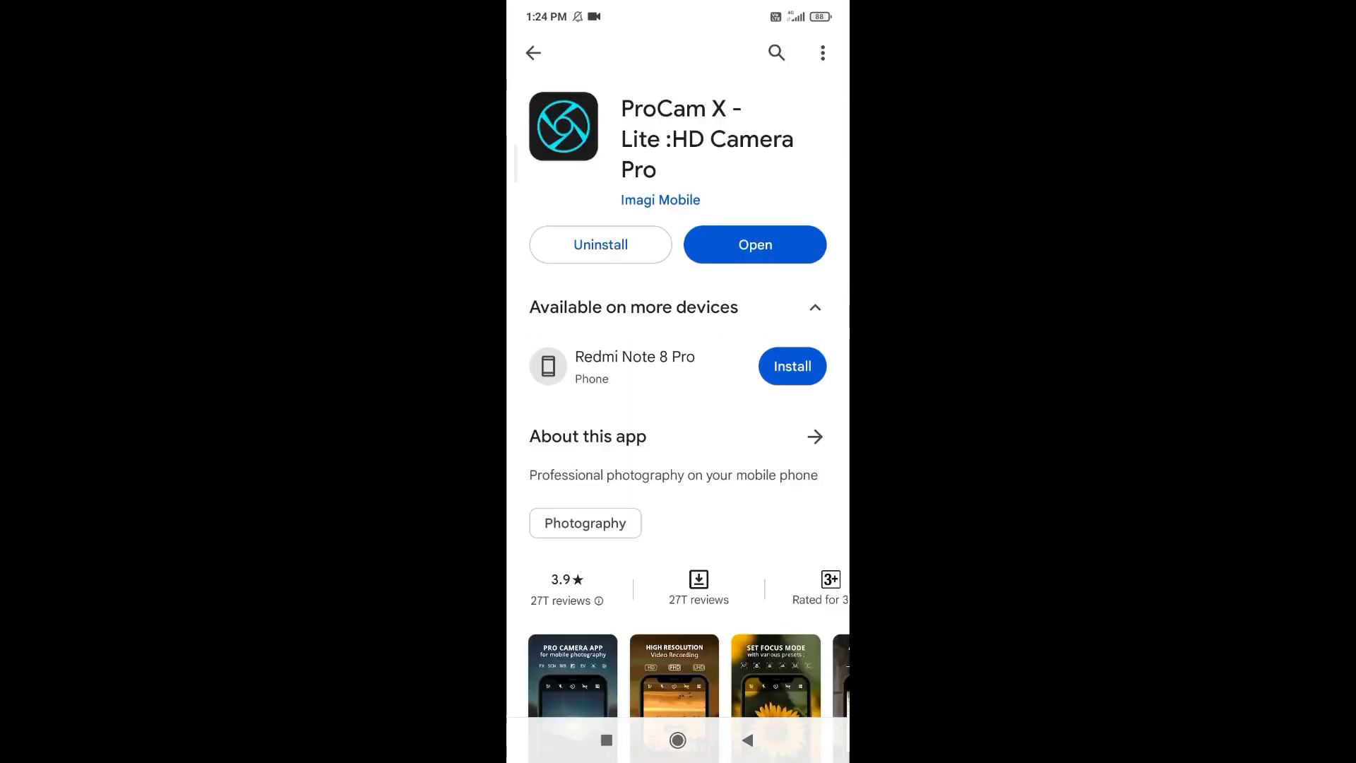
- Launch PIPP and open the folder holding the Saturn video VID_20230711_000029
scroll(down, 3)
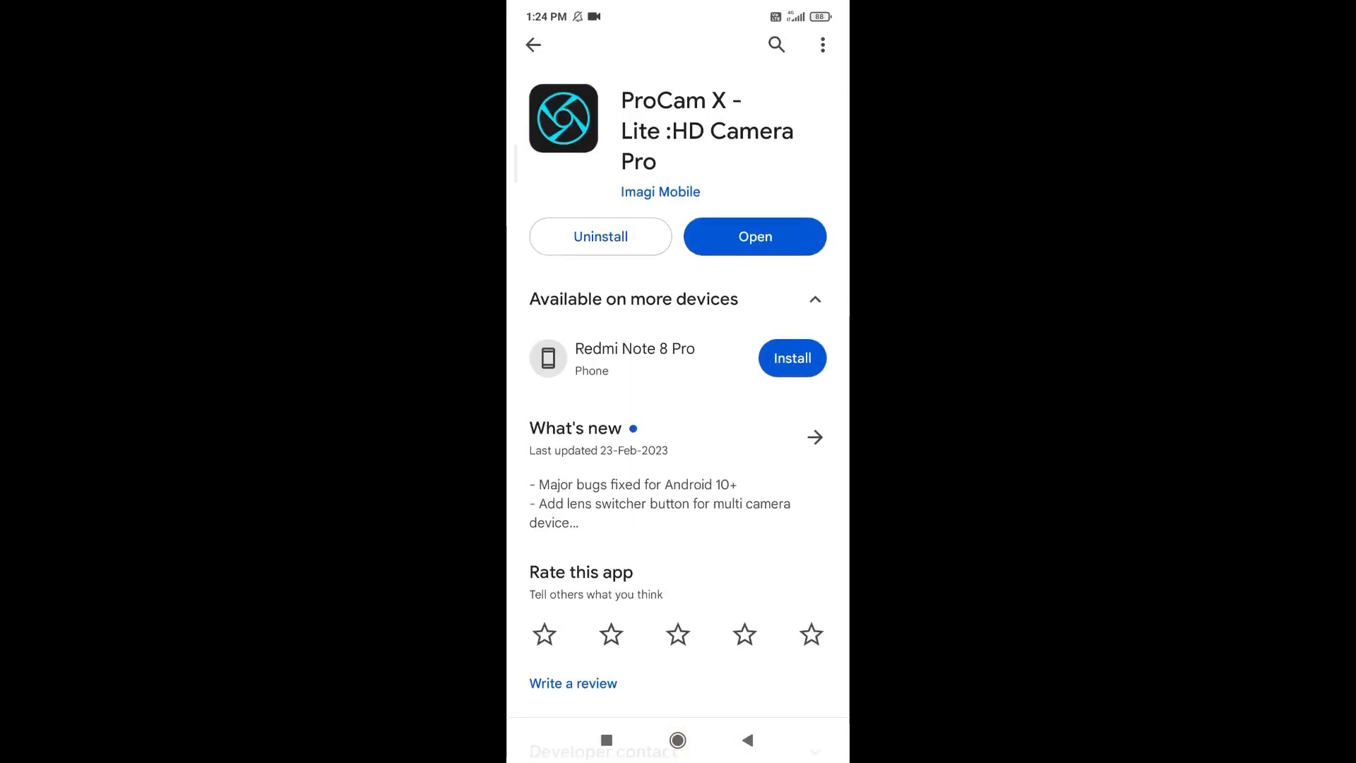
click(755, 237)
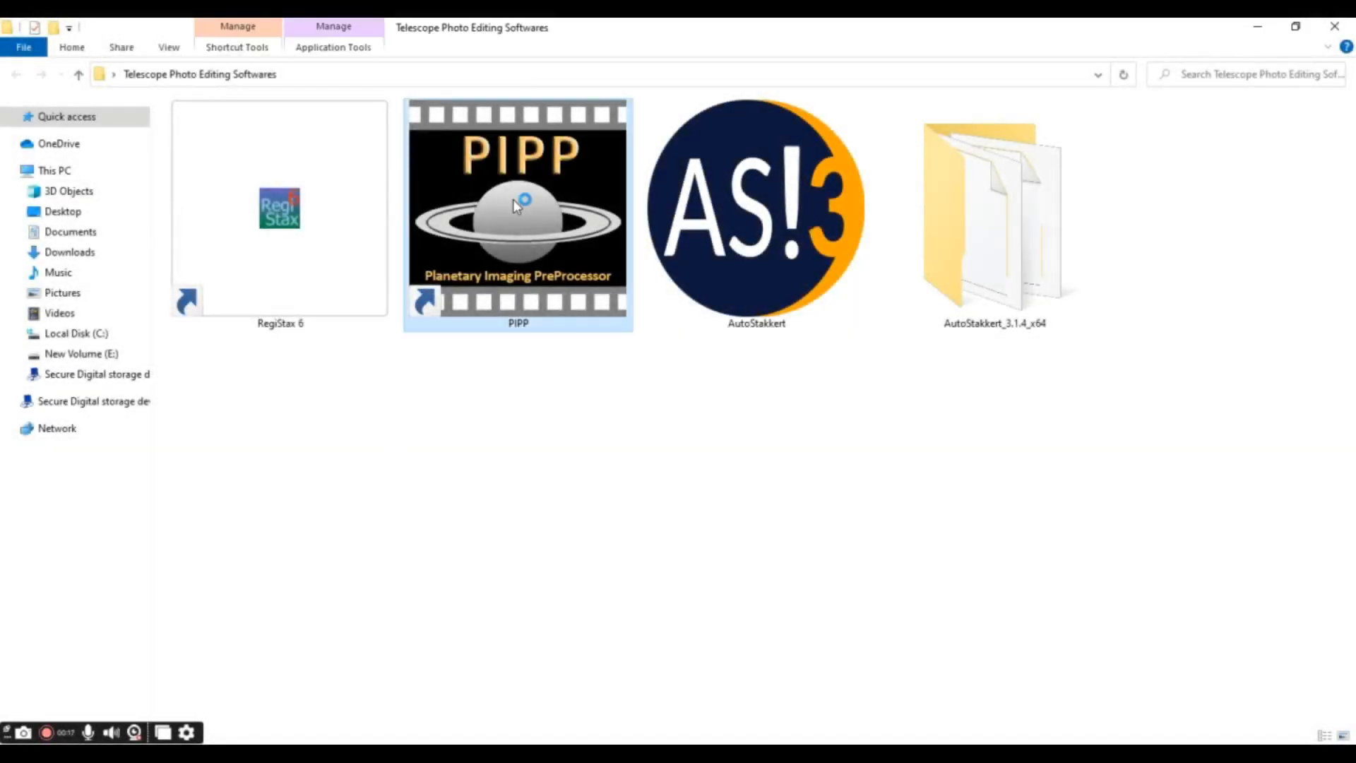
double_click(517, 205)
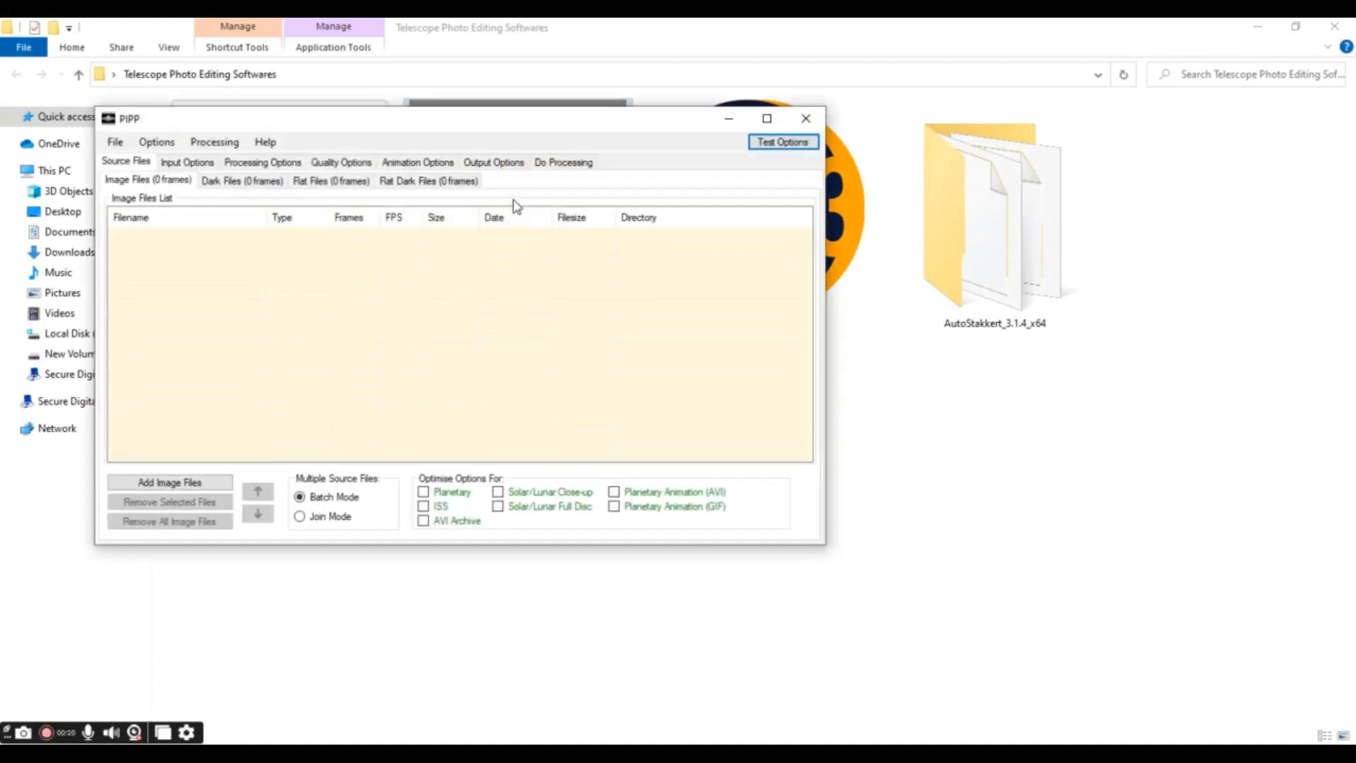
key(alt+tab)
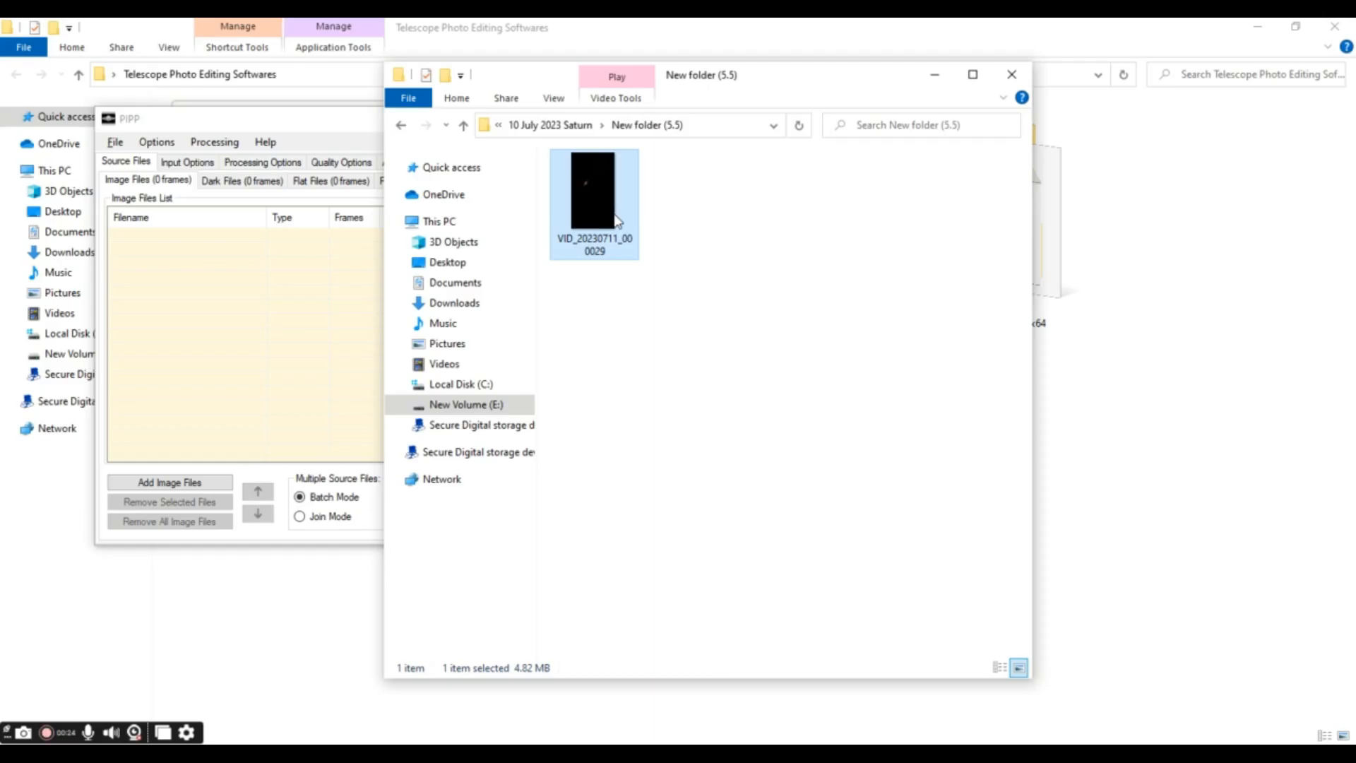
double_click(593, 194)
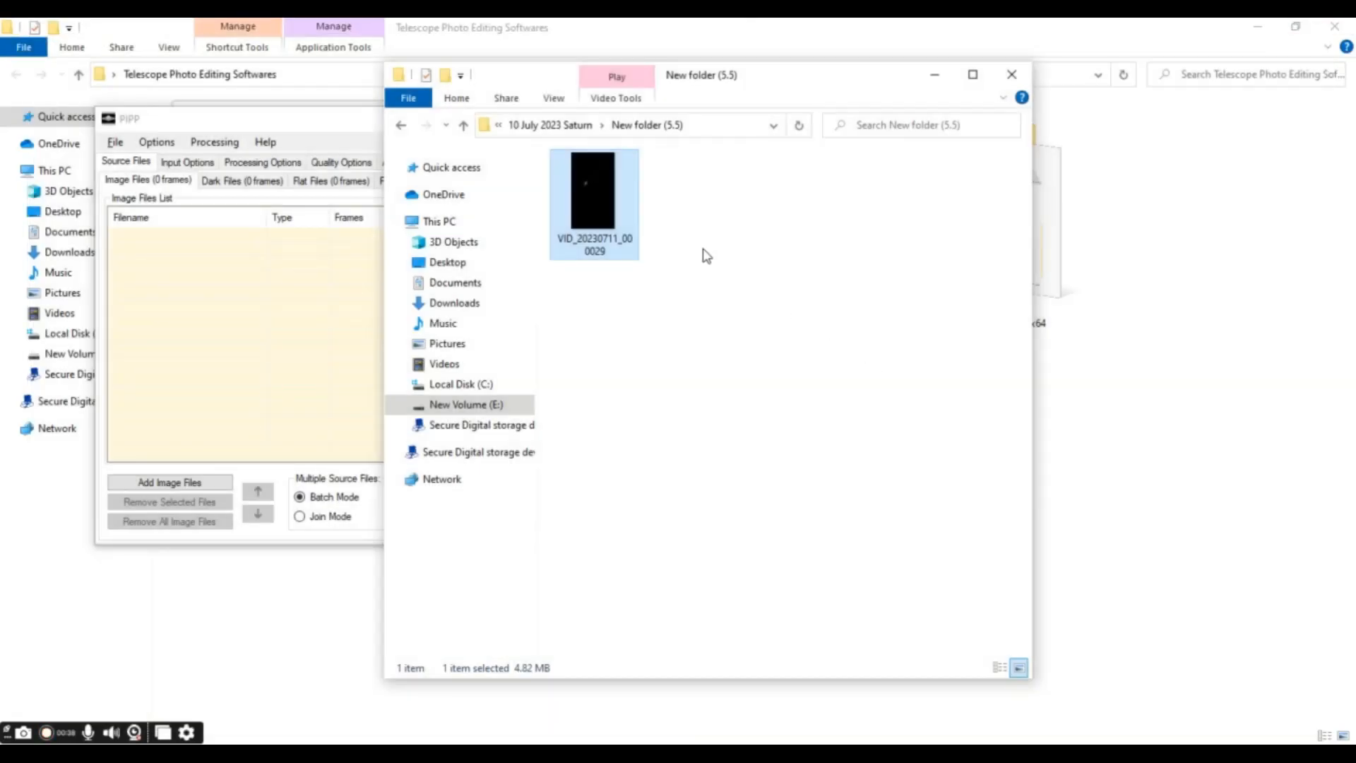
mouse_move(570, 292)
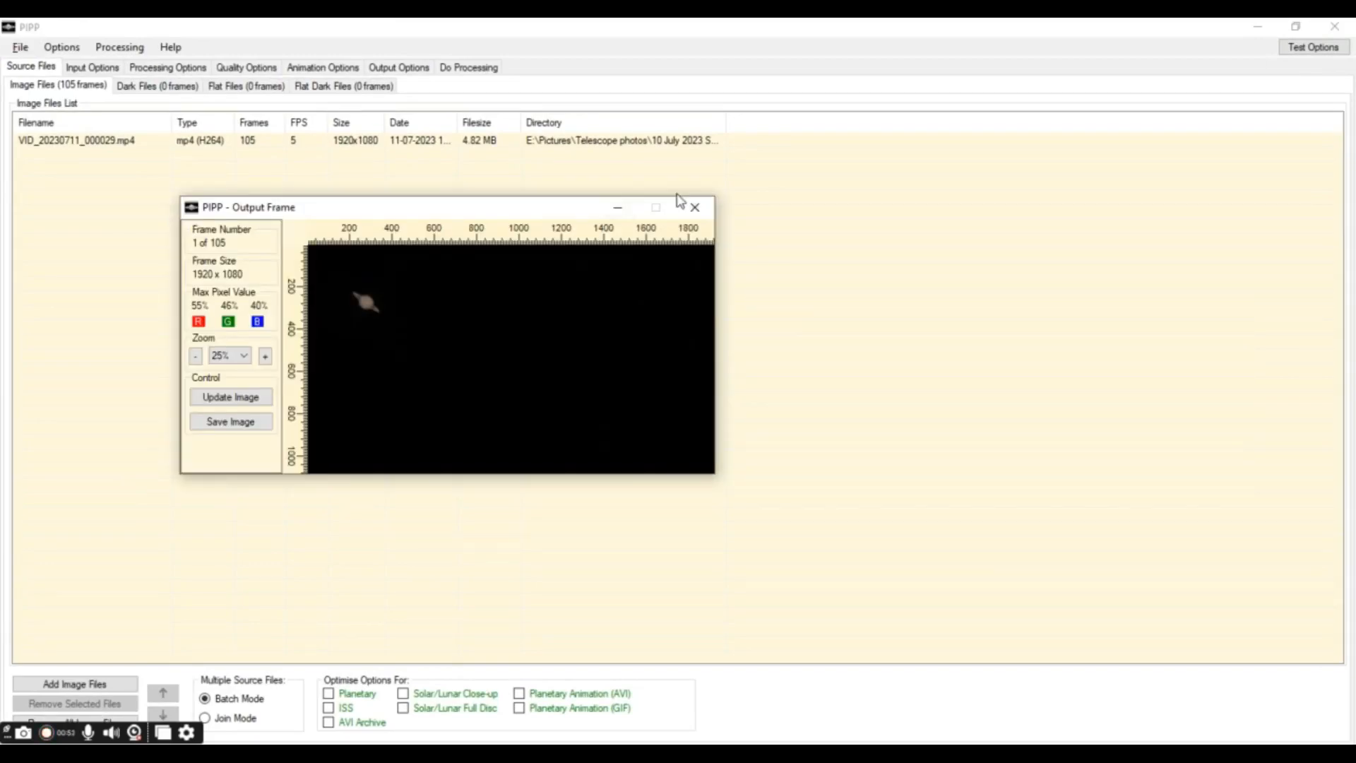
- Close the output frame preview, enable Planetary optimisation, and show the input options
click(696, 208)
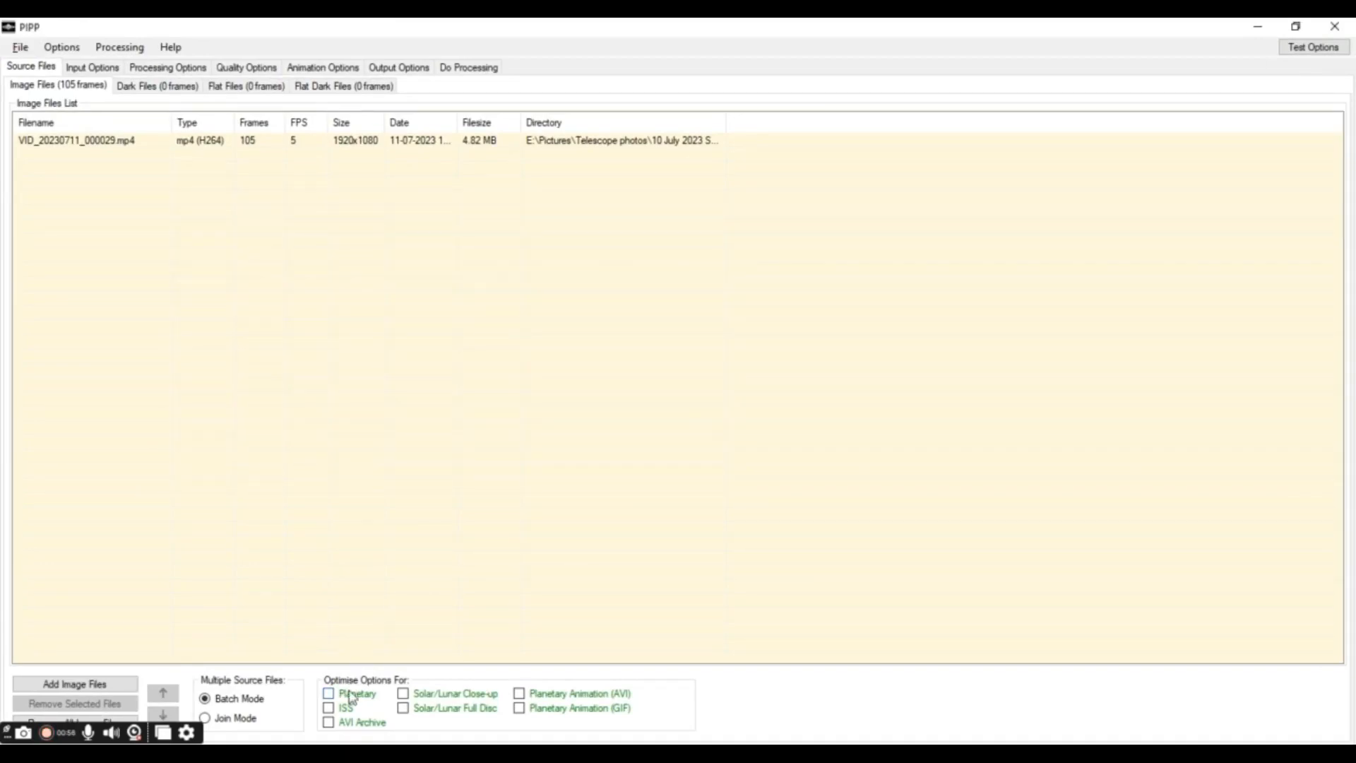
click(330, 692)
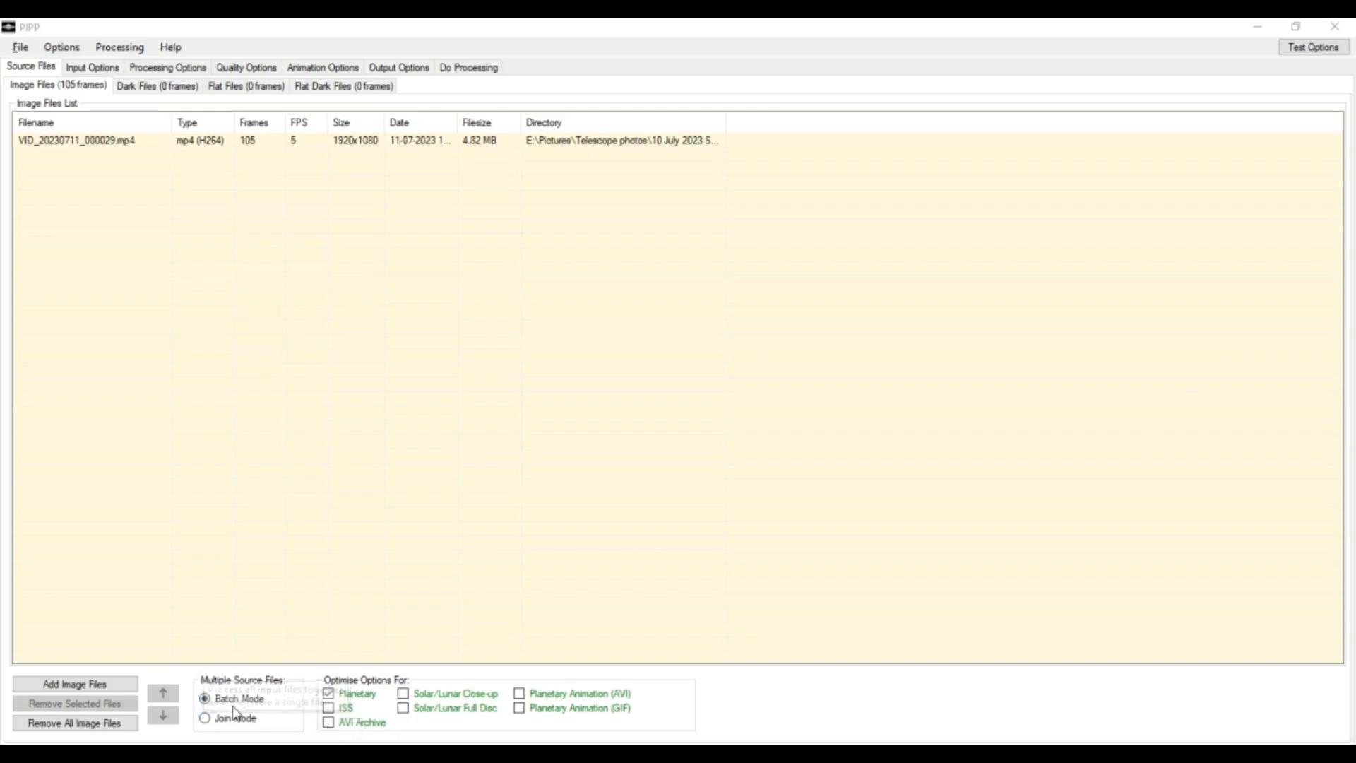
mouse_move(216, 331)
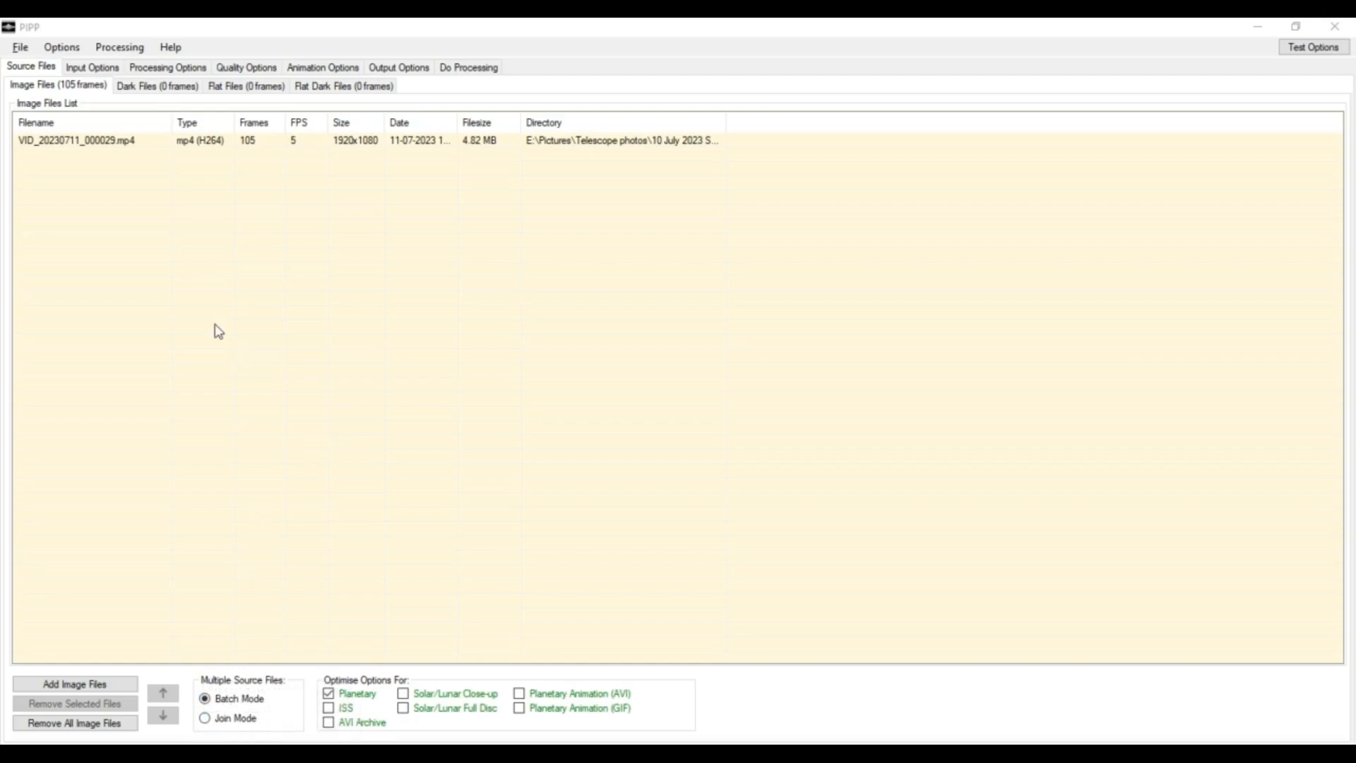
click(90, 67)
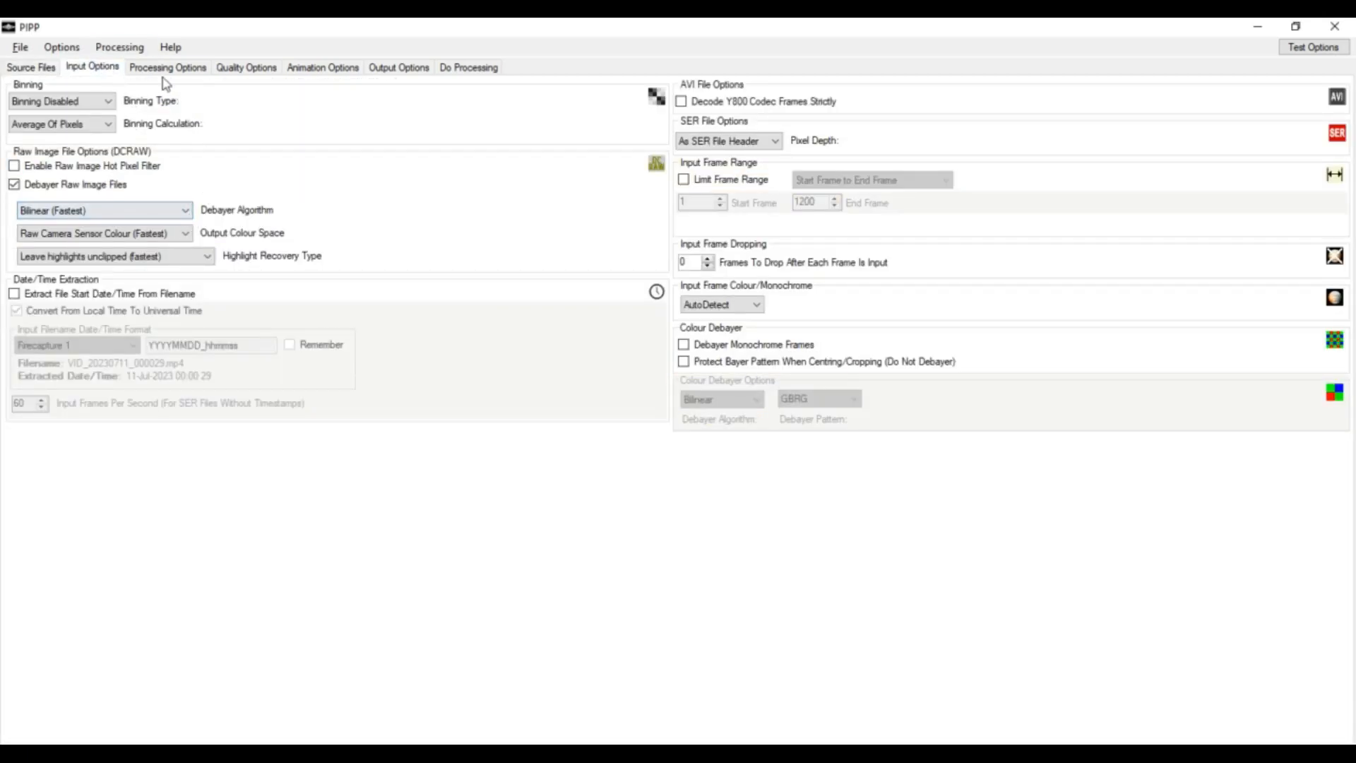
- Show processing options and preview object detection at the default threshold
click(168, 67)
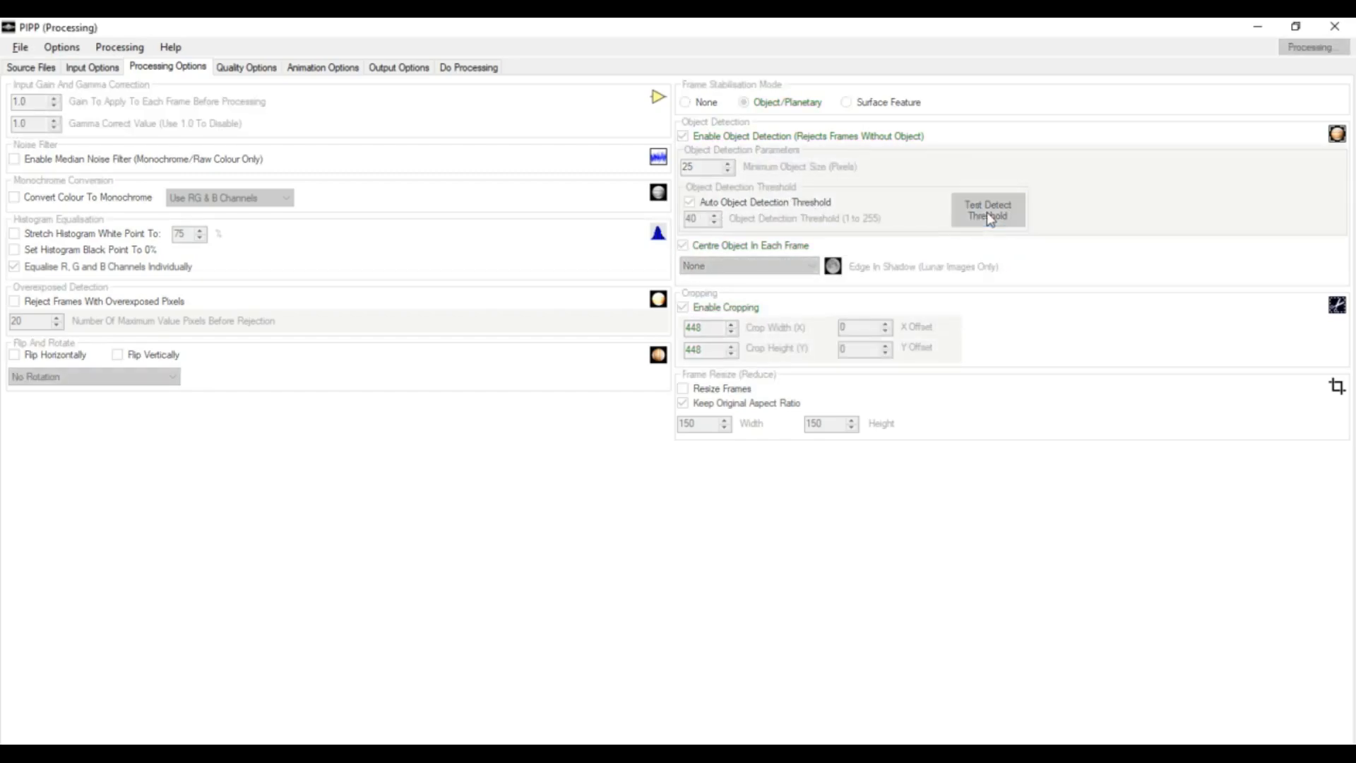
click(987, 210)
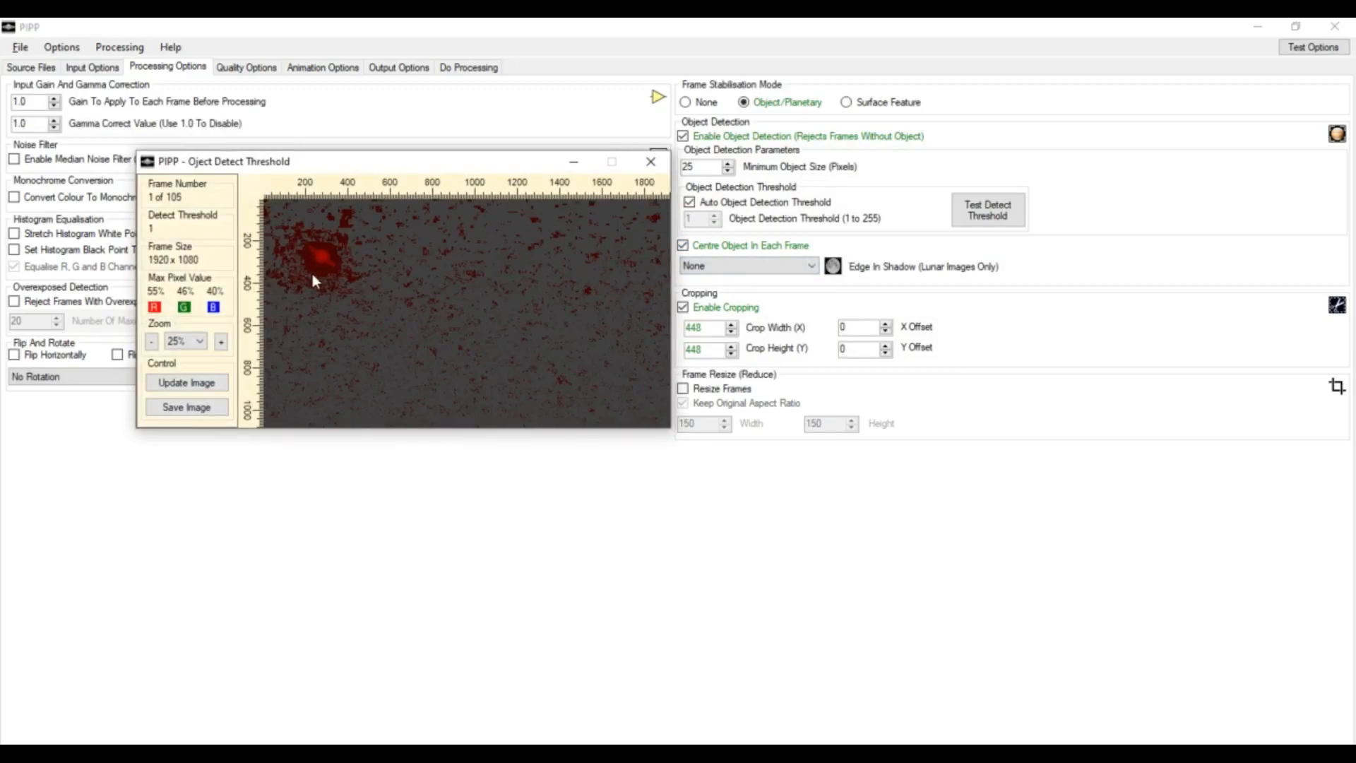
mouse_move(327, 286)
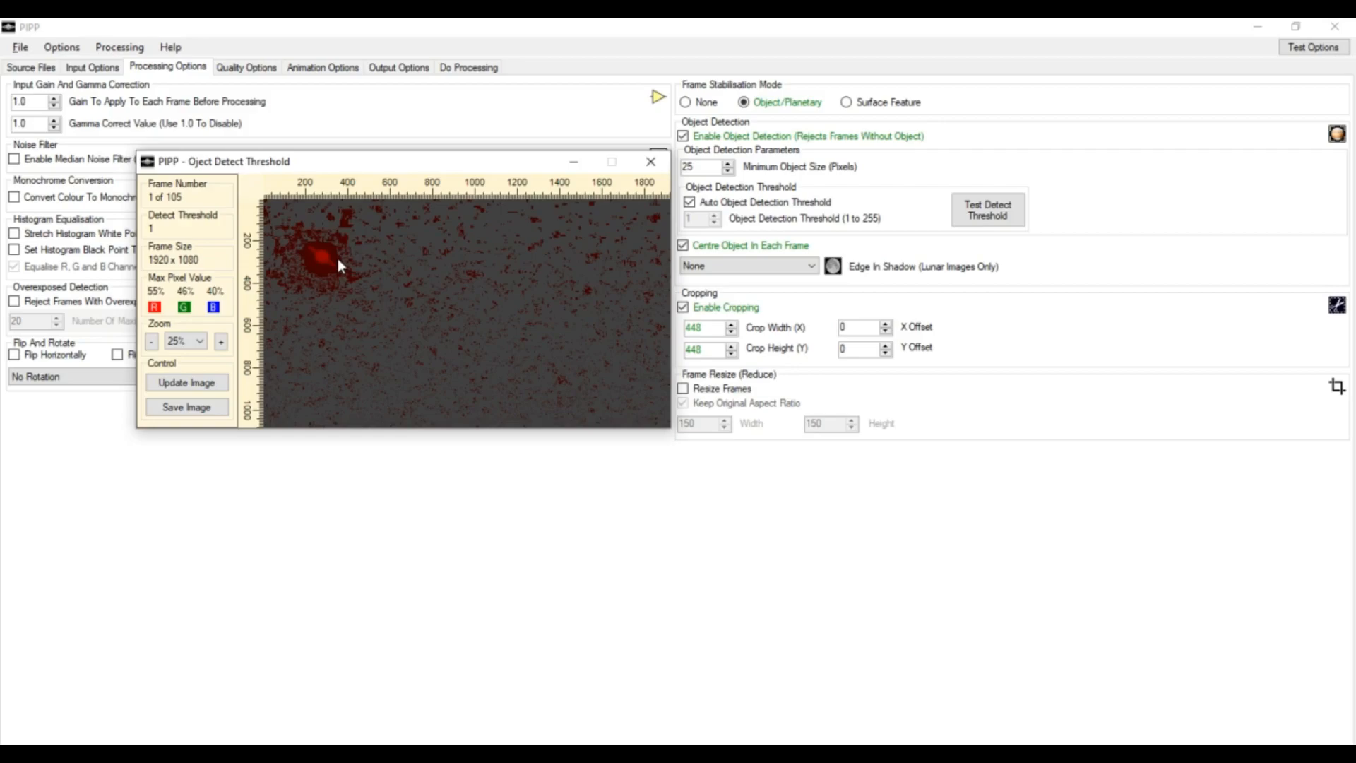
mouse_move(331, 263)
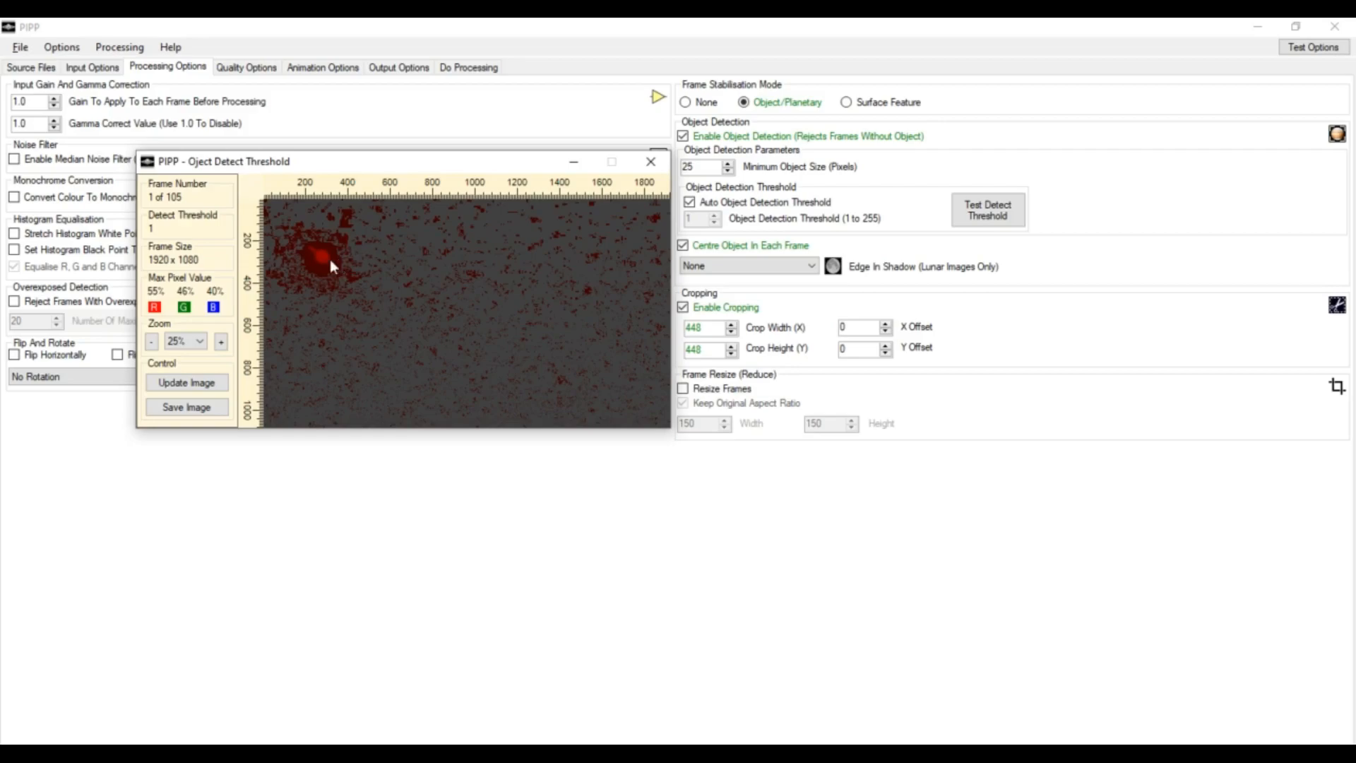
mouse_move(335, 256)
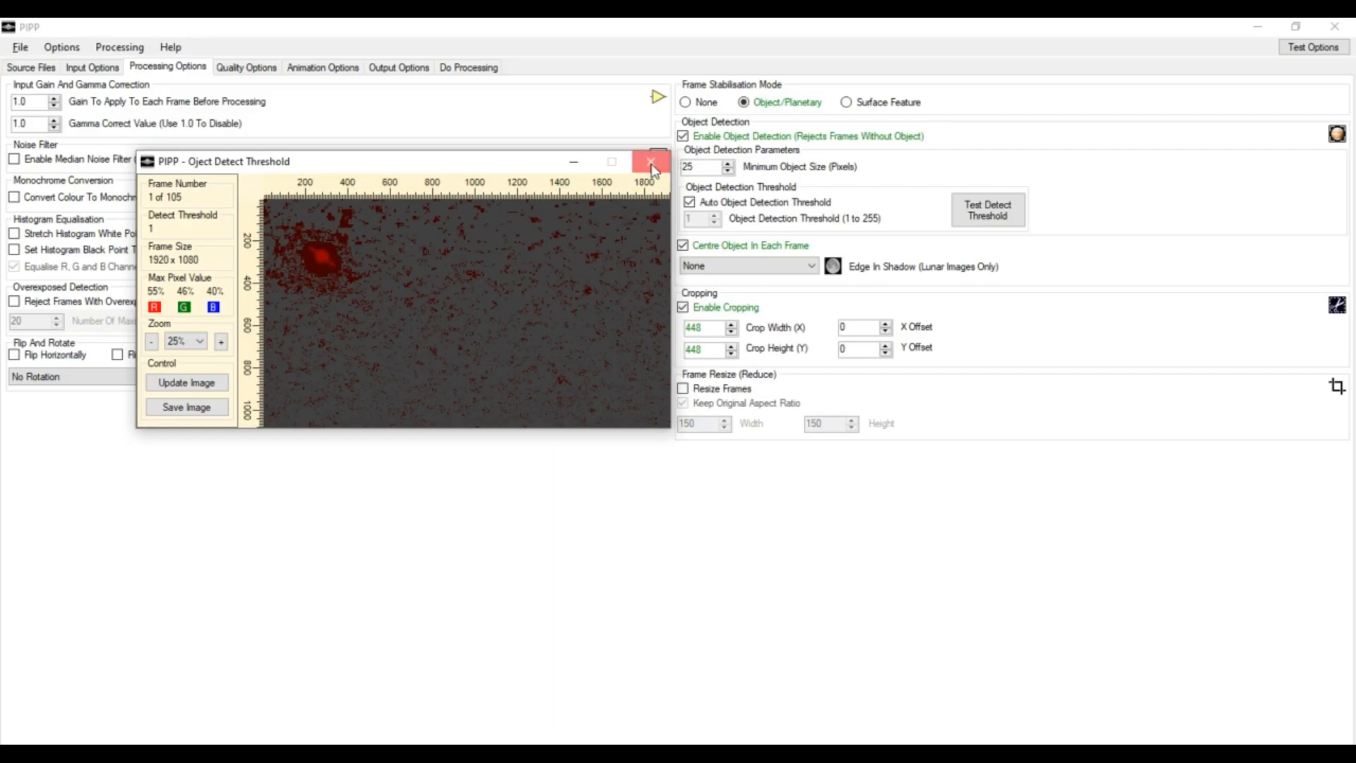
- Turn off auto detection, raise the threshold to 12, and re-test Saturn's detection
click(647, 164)
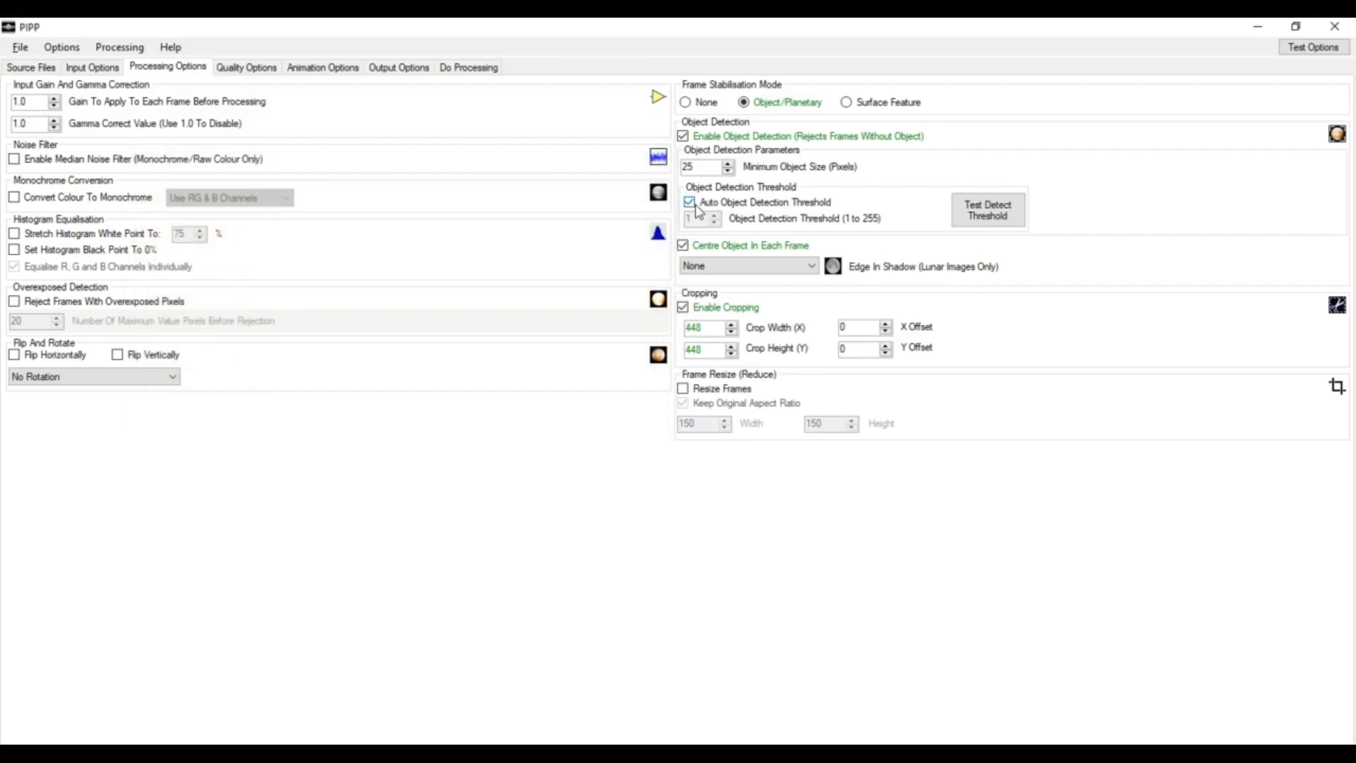
click(685, 201)
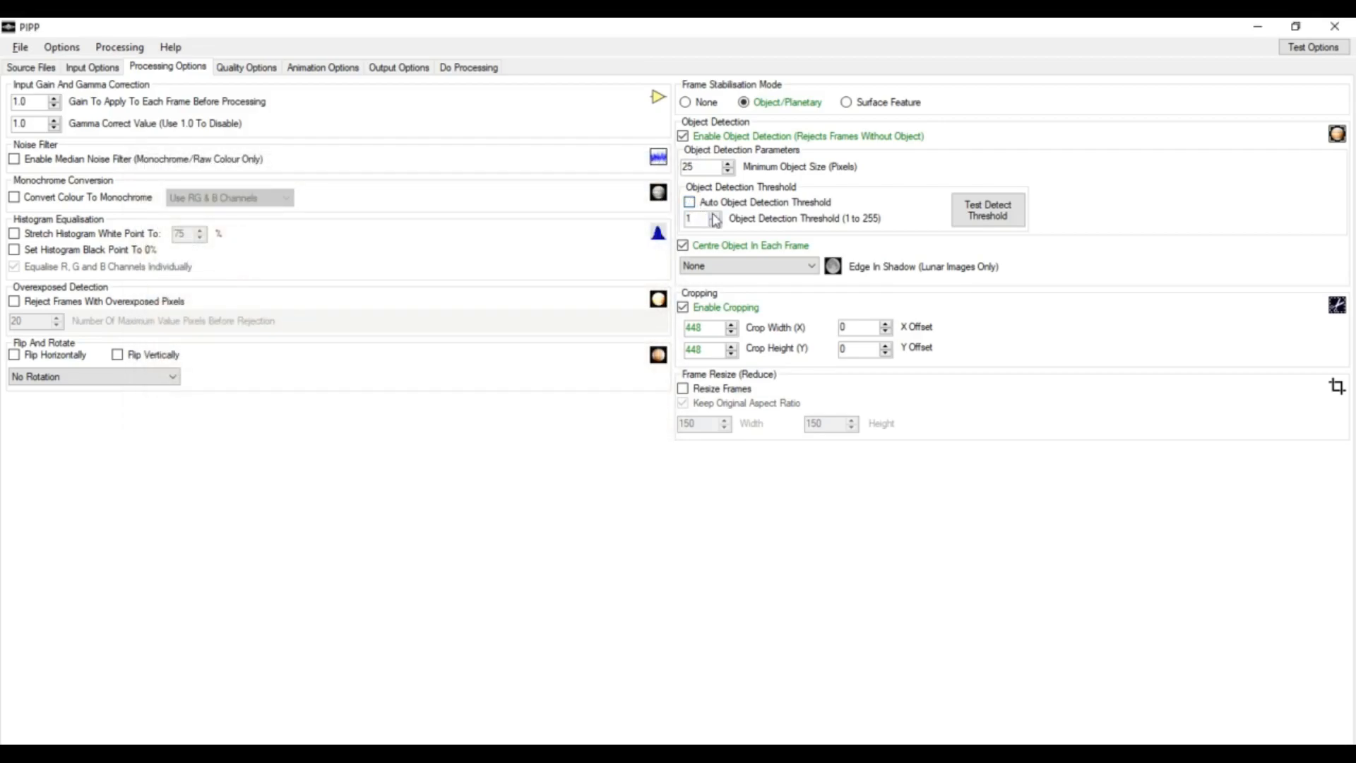
click(714, 214)
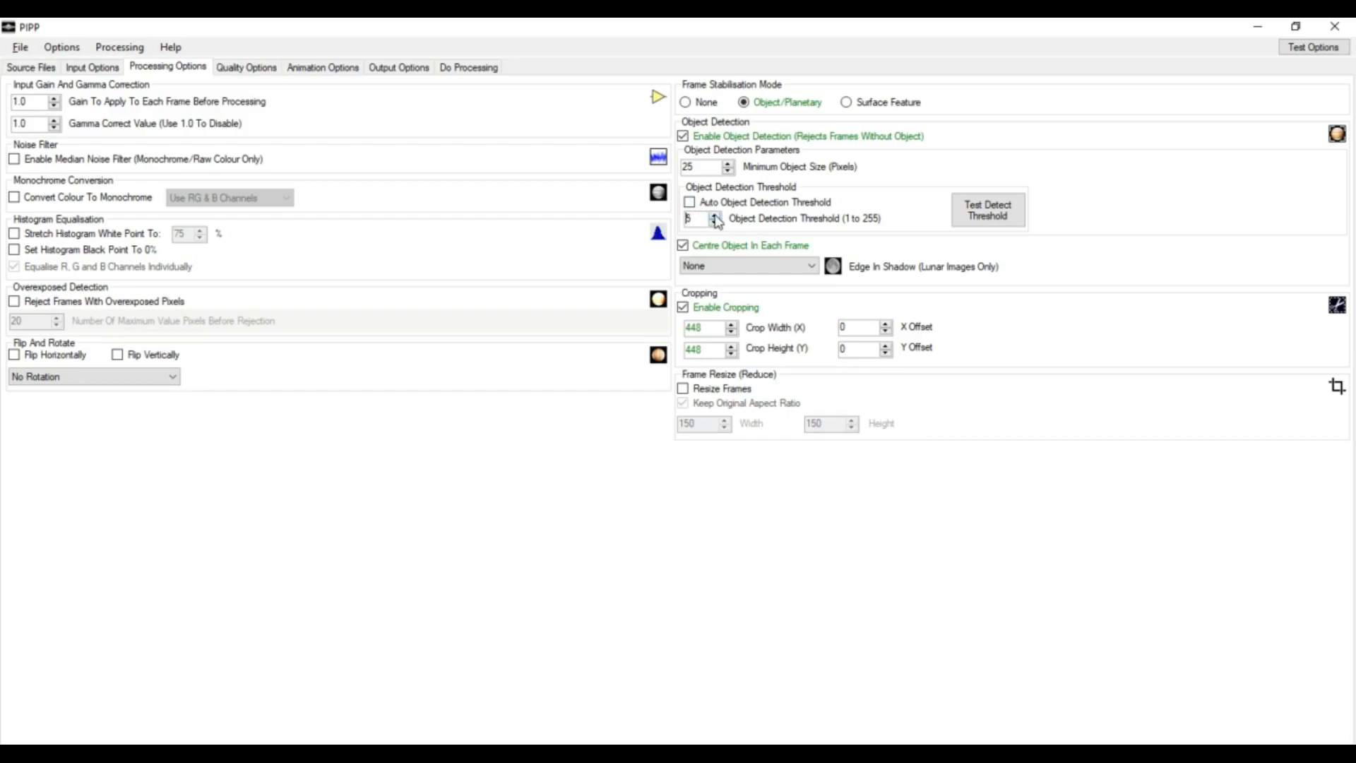
click(711, 215)
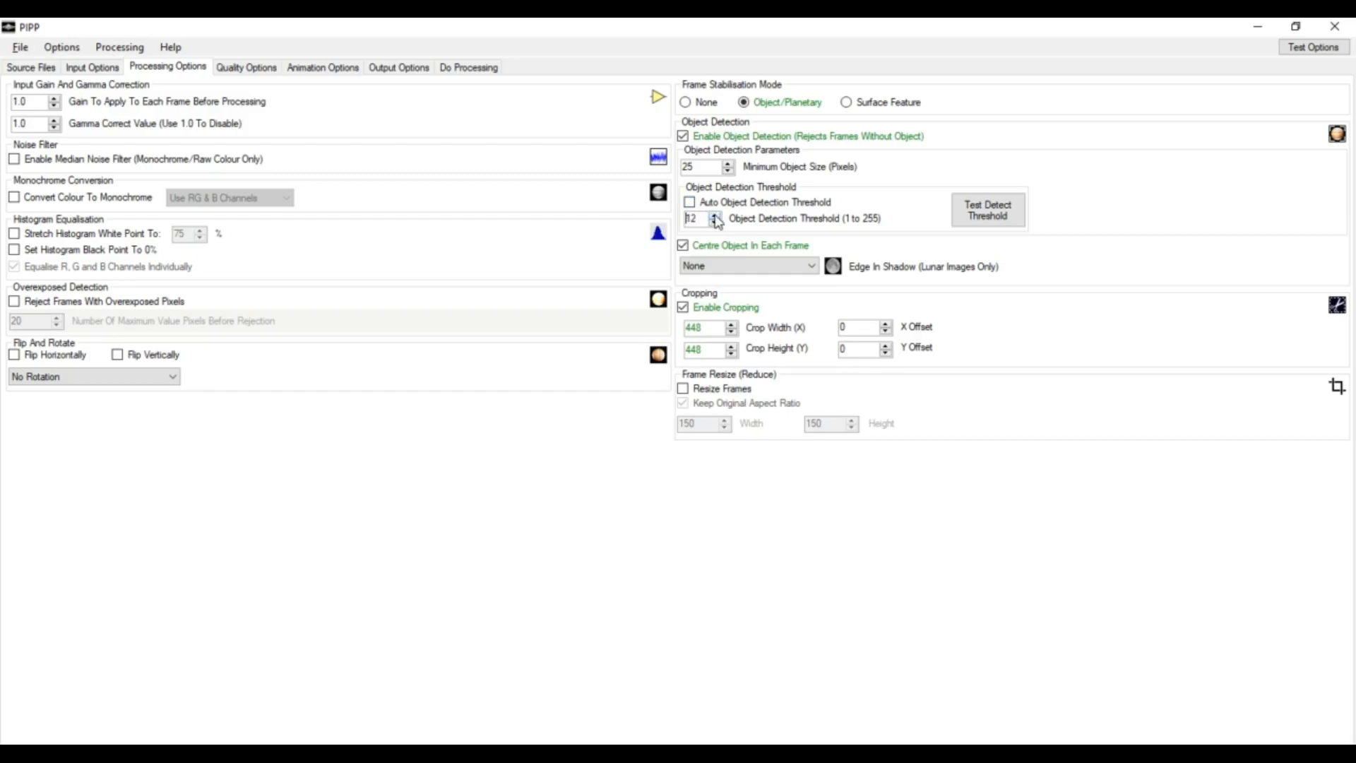
click(1311, 47)
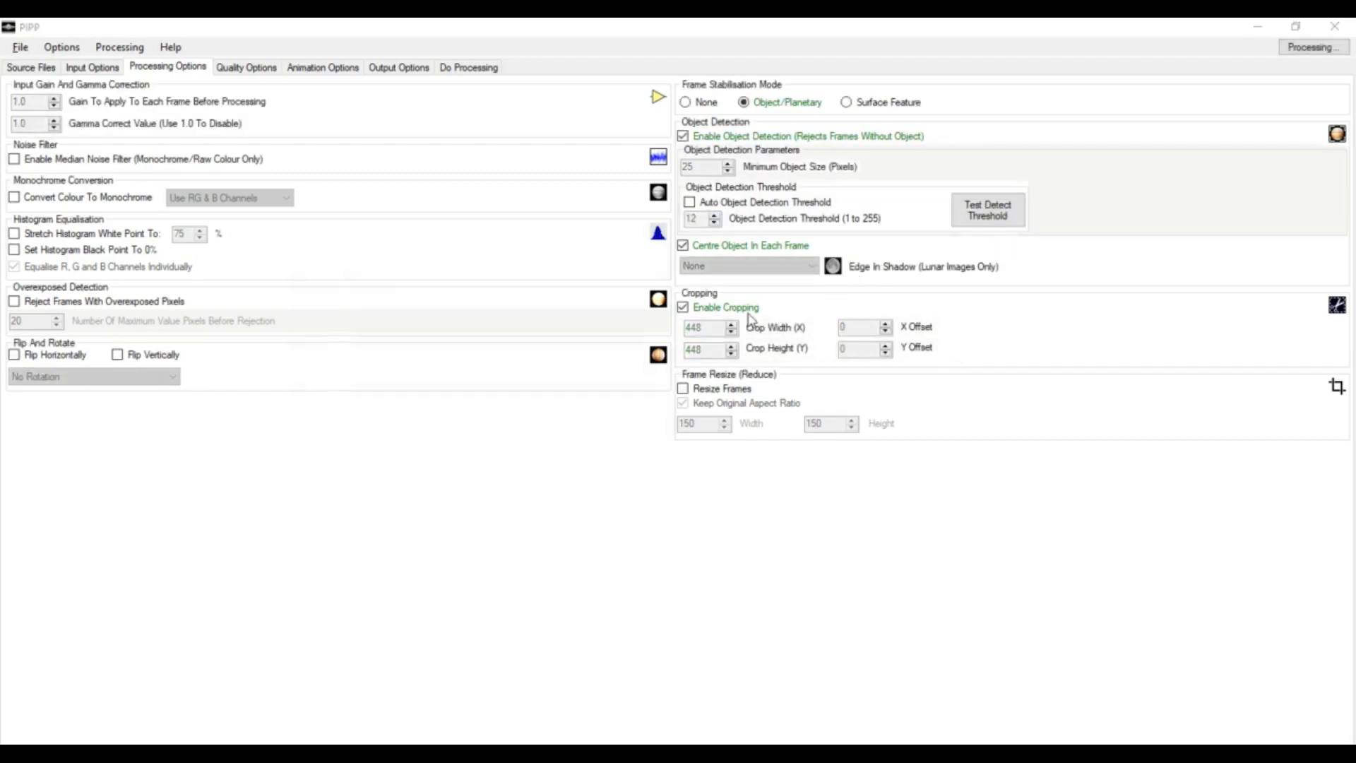
click(988, 210)
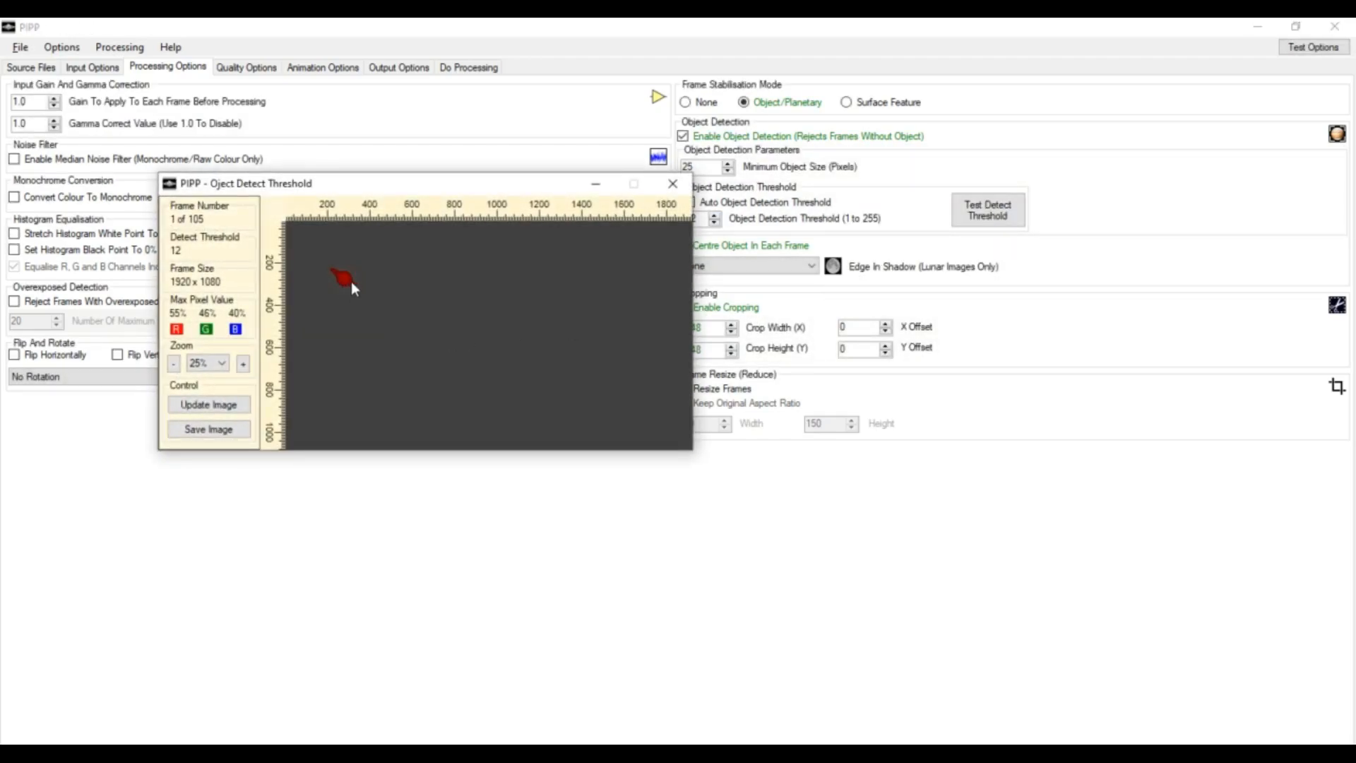
mouse_move(359, 293)
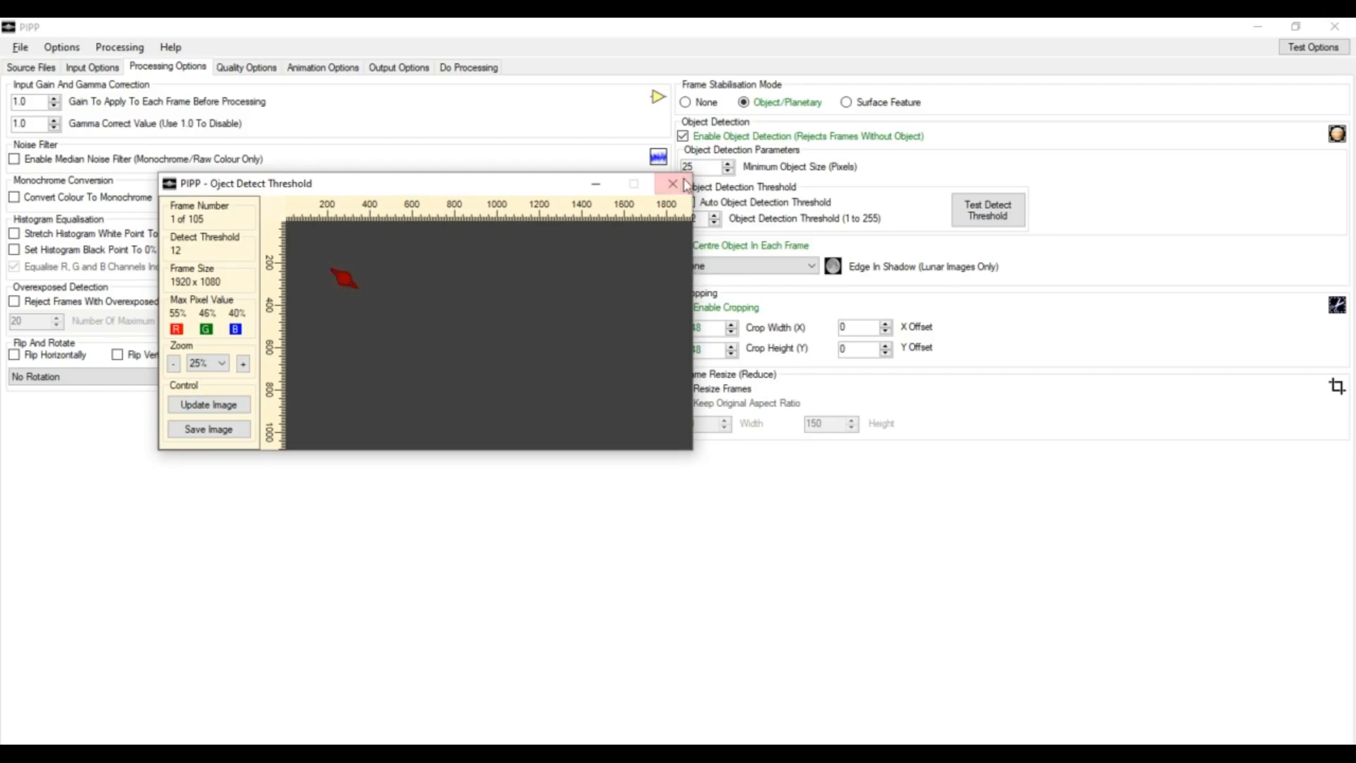
click(672, 185)
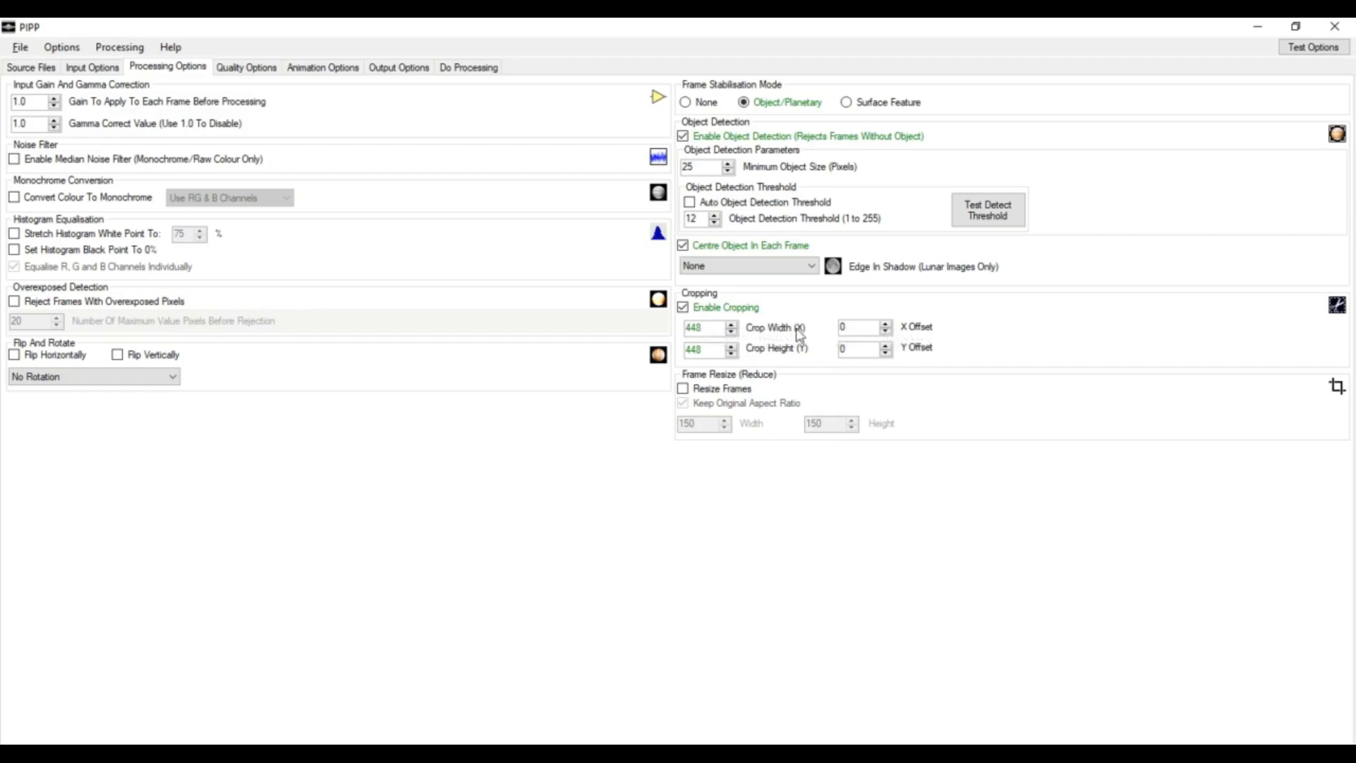
mouse_move(795, 360)
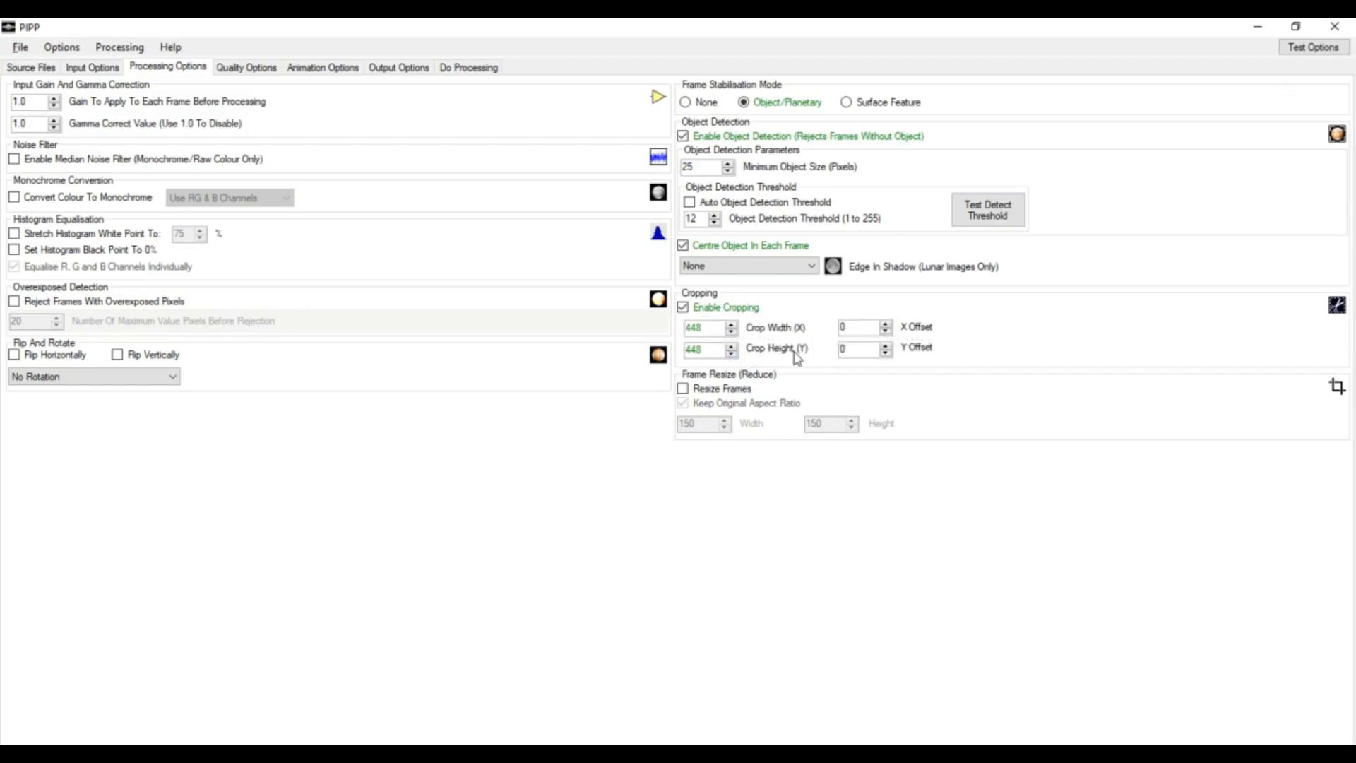
mouse_move(740, 355)
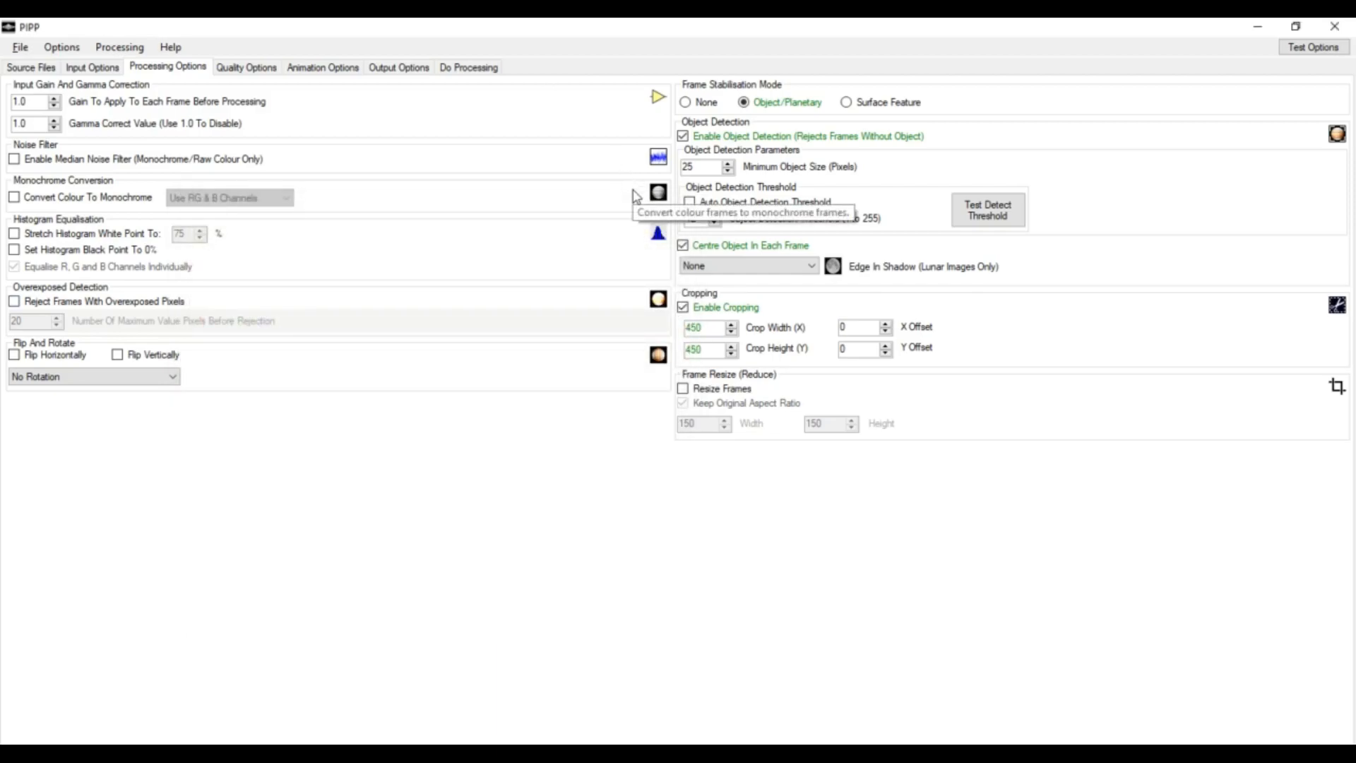
mouse_move(516, 78)
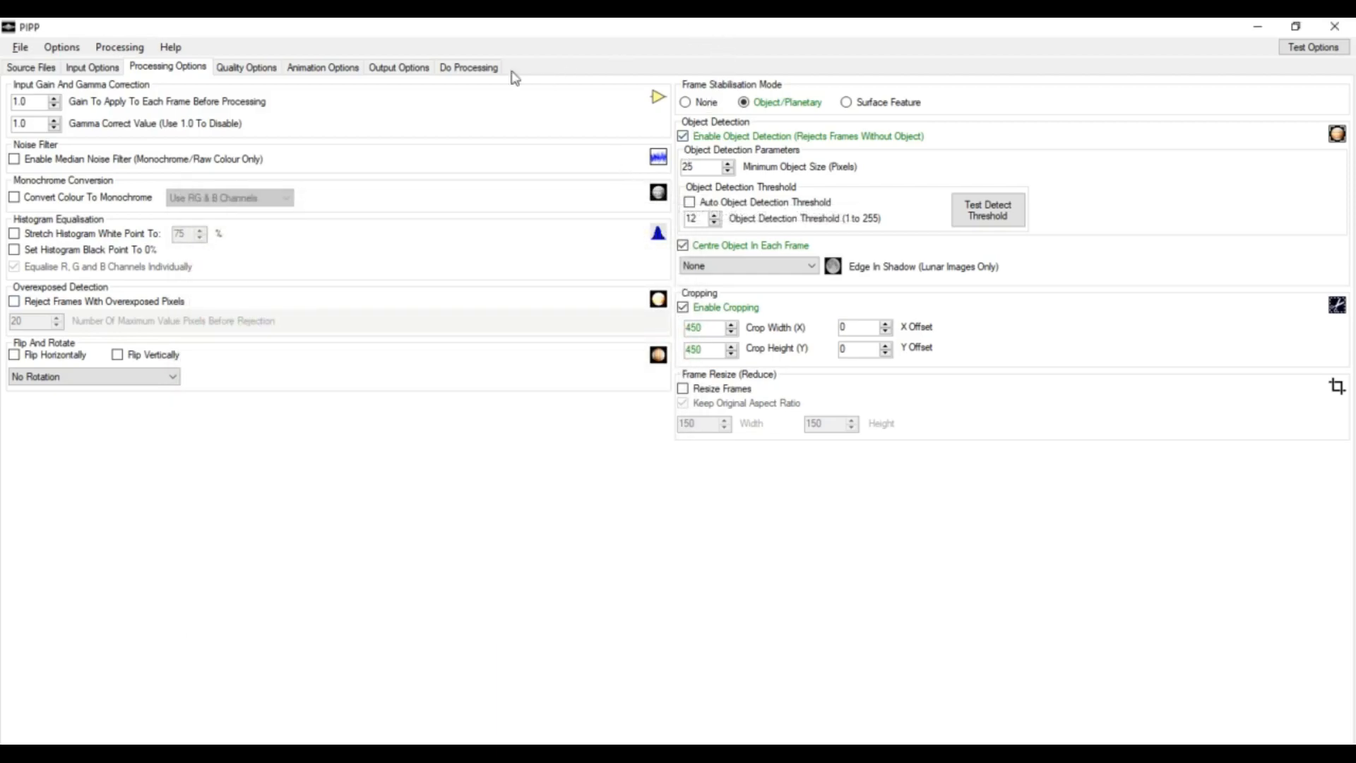
- Have the output folder open on completion and batch-process the video into a 102-frame AVI
click(396, 67)
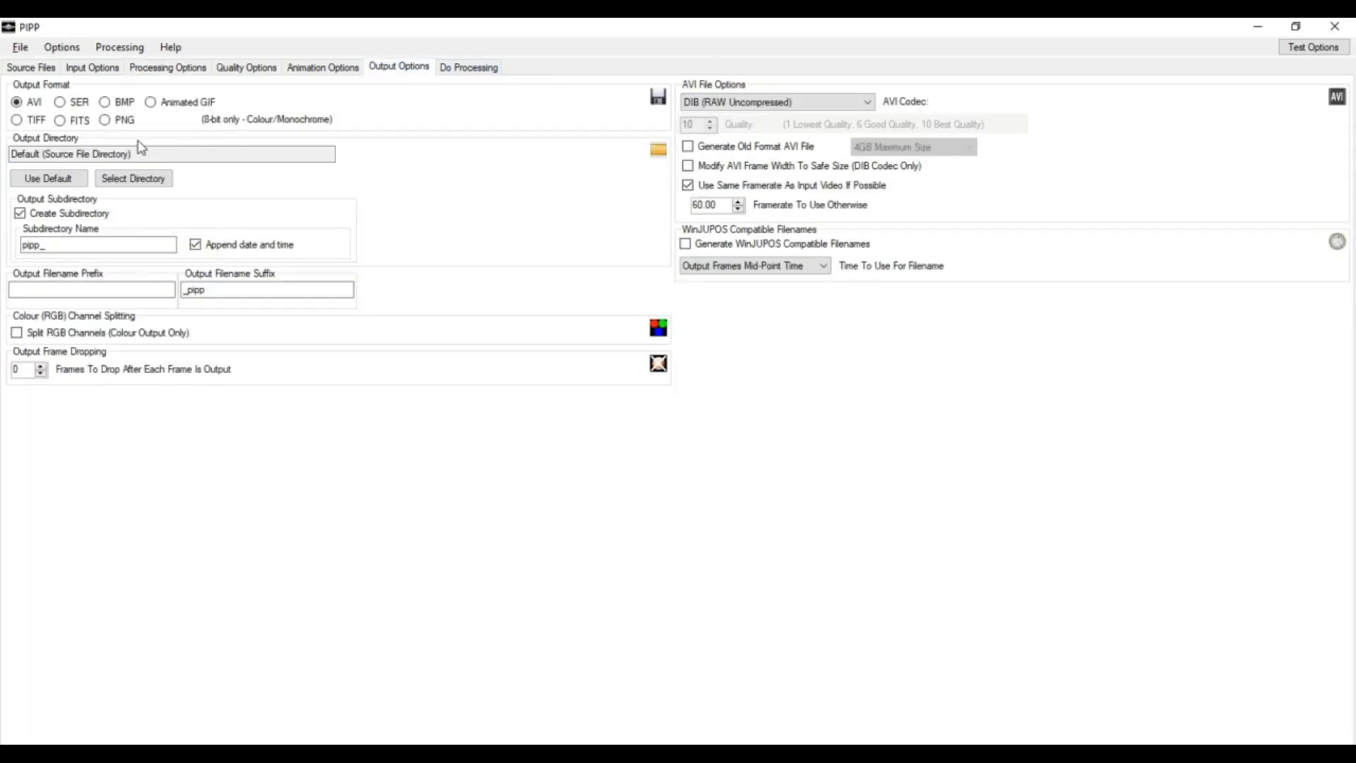
mouse_move(6, 90)
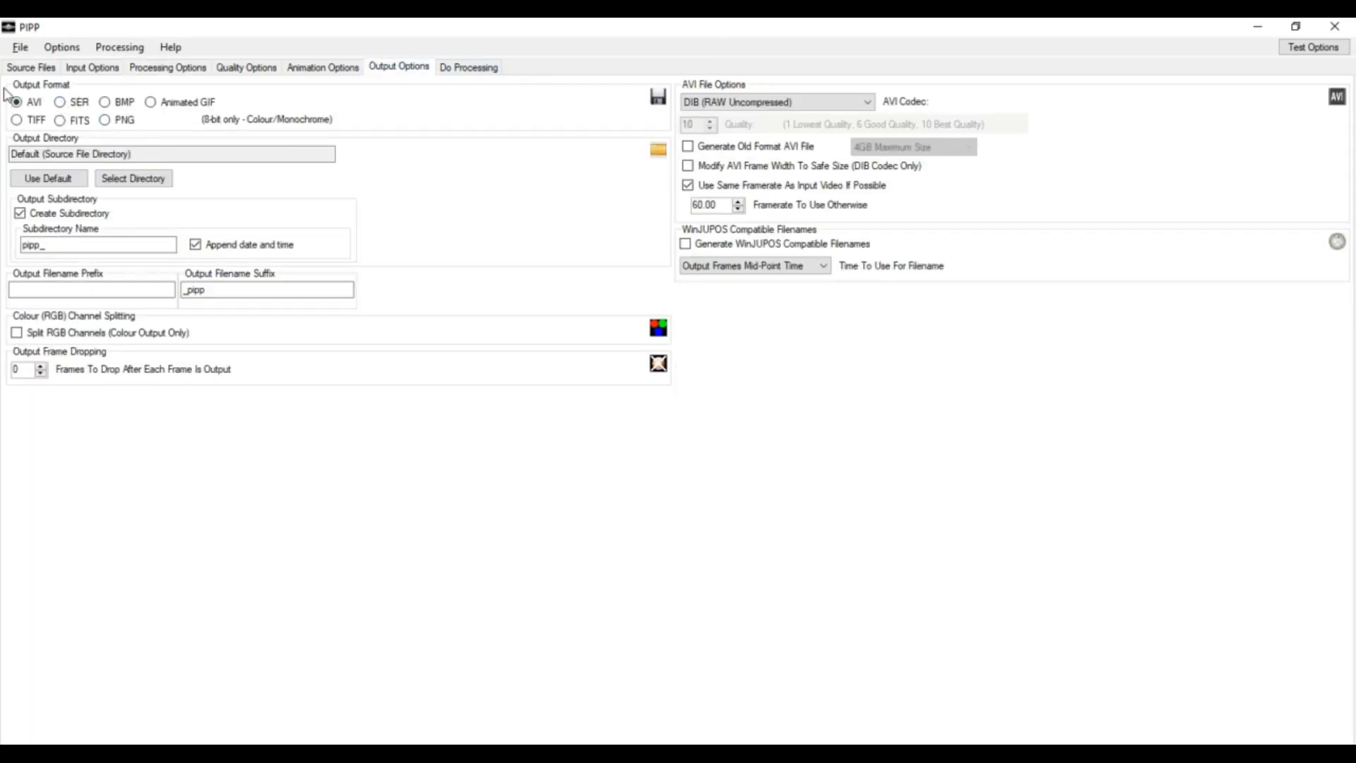
mouse_move(367, 130)
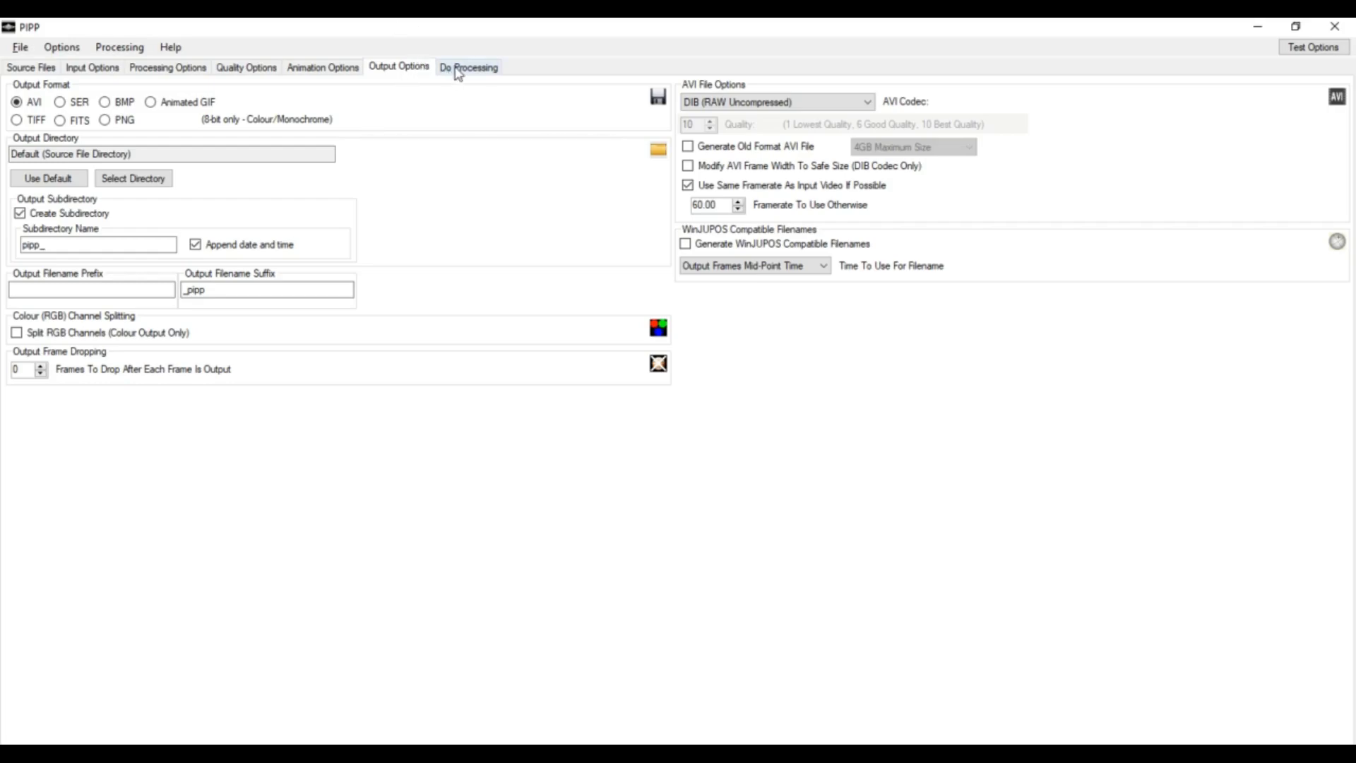
click(466, 67)
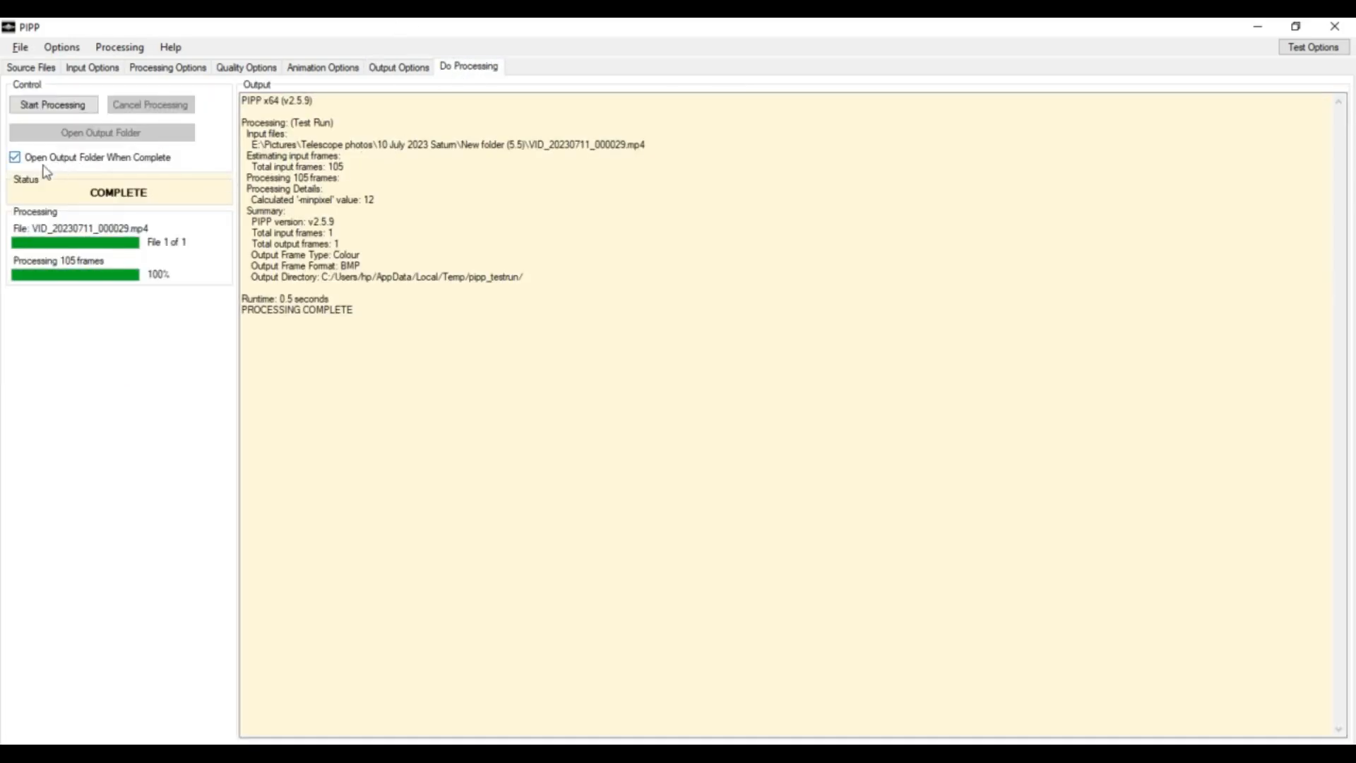
mouse_move(166, 199)
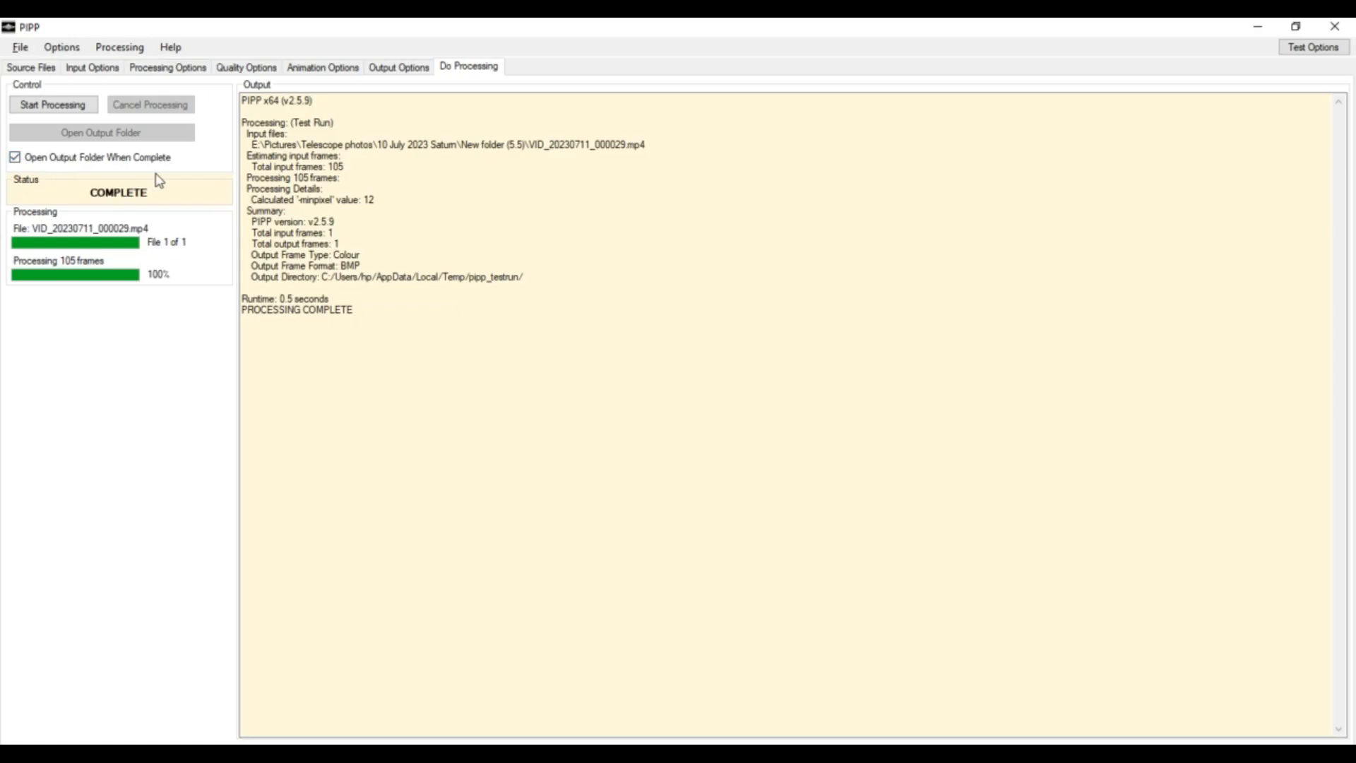
mouse_move(163, 242)
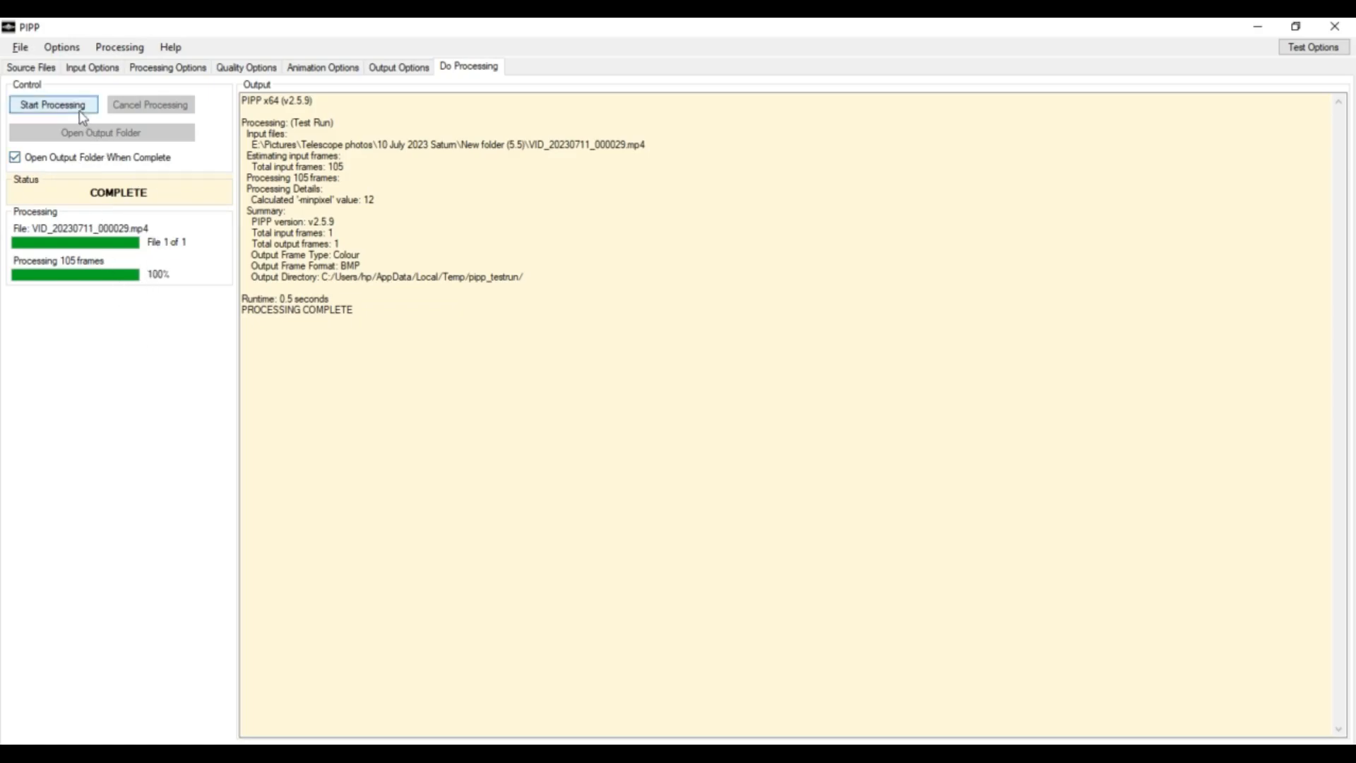
click(53, 104)
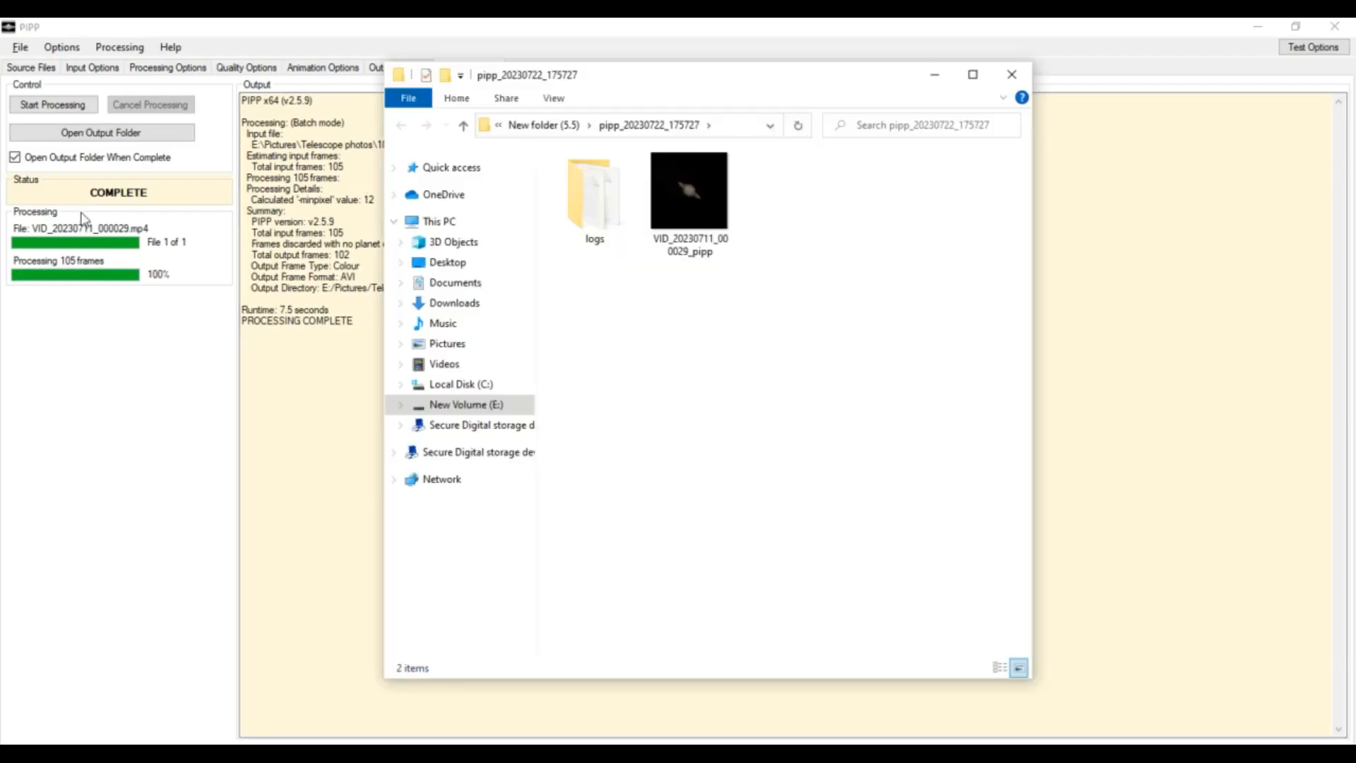
- Go up from the pipp output folder to New folder (5.5)
click(690, 194)
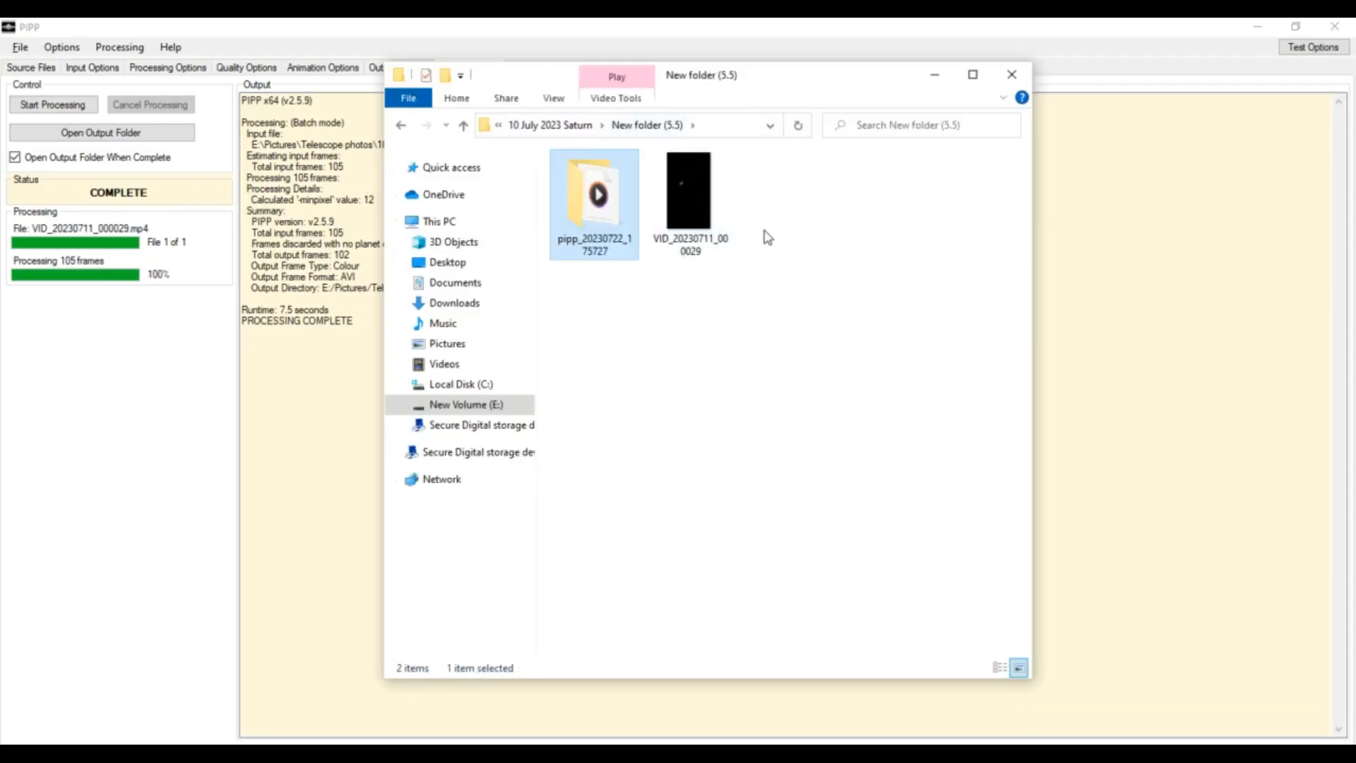
mouse_move(625, 192)
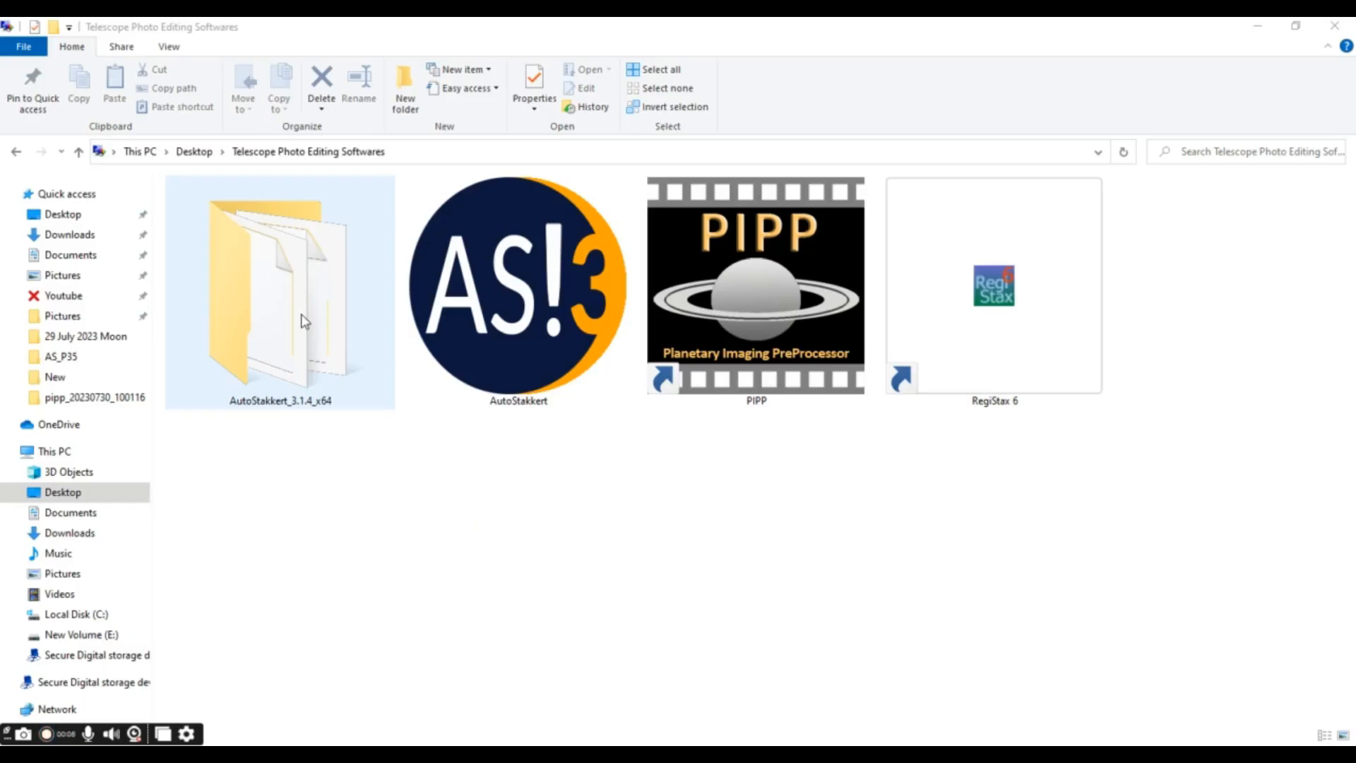
- Open the AutoStakkert_3.1.4_x64 folder and launch AutoStakkert!3
double_click(279, 293)
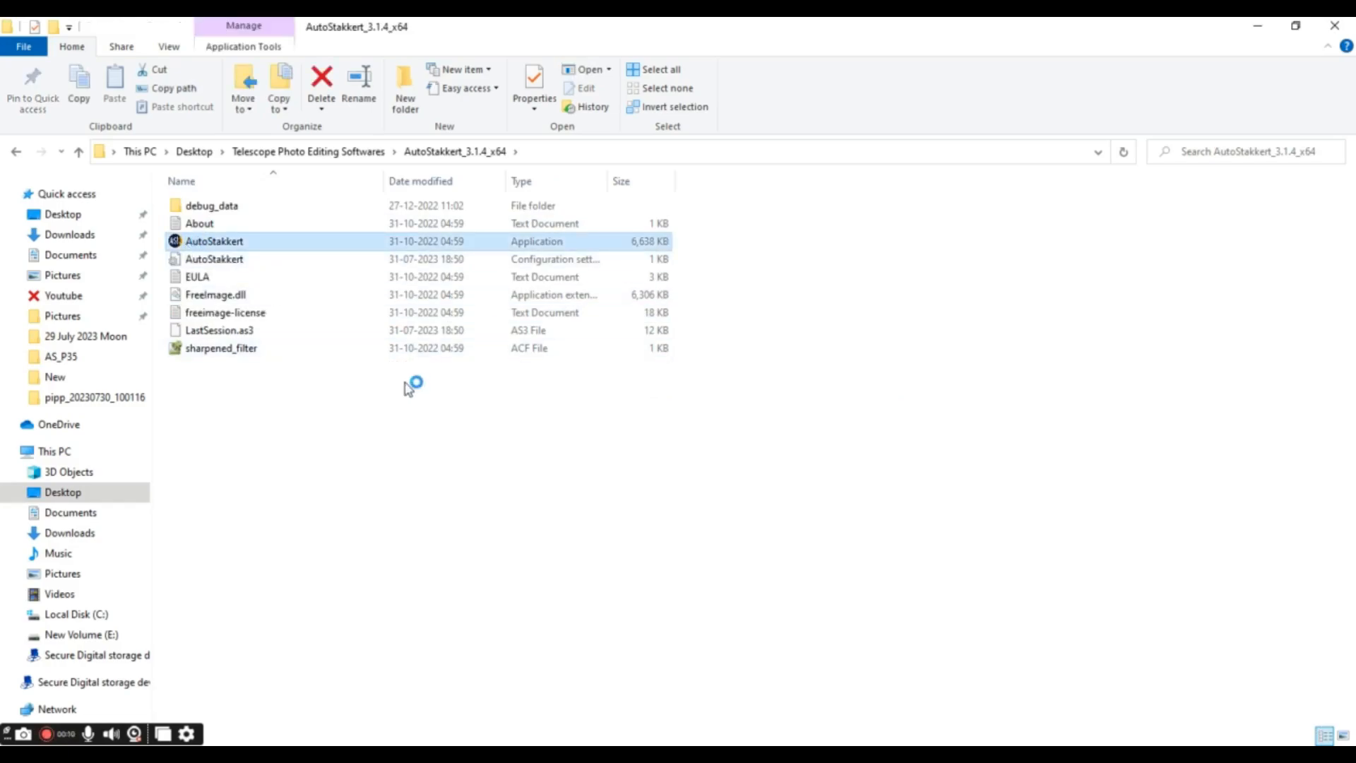
double_click(214, 241)
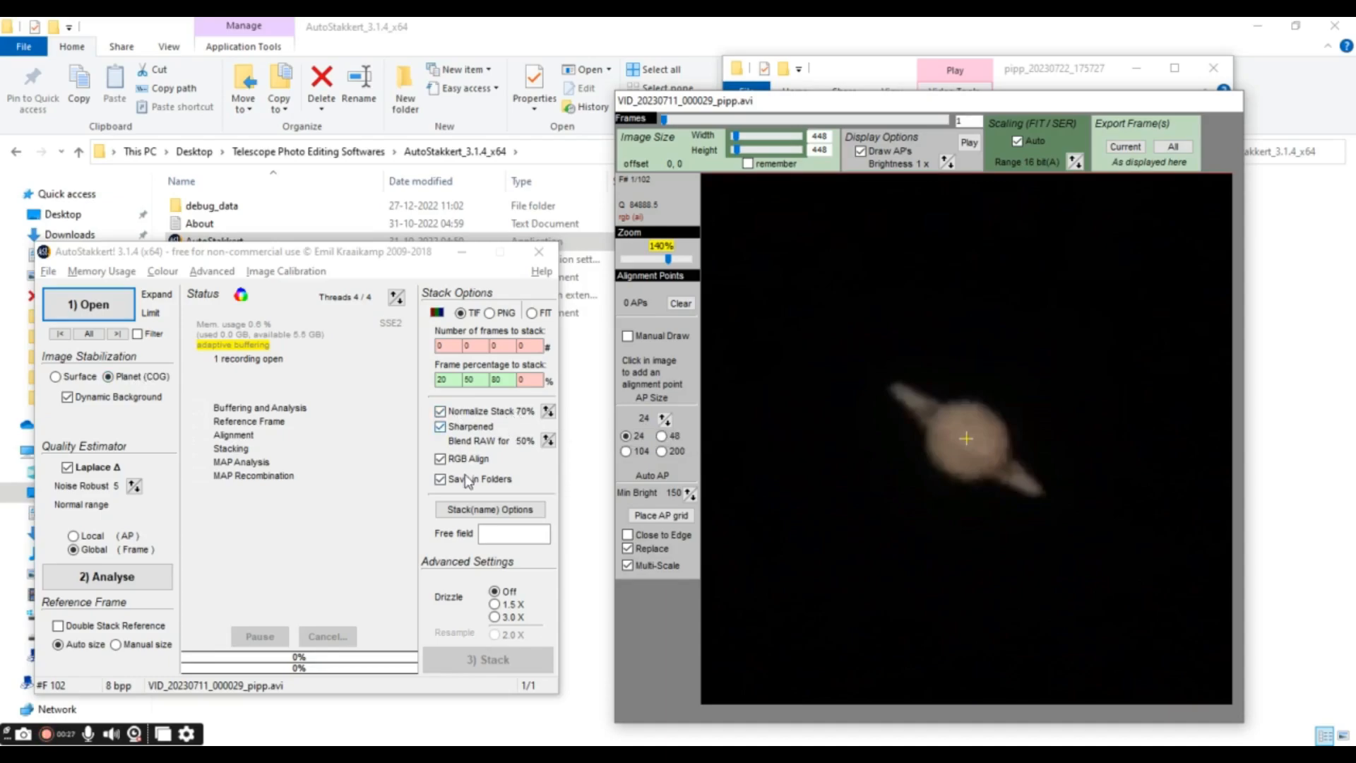
mouse_move(466, 459)
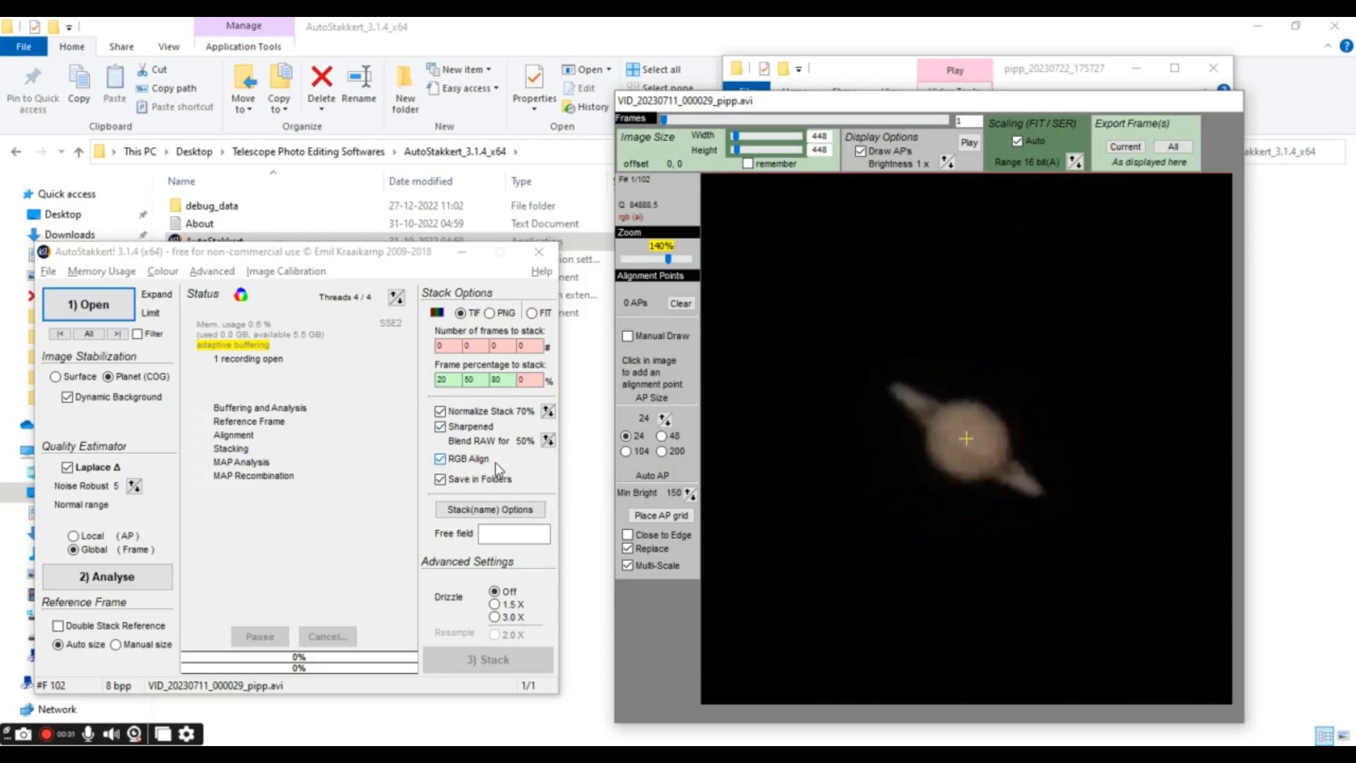
mouse_move(495, 450)
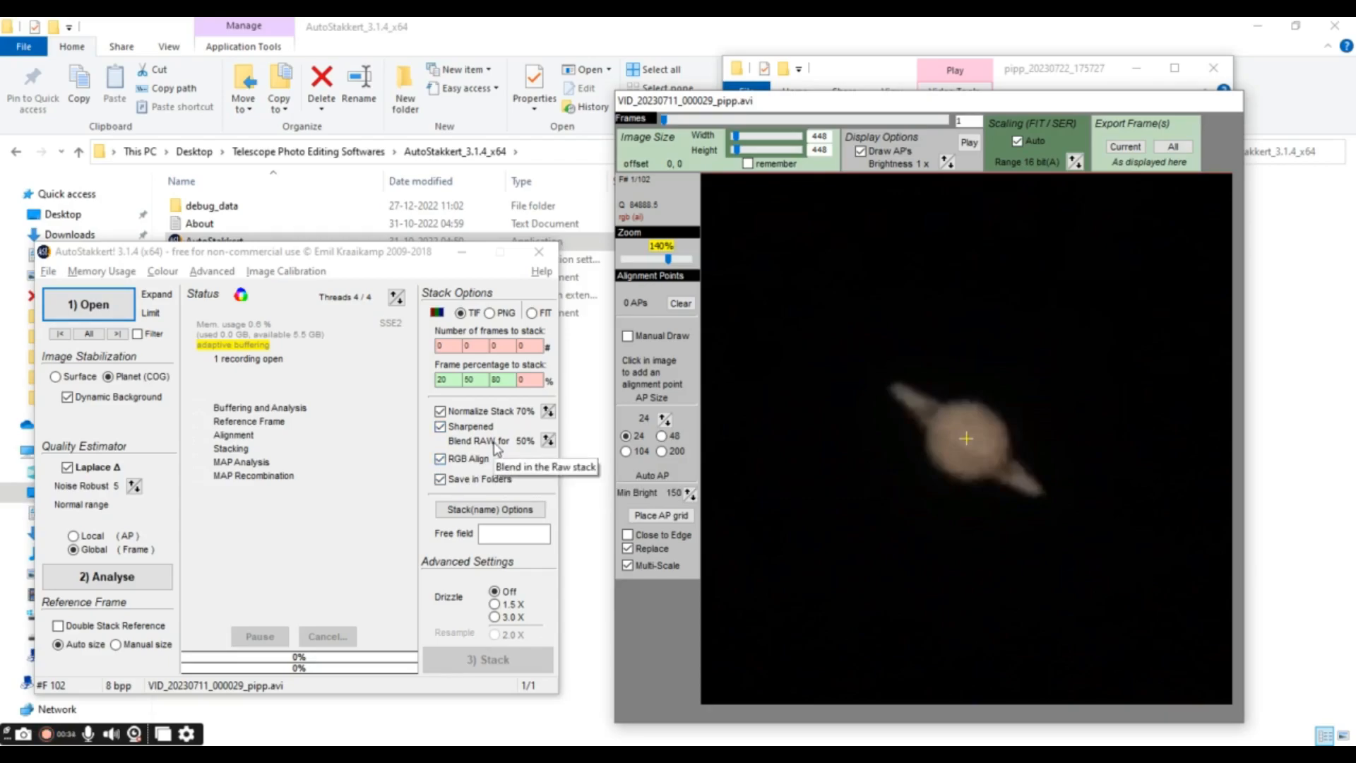
mouse_move(103, 511)
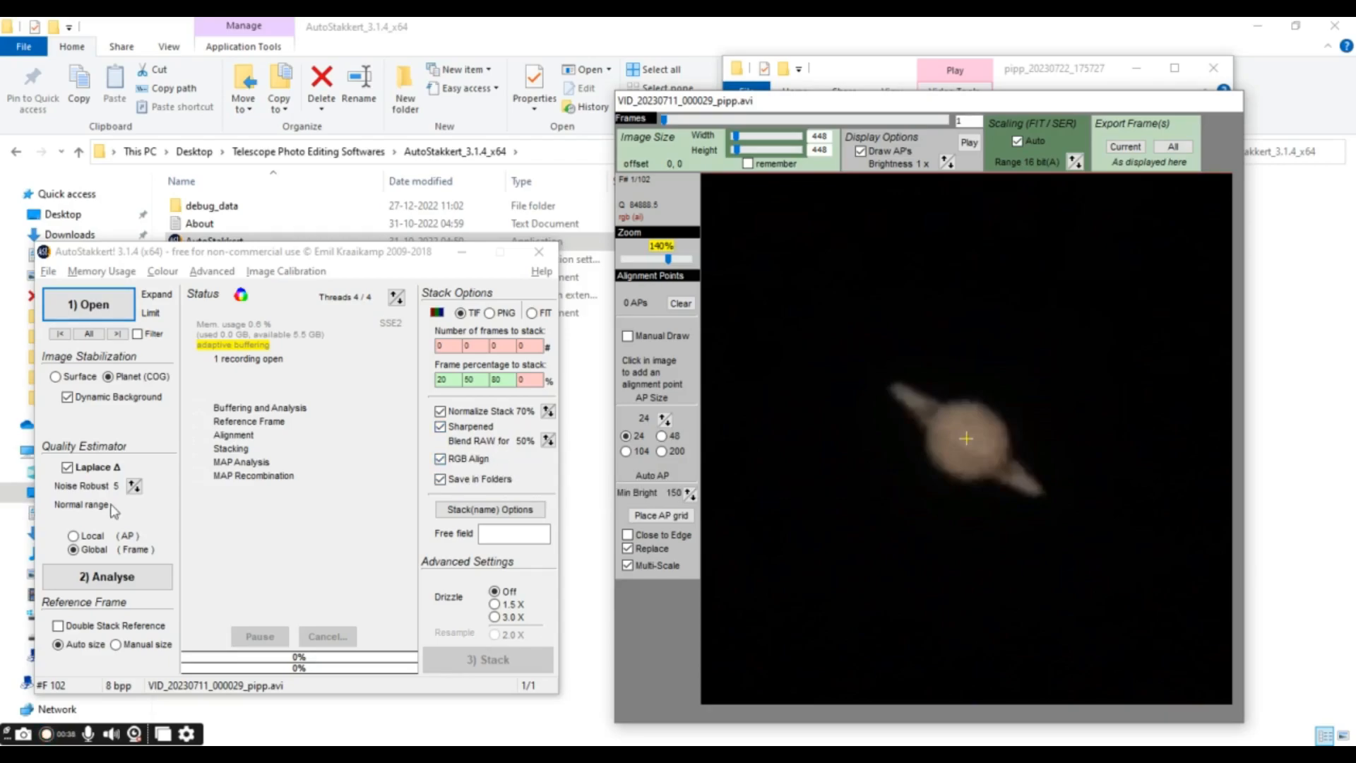
- Analyse the 102 pipp frames and place an alignment point on Saturn's left ring
click(107, 577)
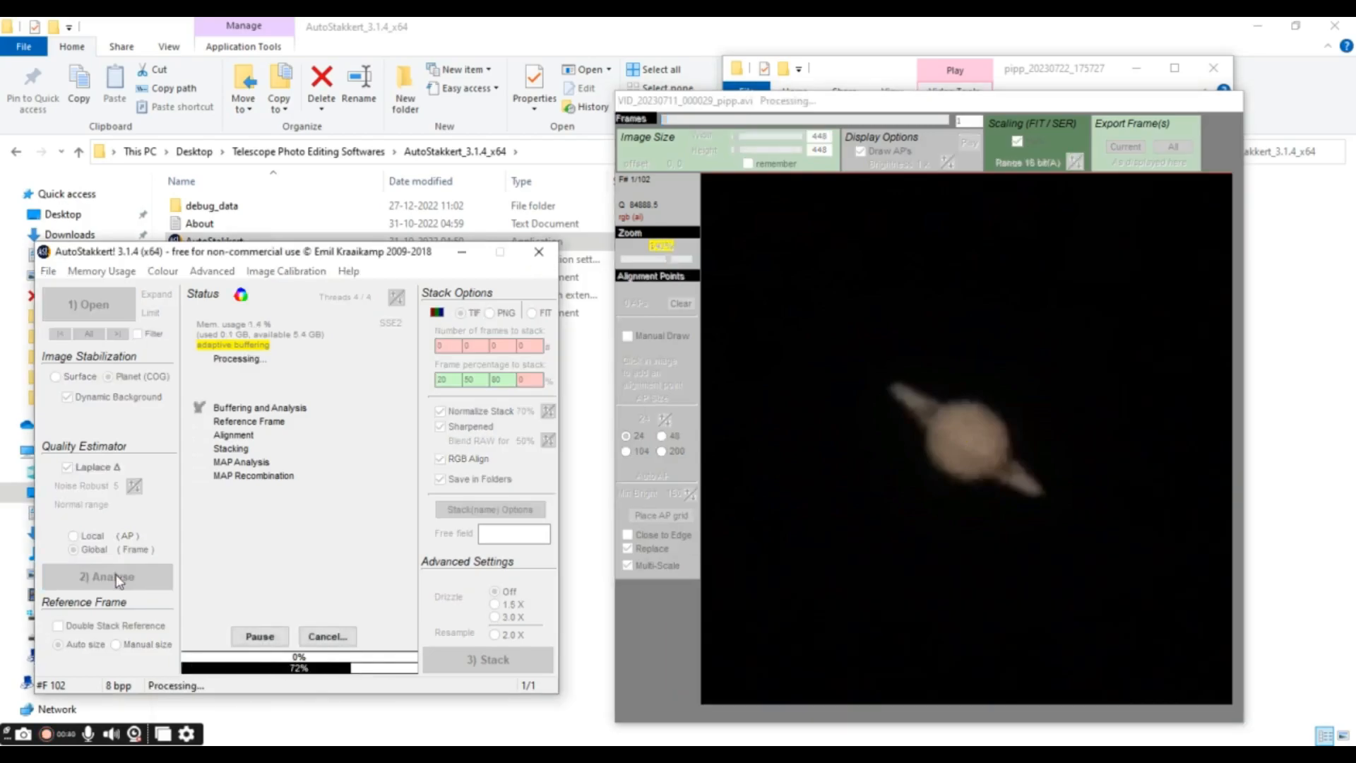
click(108, 577)
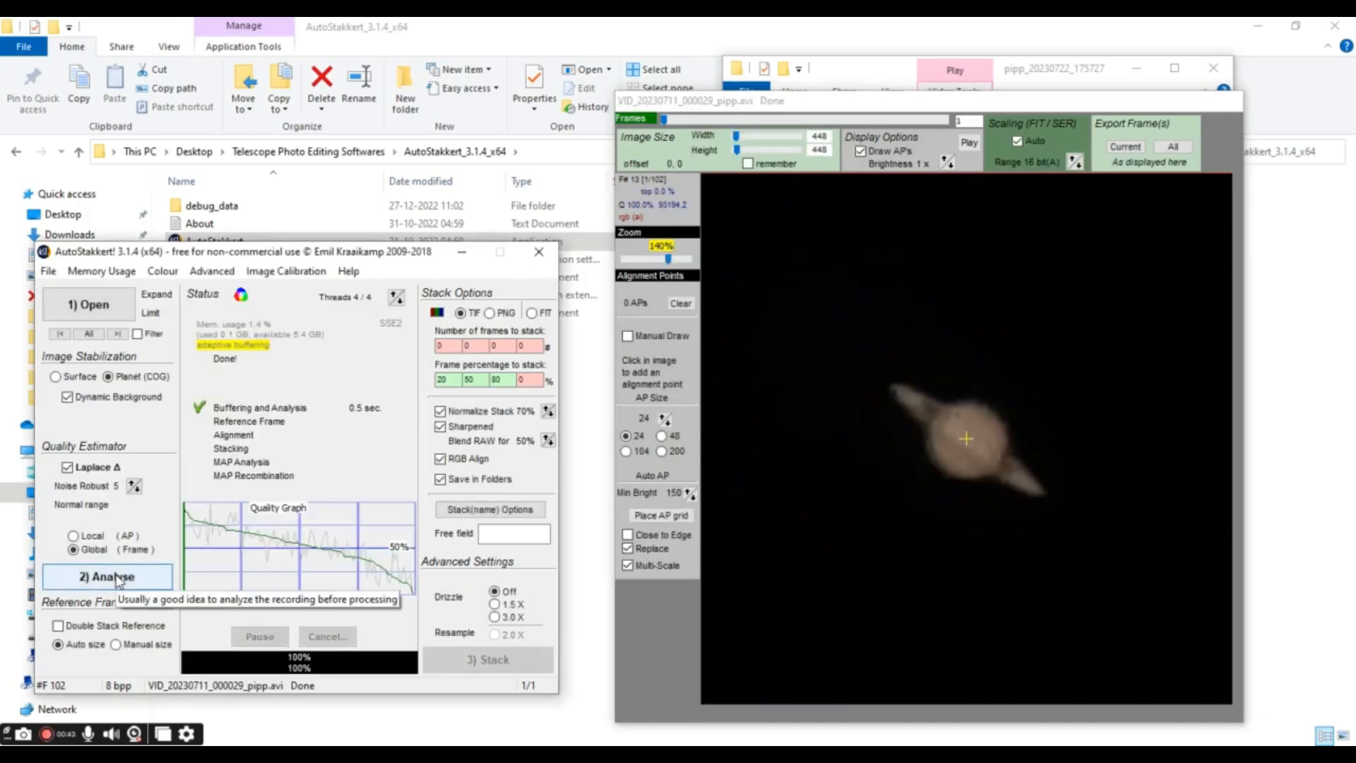
mouse_move(298, 558)
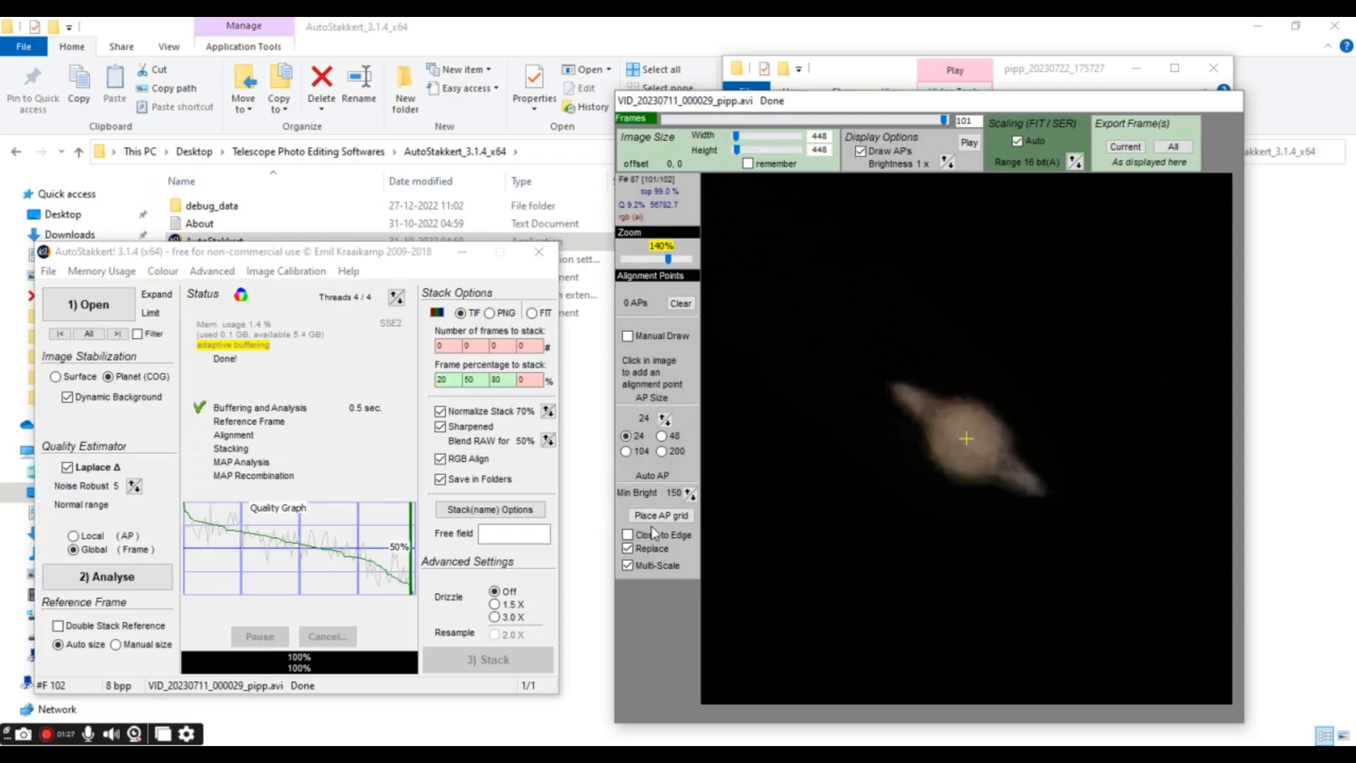
mouse_move(778, 471)
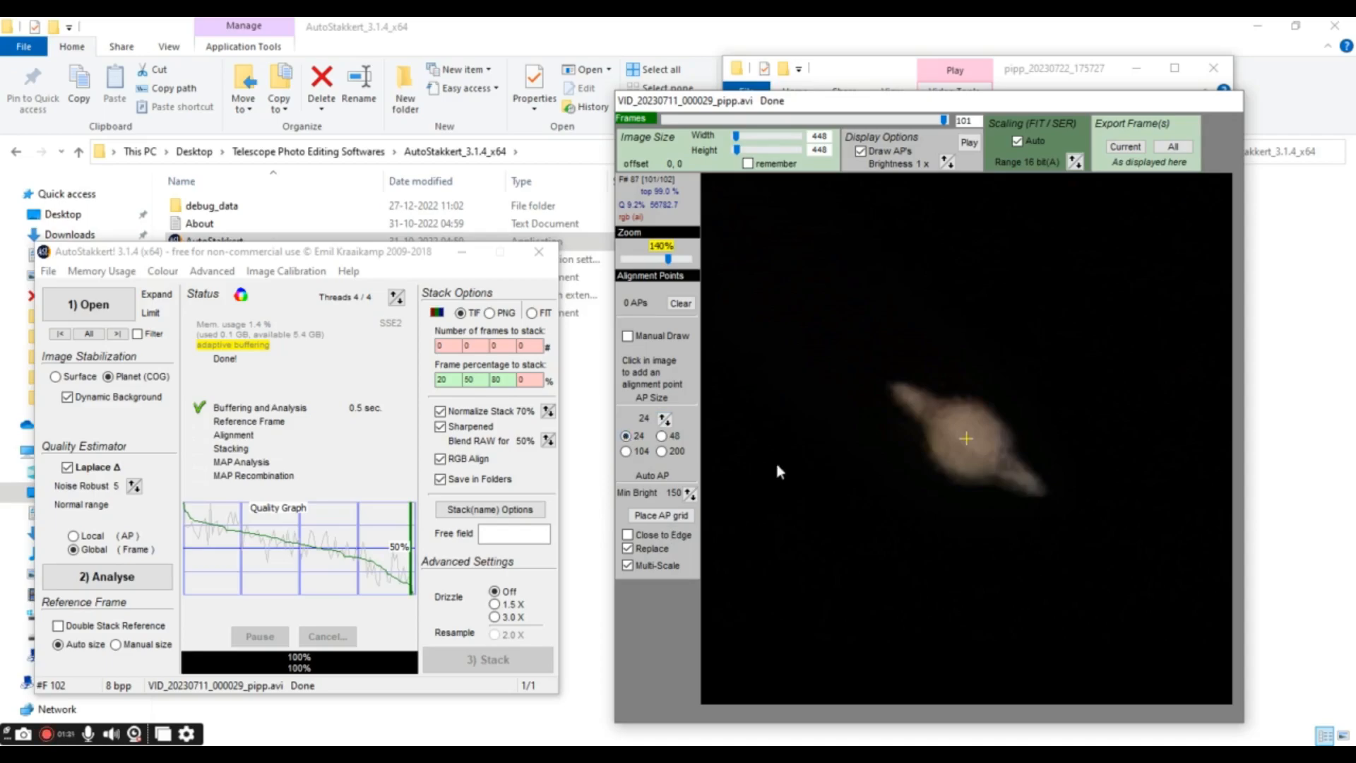
click(901, 391)
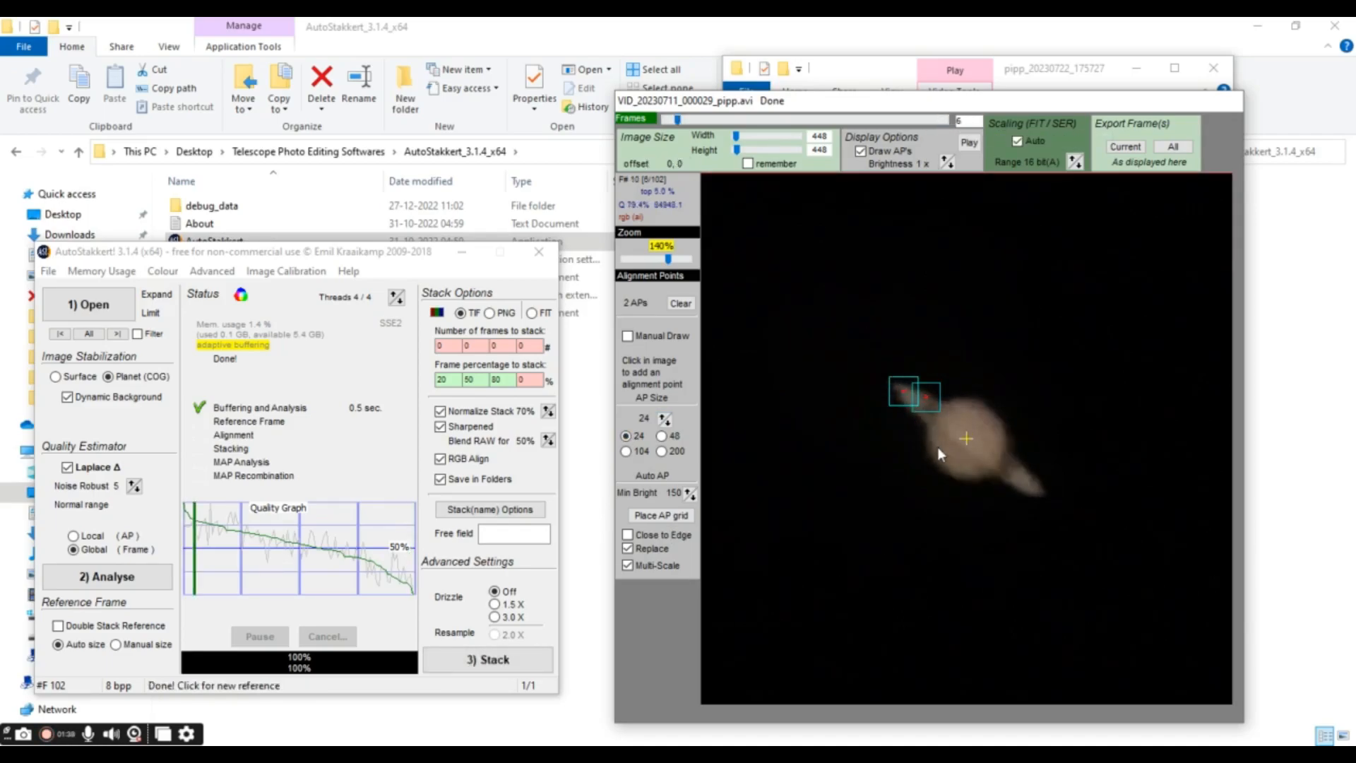
- Add alignment points across Saturn's rings and globe, then stack at 20/50/80 percent
click(916, 417)
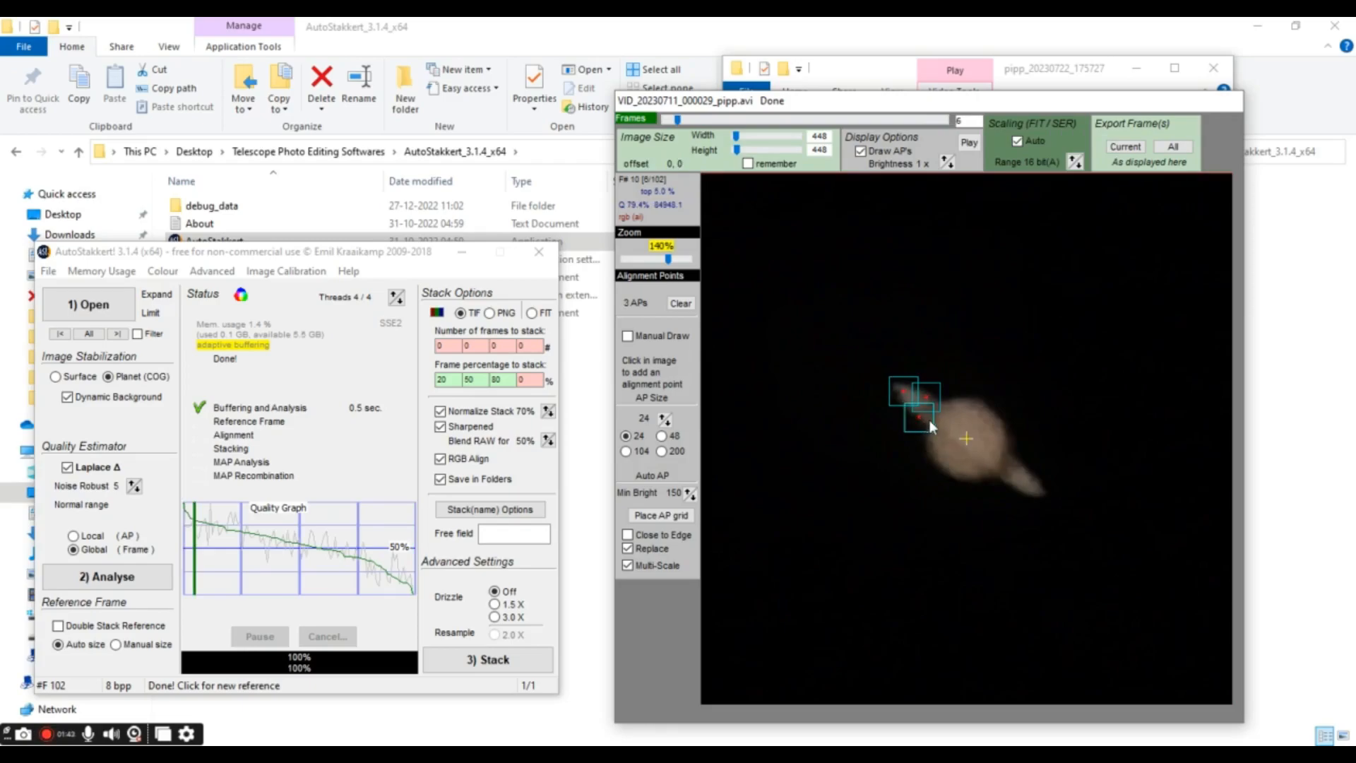
click(966, 453)
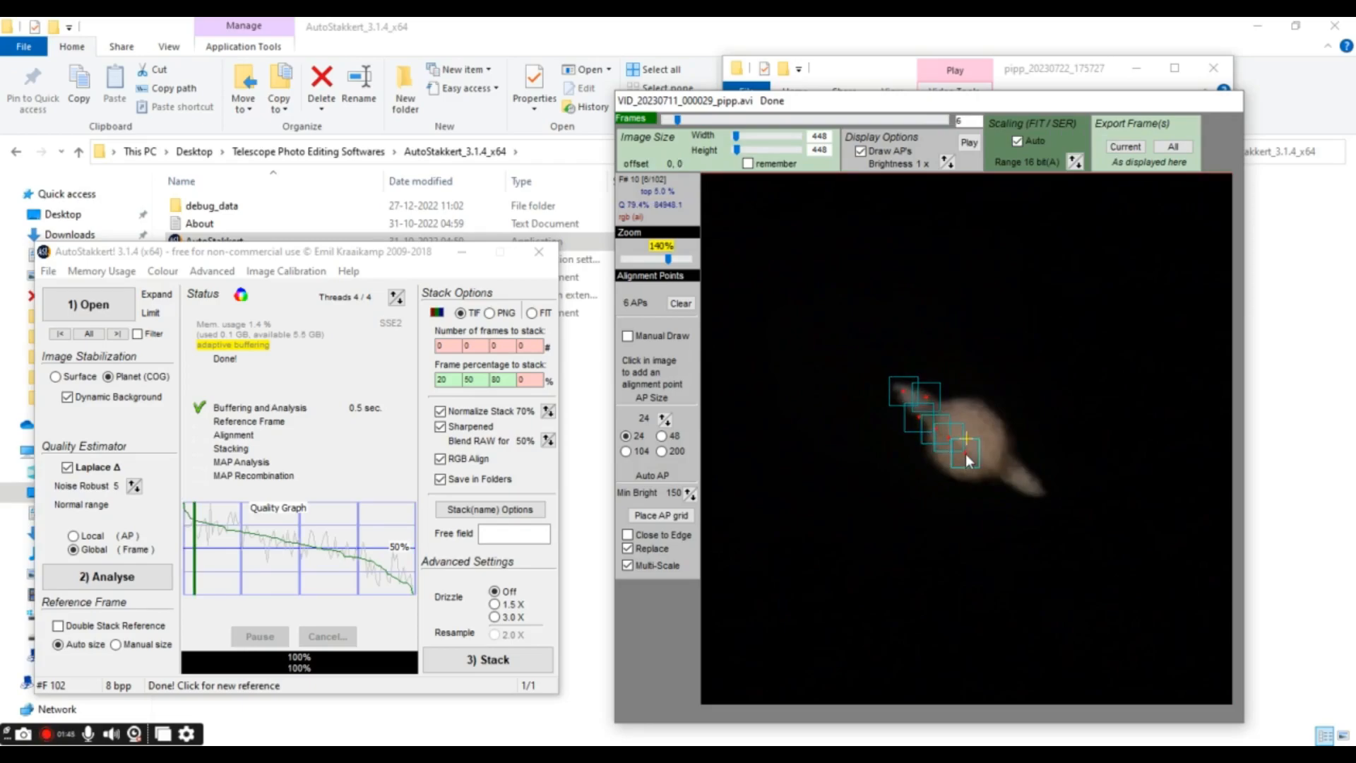
click(982, 461)
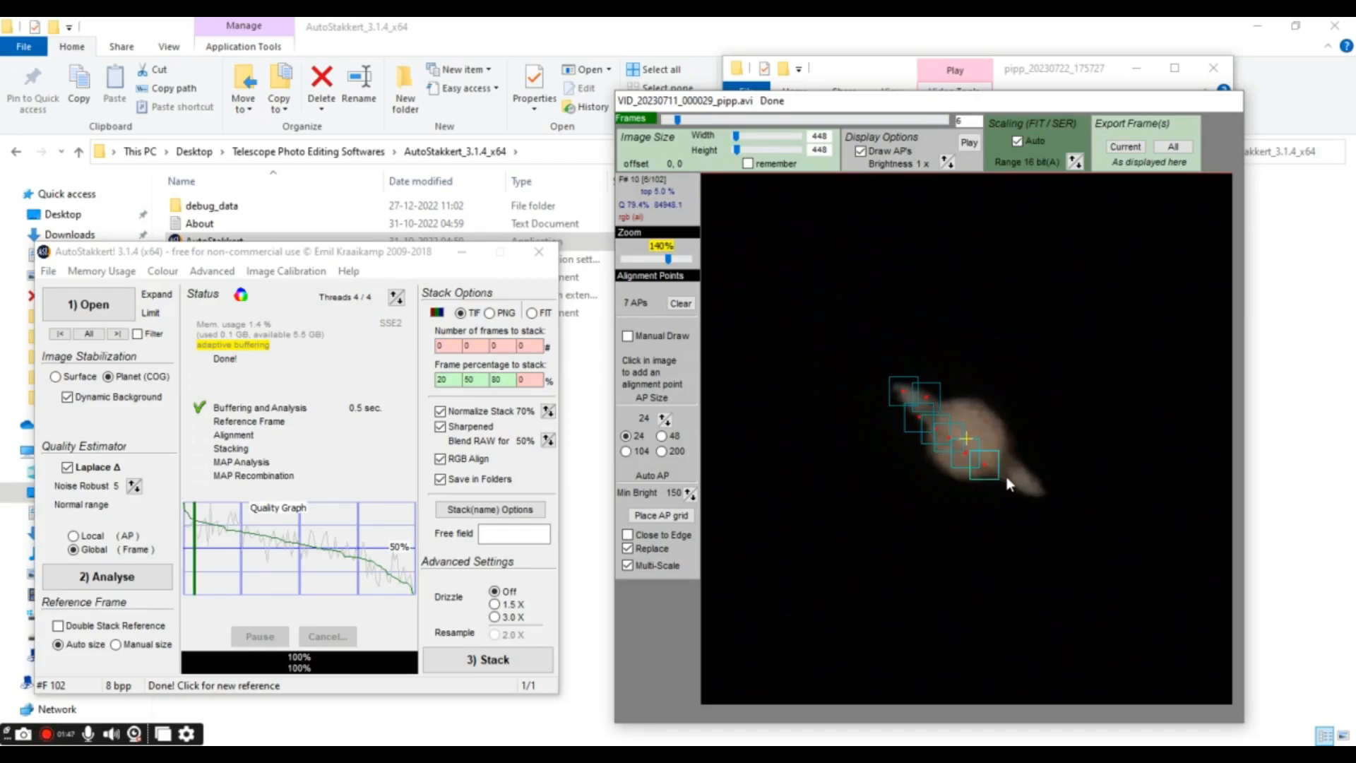
click(1004, 483)
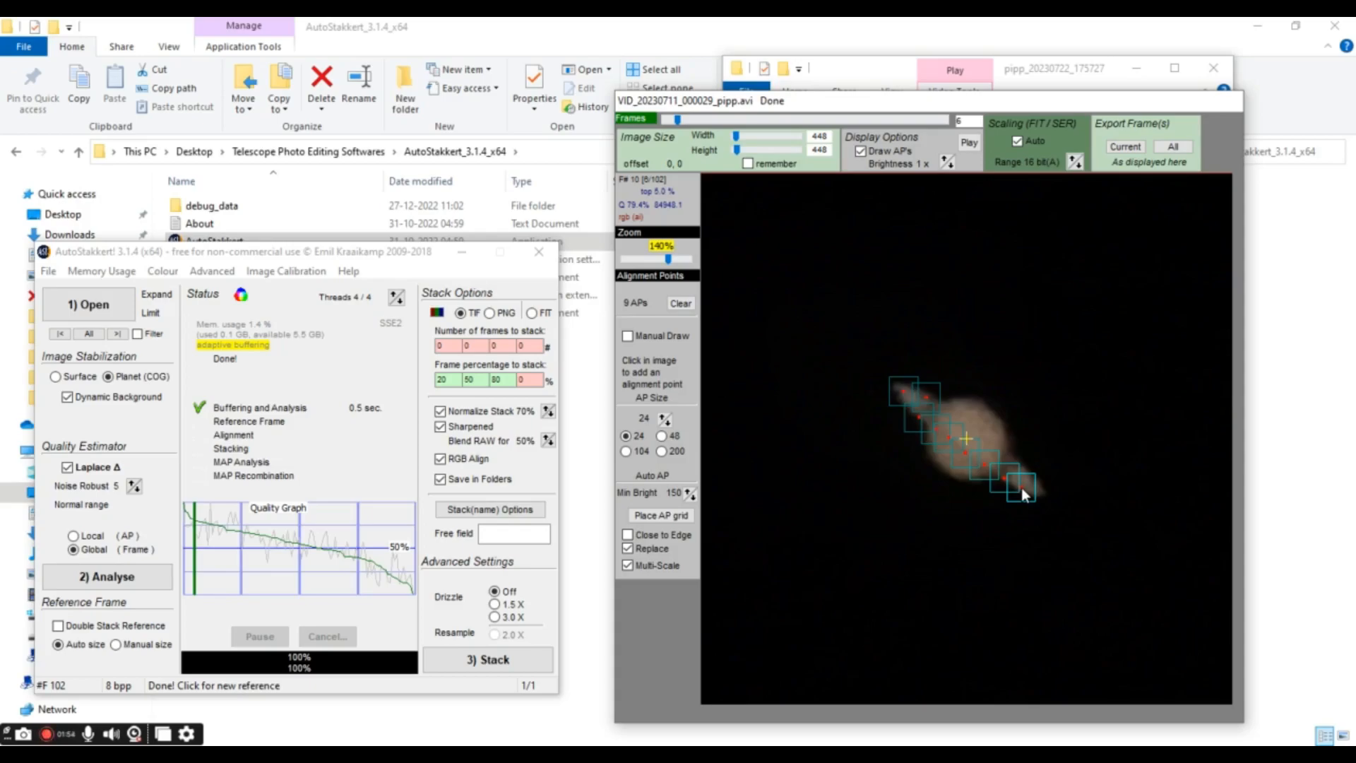
click(1034, 495)
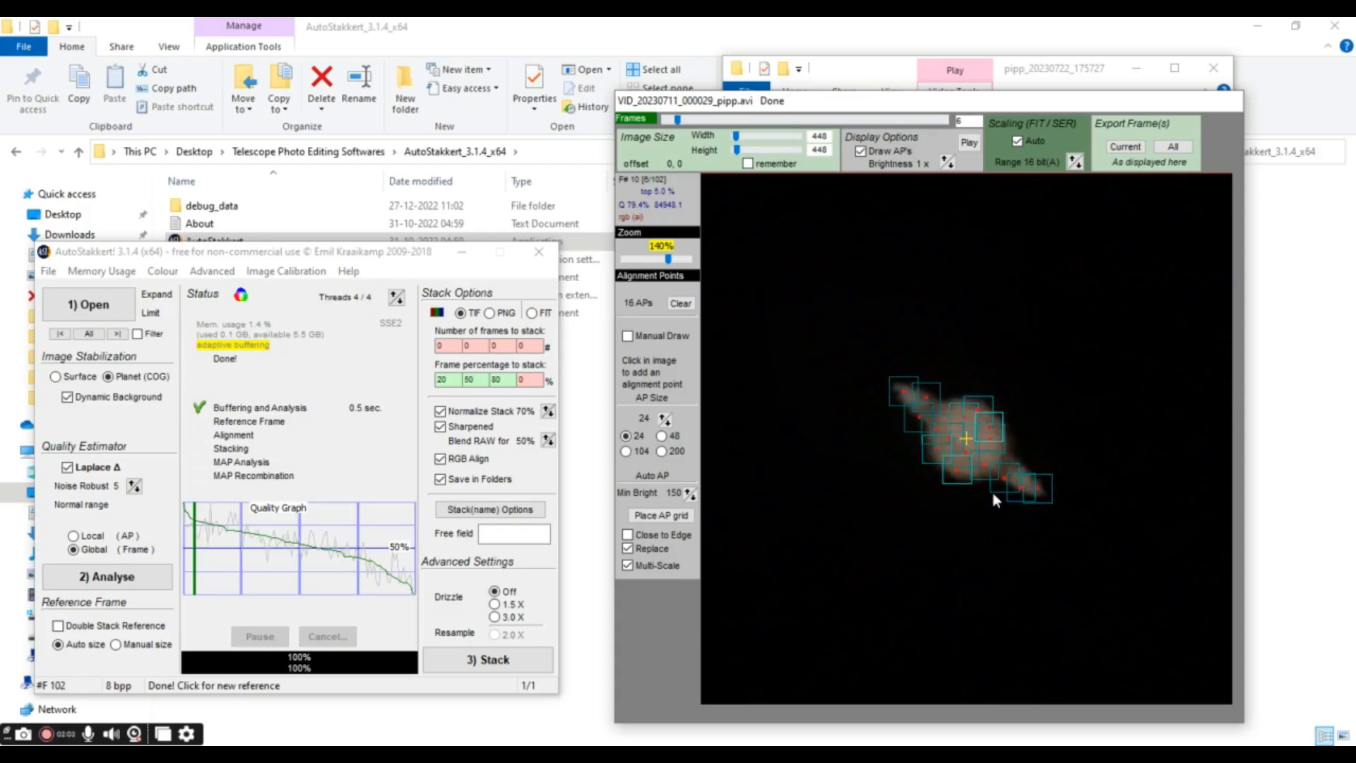
mouse_move(721, 506)
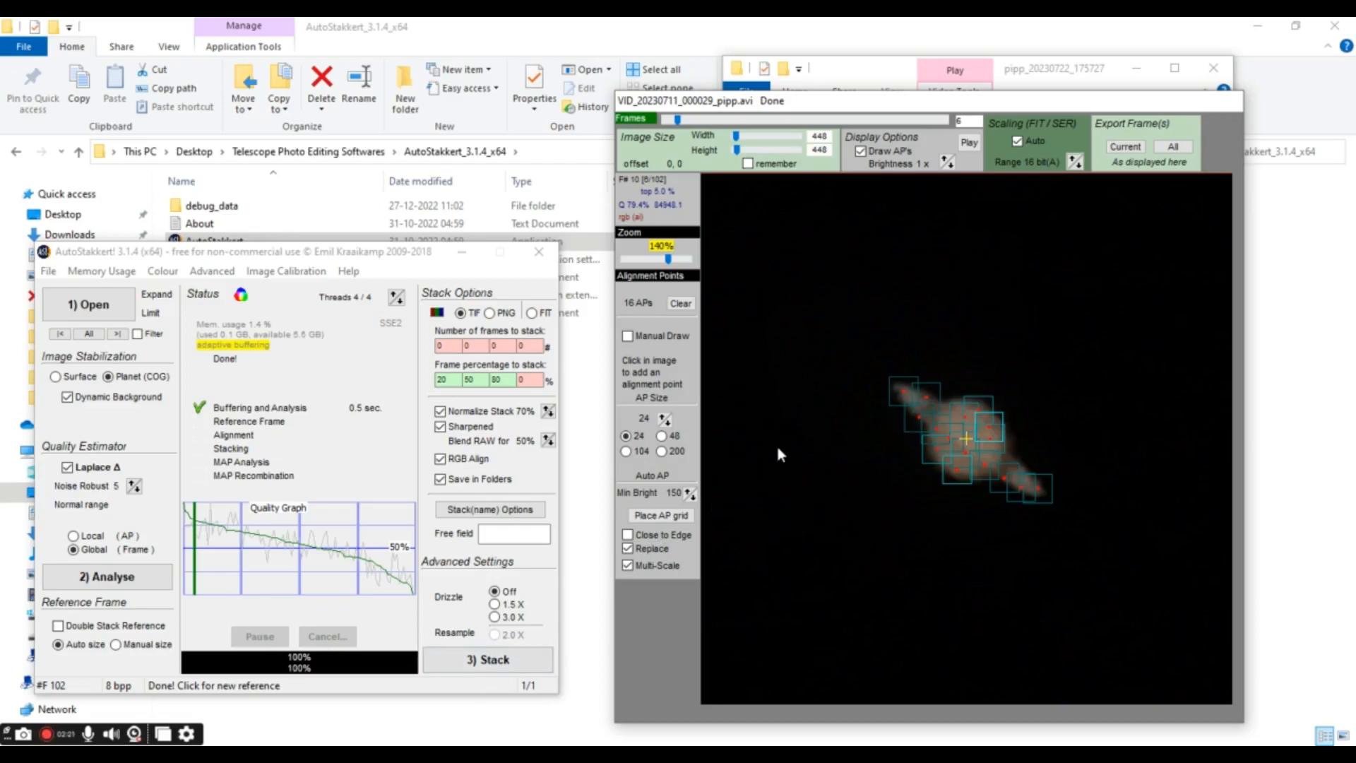
click(489, 659)
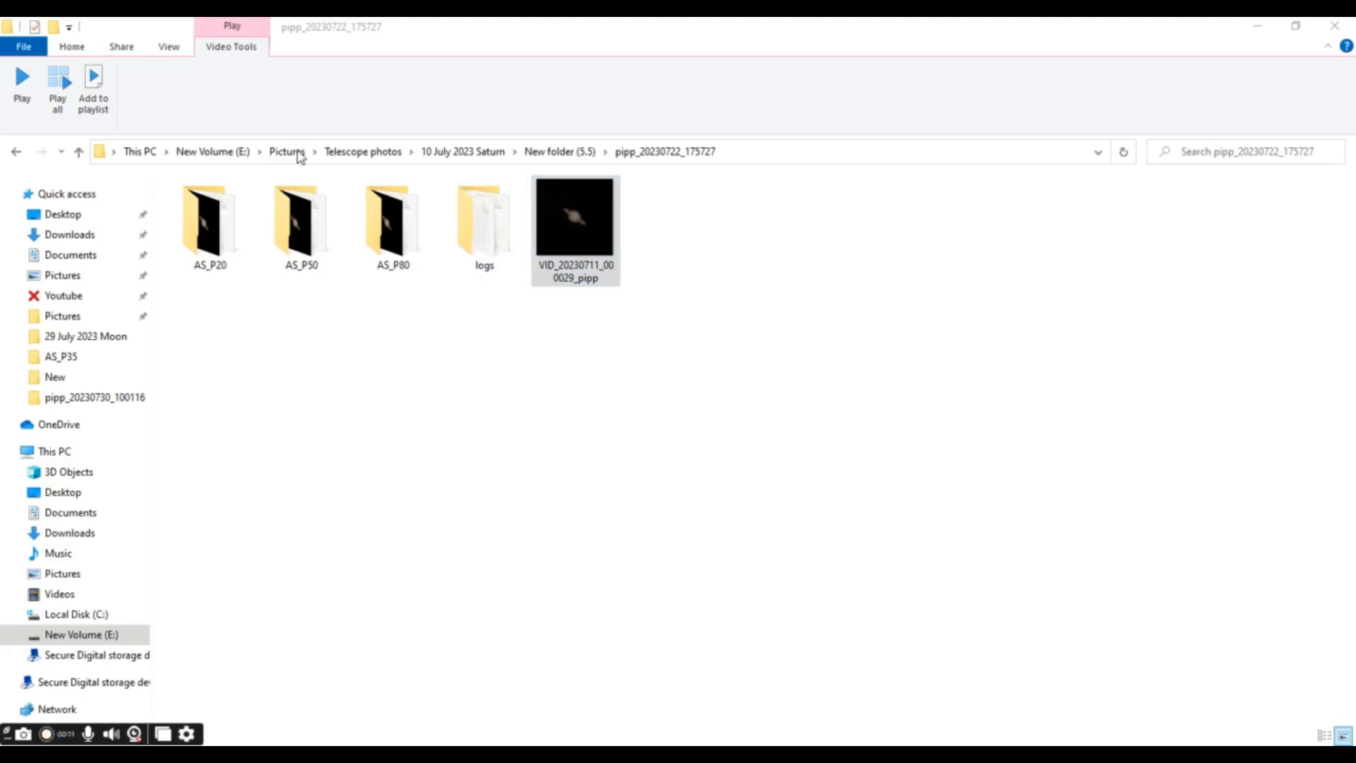
- View the stacked Saturn TIF from the AS_P50 folder in Windows Photo Viewer
double_click(296, 219)
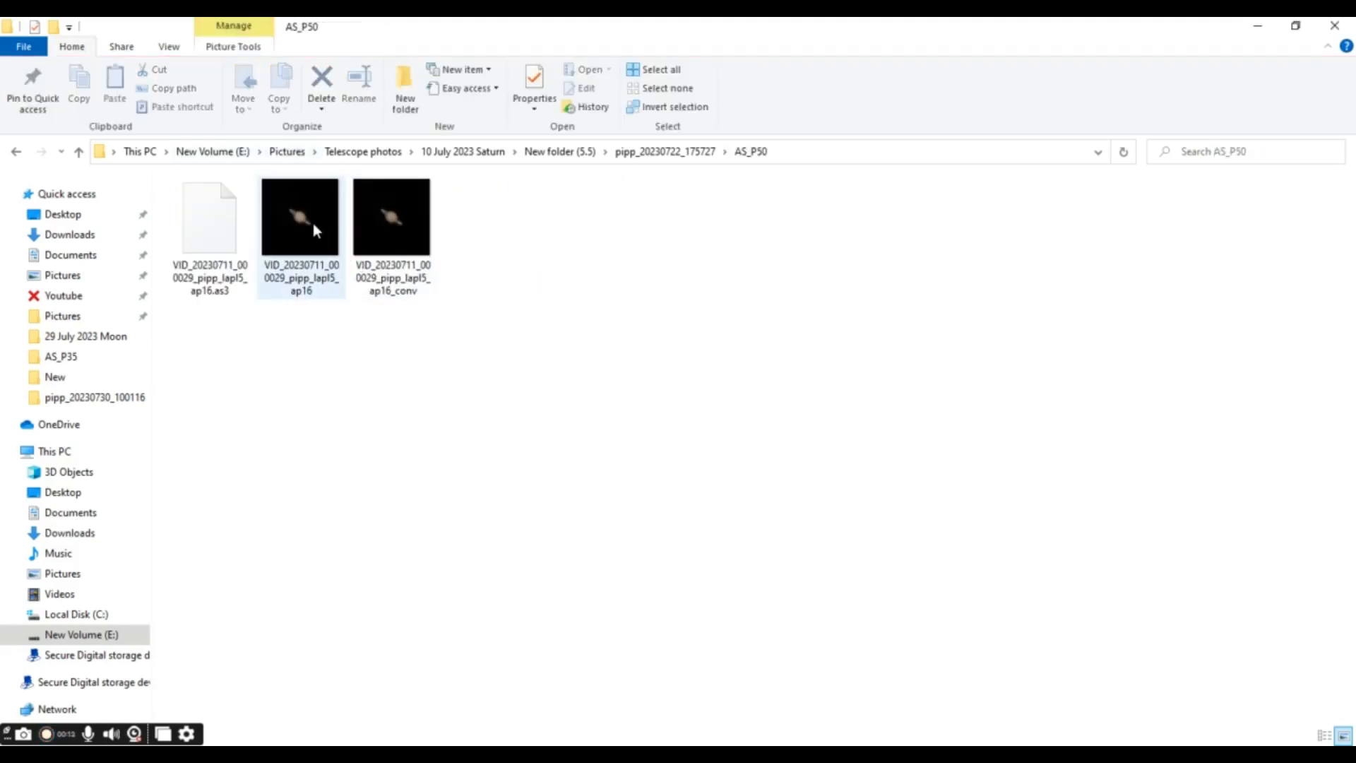
double_click(312, 229)
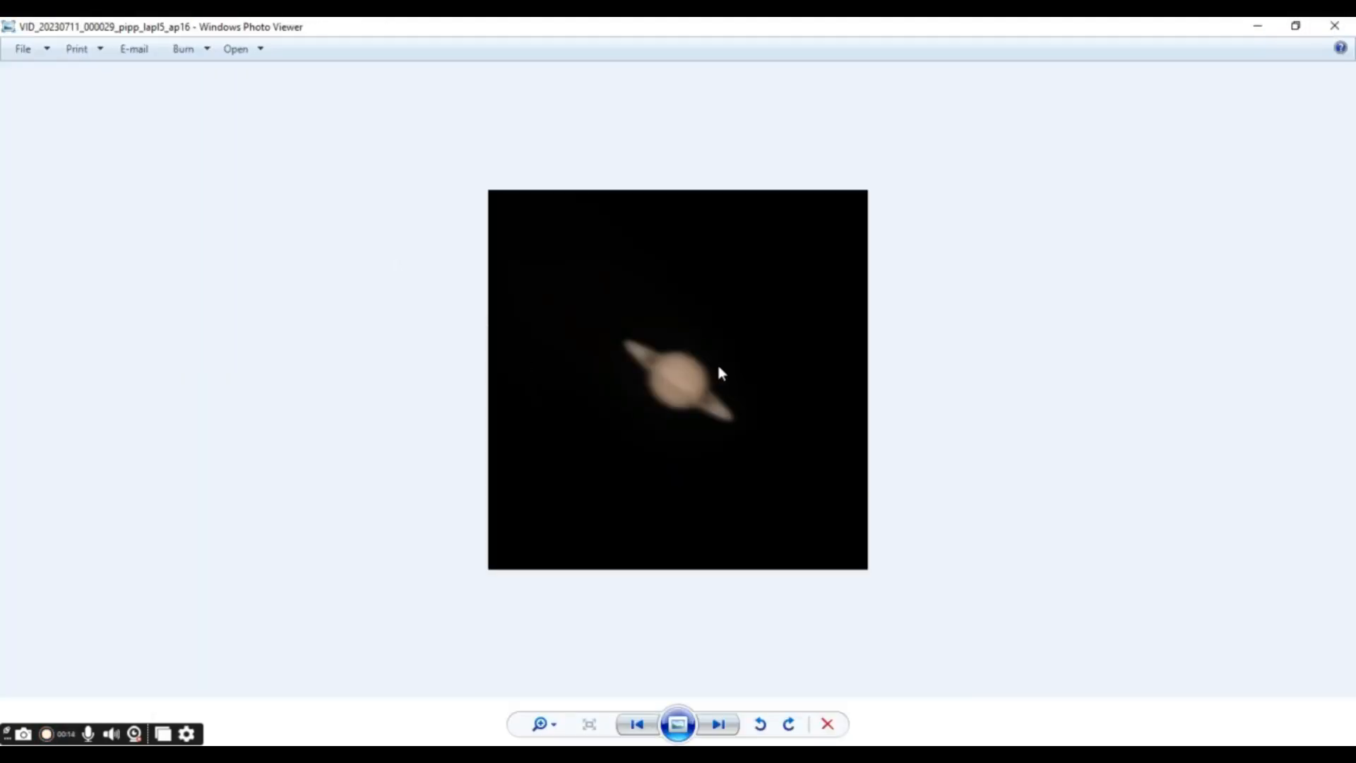
mouse_move(734, 432)
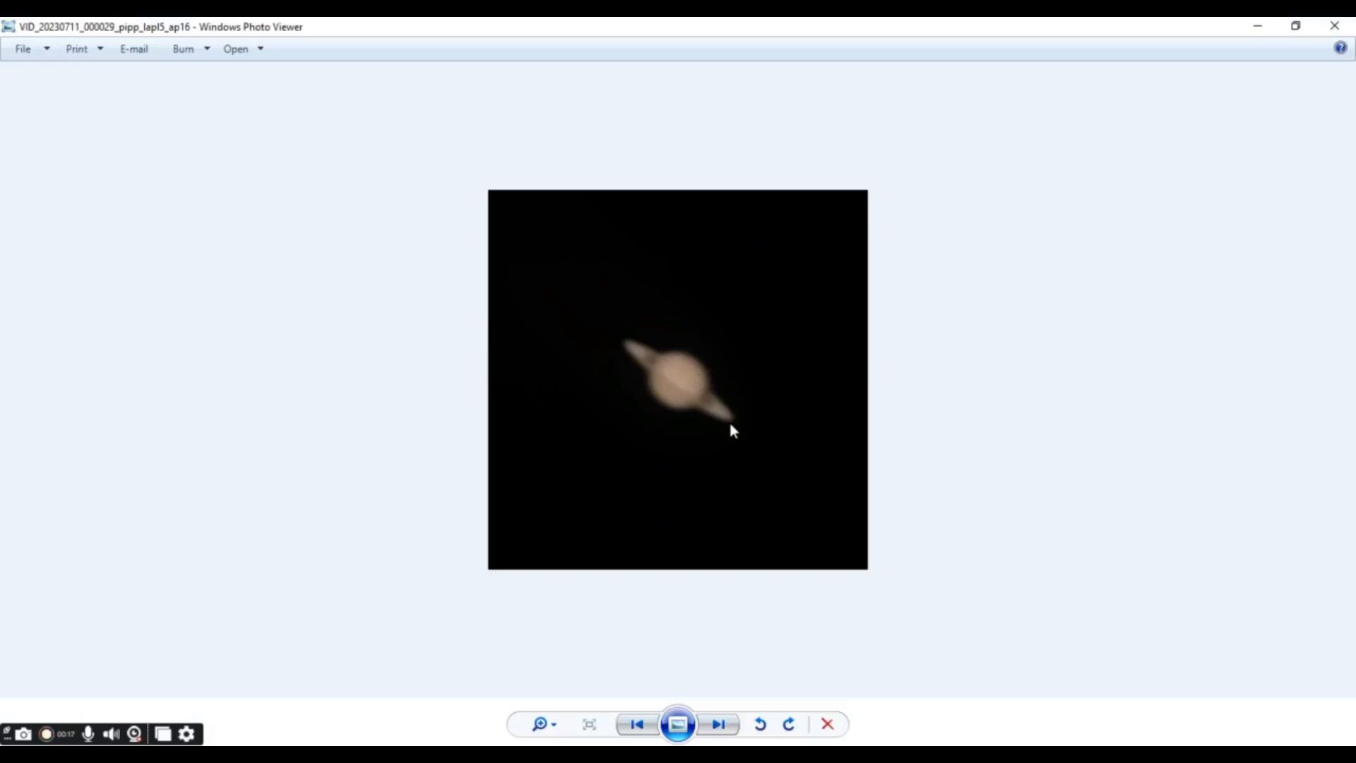
click(720, 743)
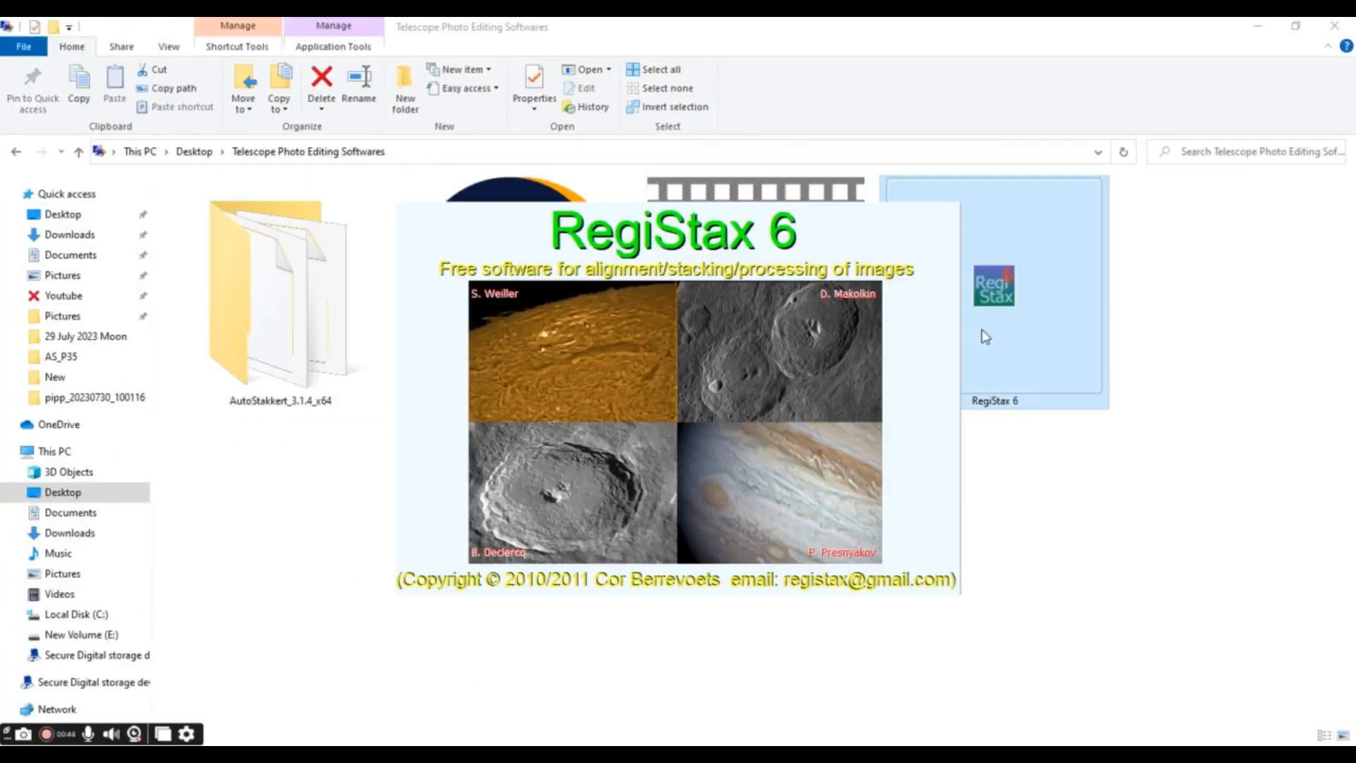
- Launch RegiStax 6 and load the 20% stacked Saturn TIF from the AS_P20 folder
double_click(992, 286)
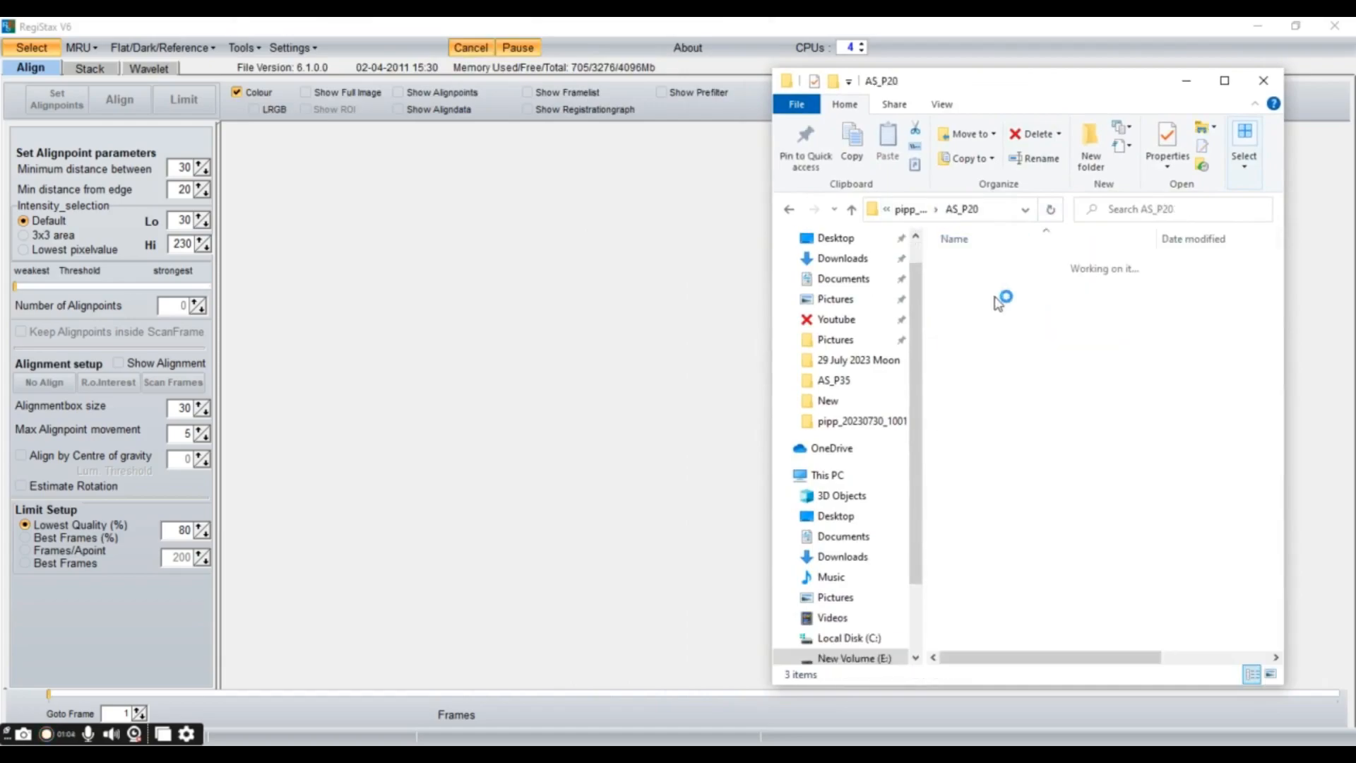
double_click(1095, 281)
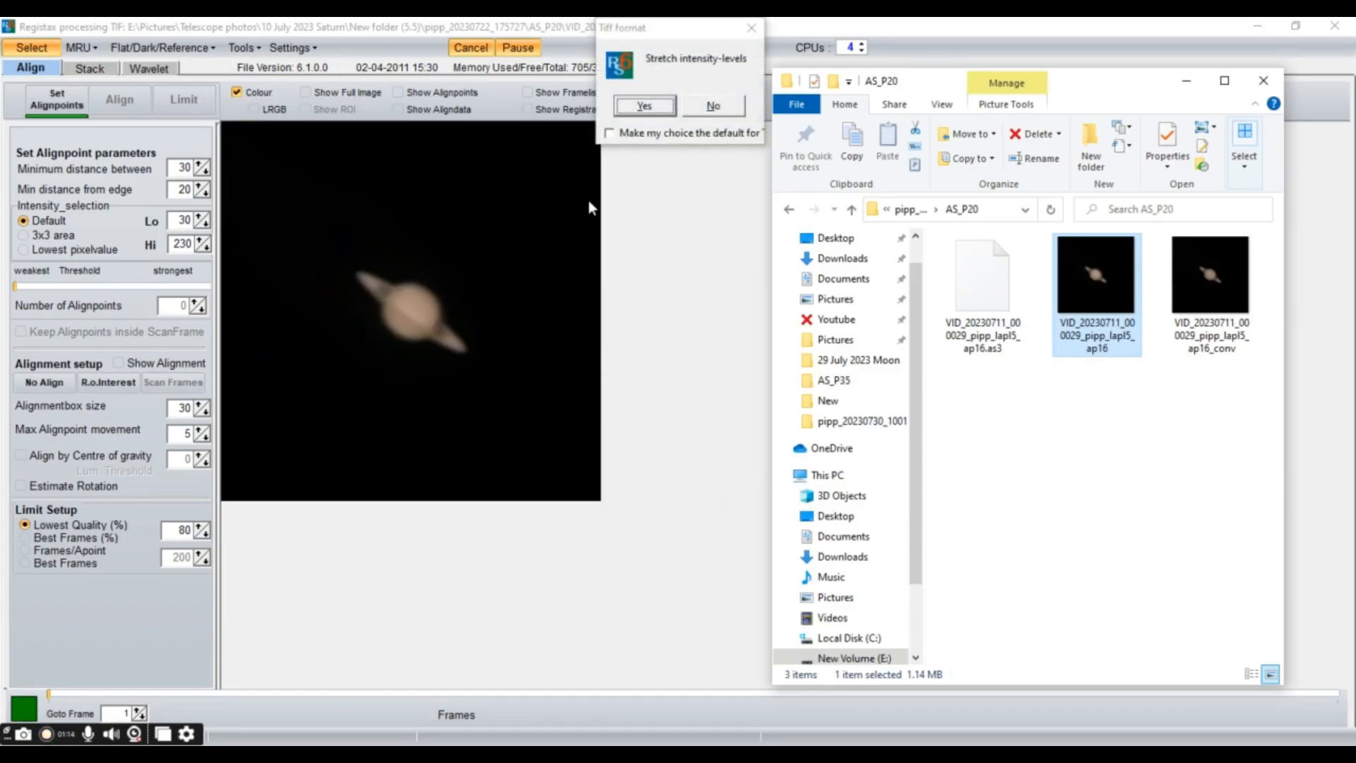
mouse_move(646, 121)
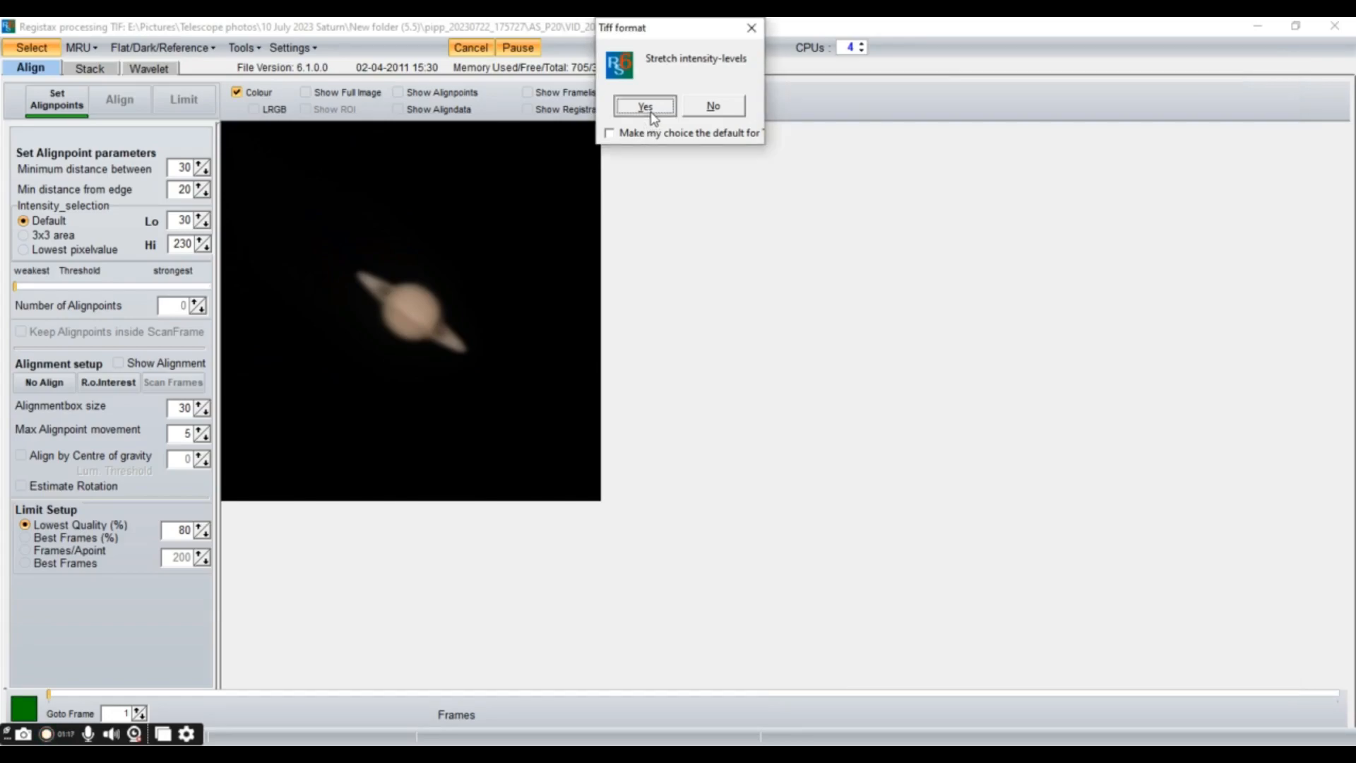
- Test layer 1 wavelet sharpening from about 30 to max, settle near 18, then fine-tune the layers
click(645, 106)
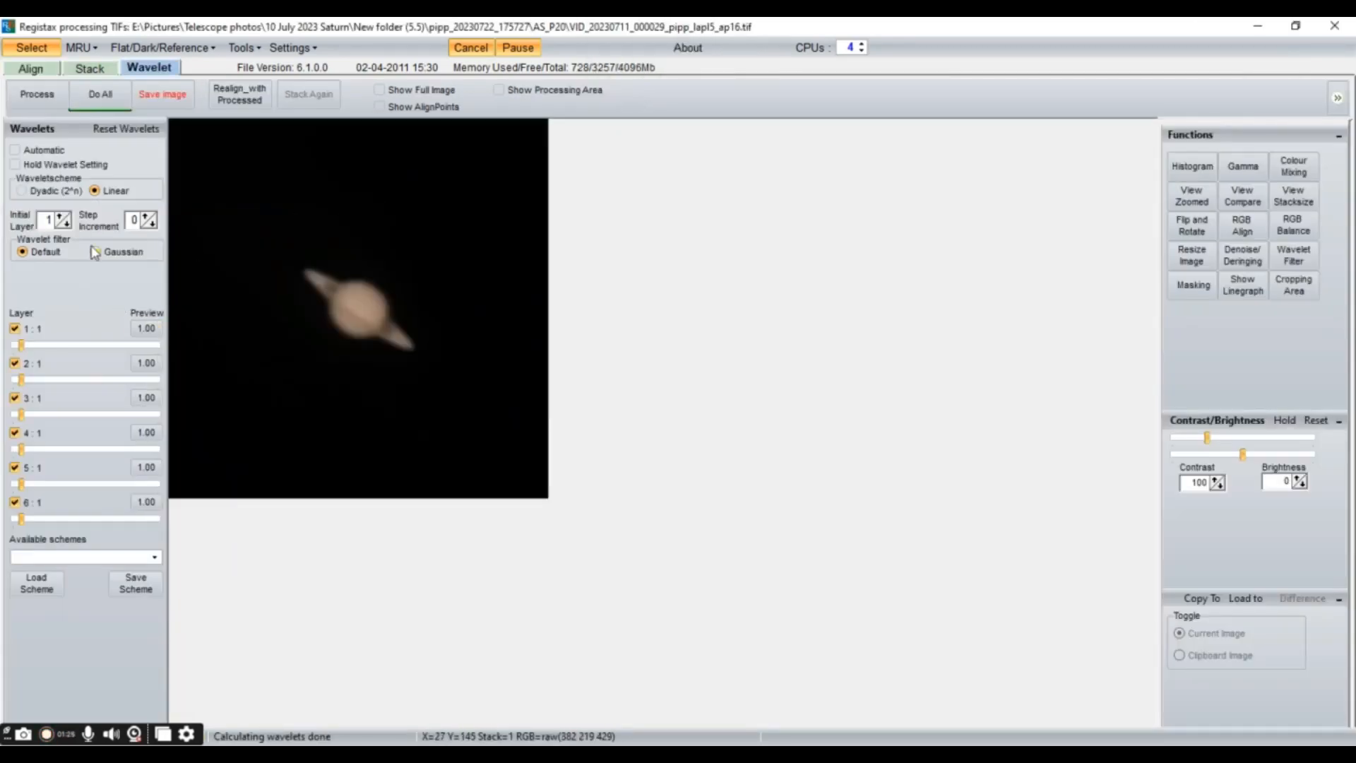
mouse_move(87, 347)
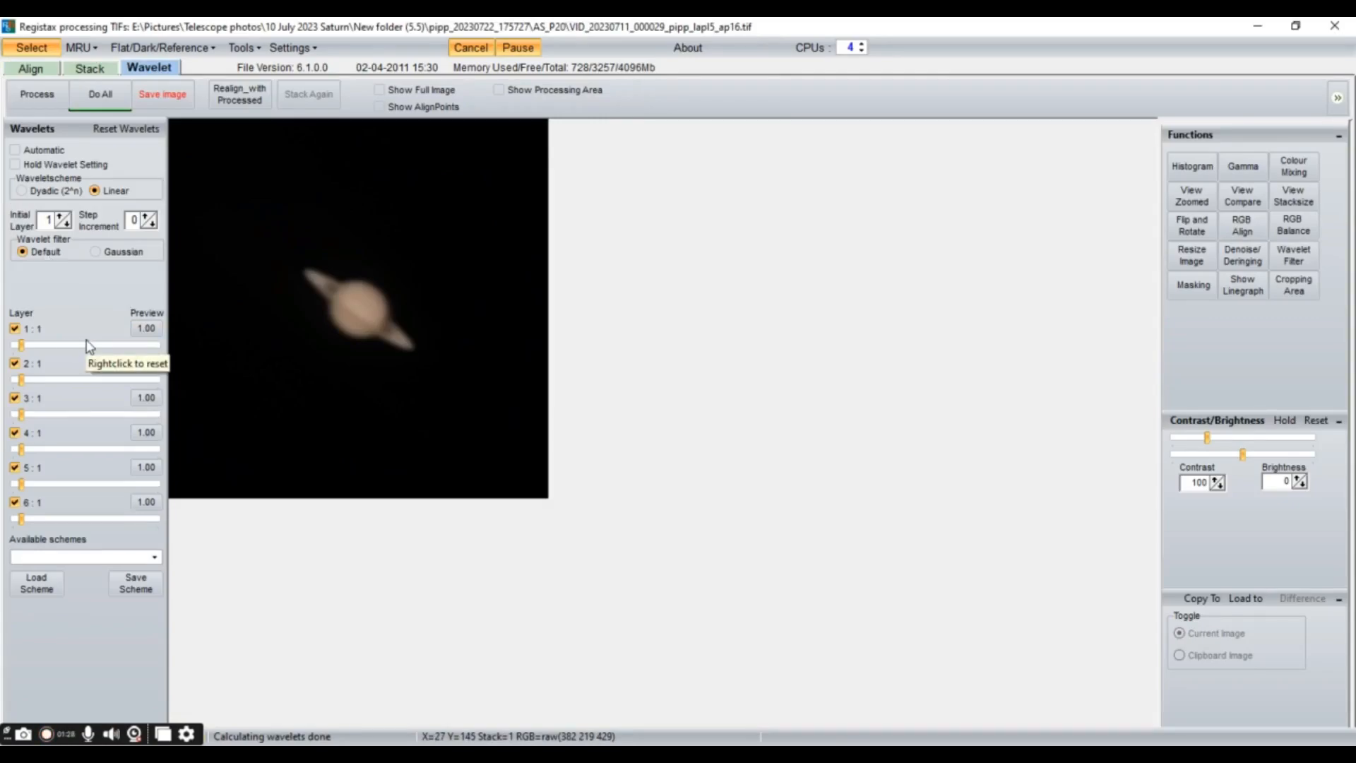
mouse_move(87, 346)
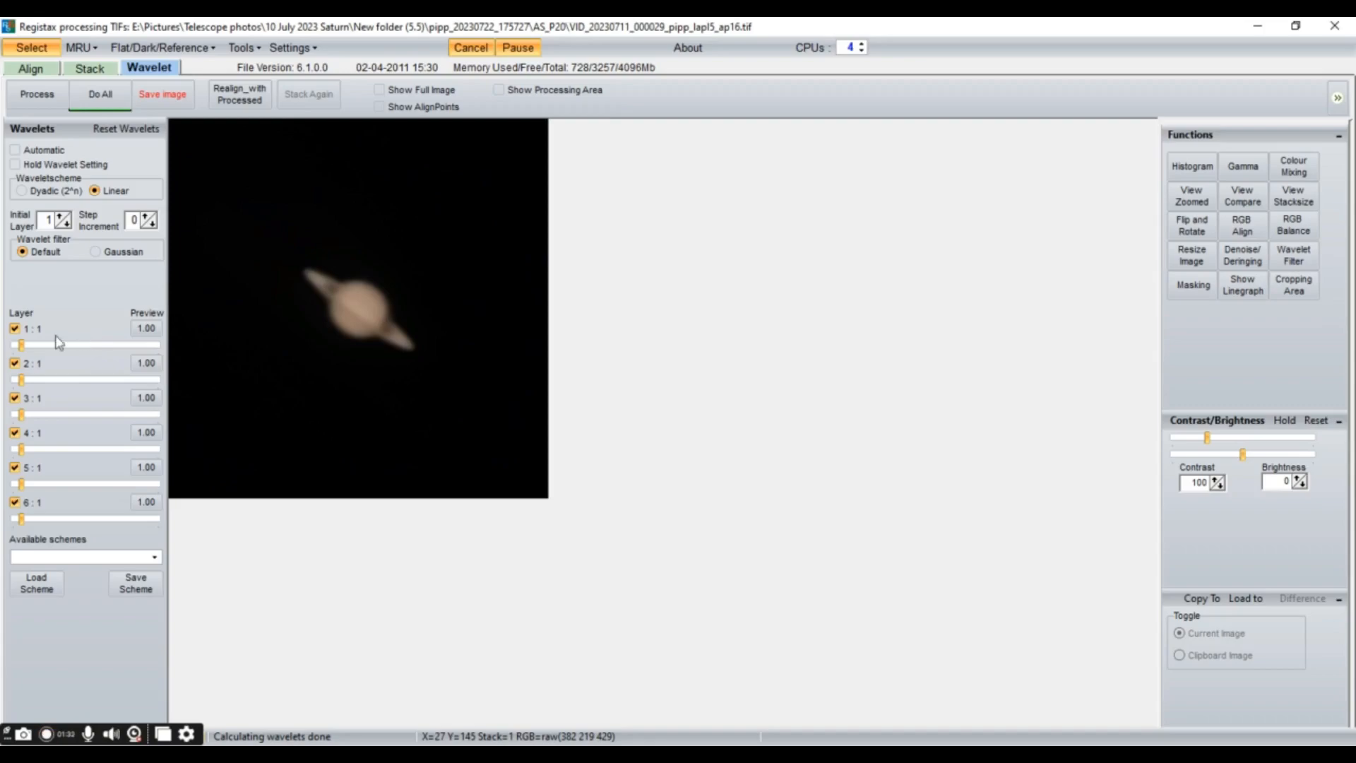
mouse_move(90, 357)
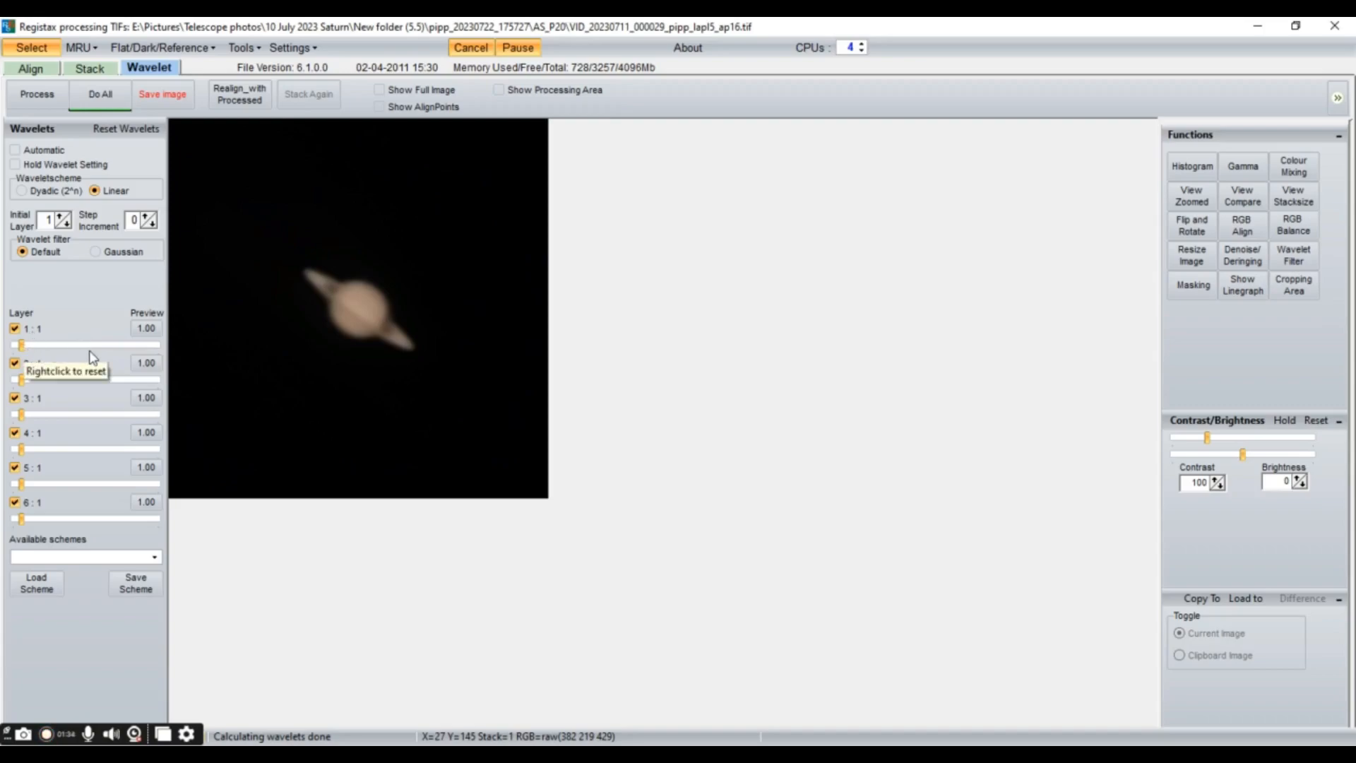
mouse_move(91, 356)
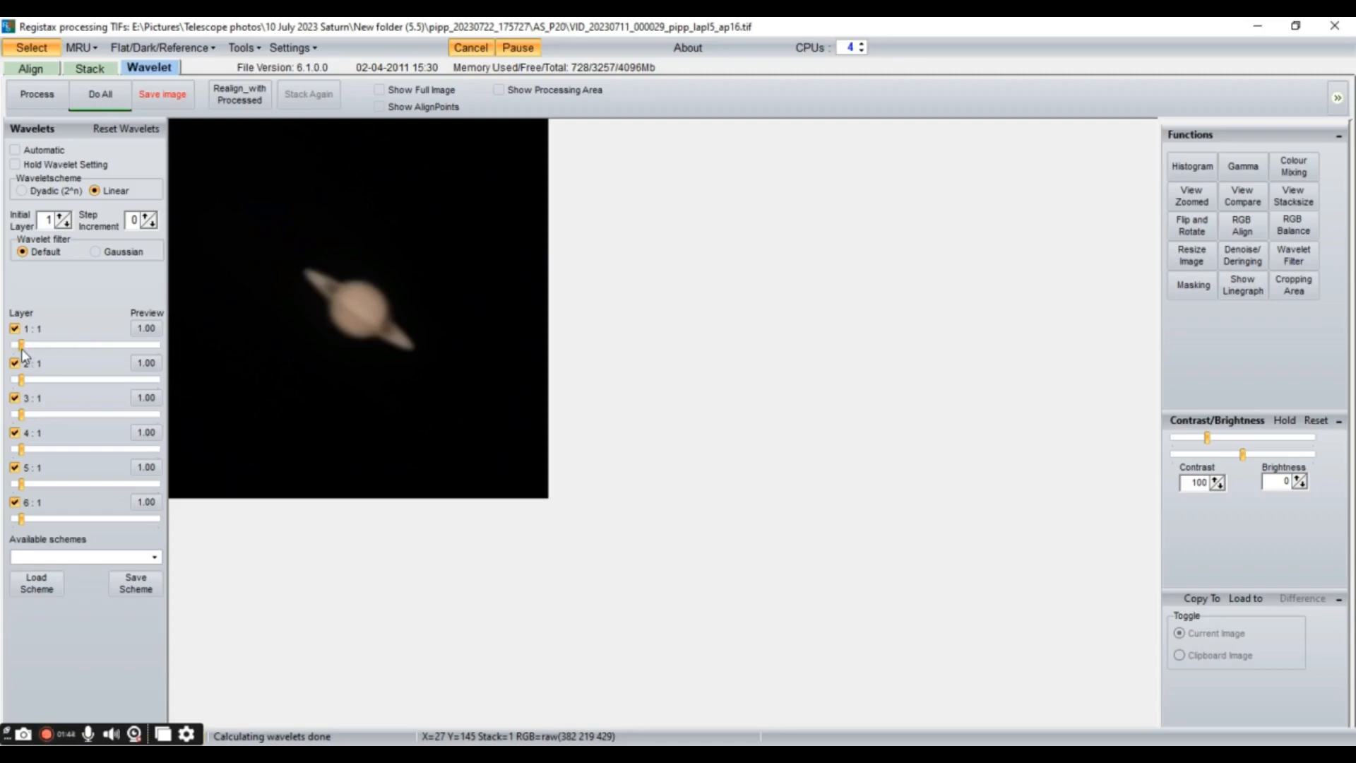
drag(21, 345, 72, 346)
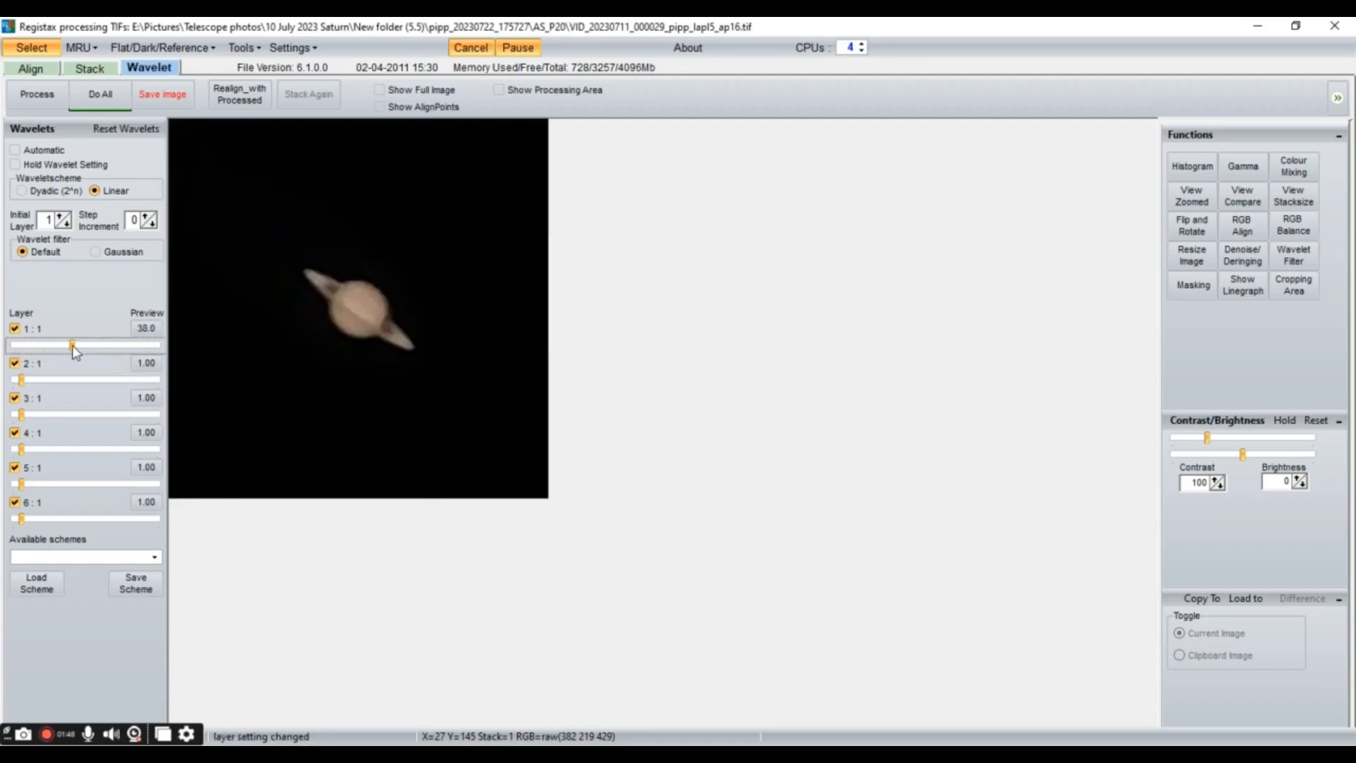
drag(72, 345, 58, 345)
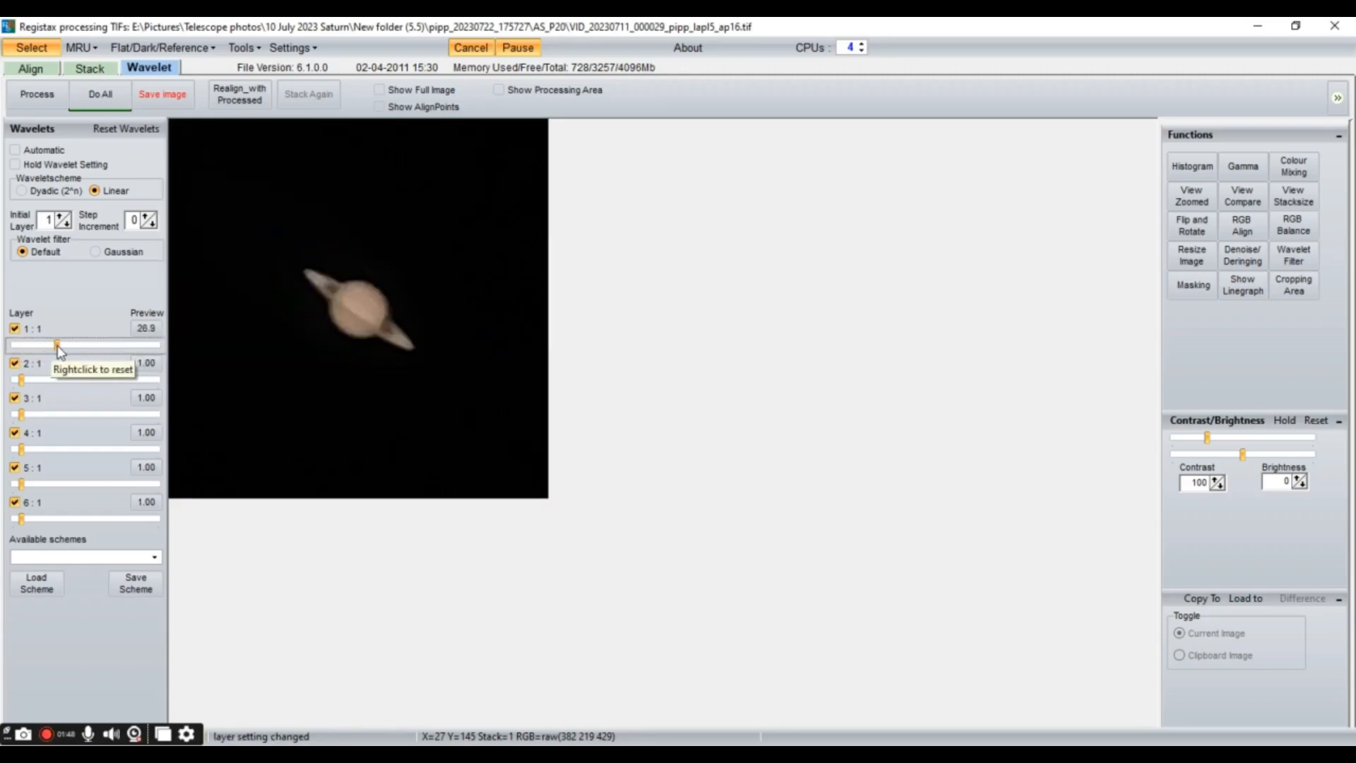
drag(56, 343, 121, 343)
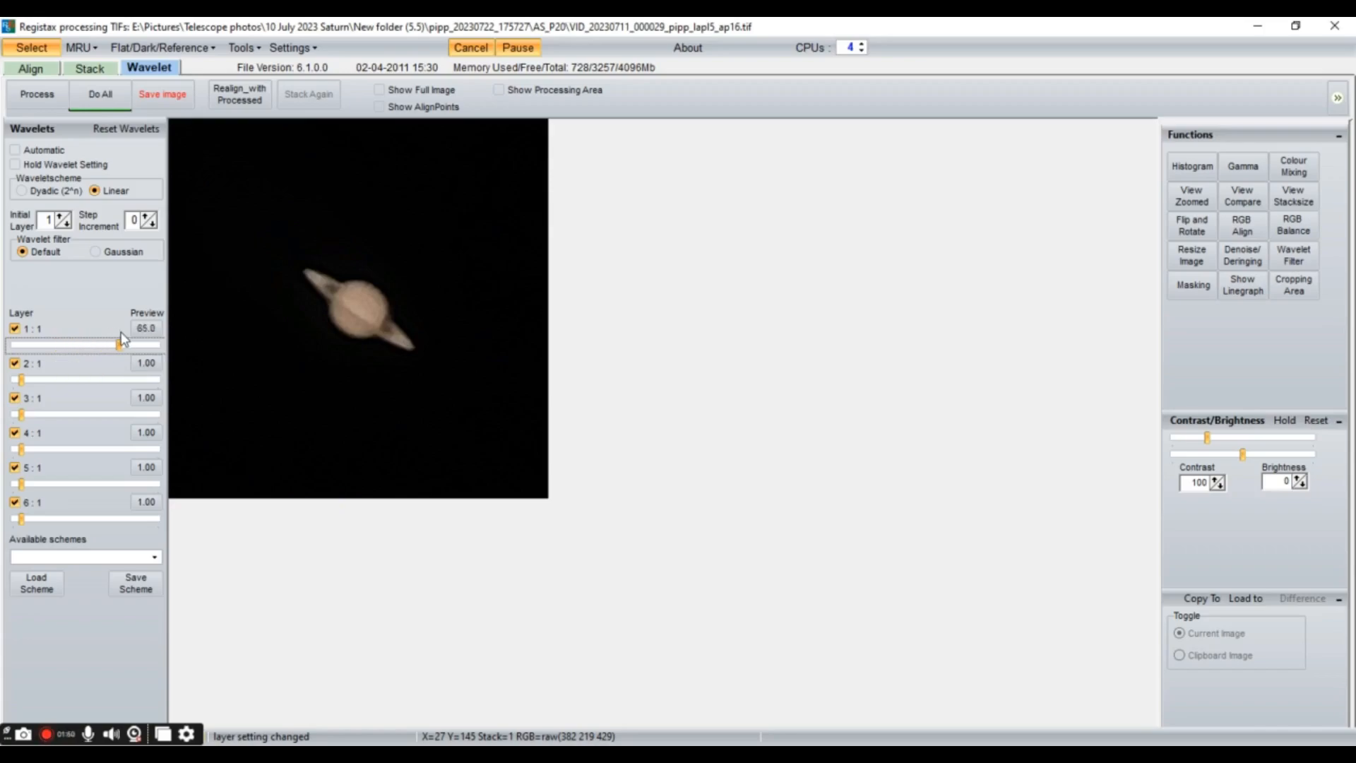
drag(121, 344, 129, 344)
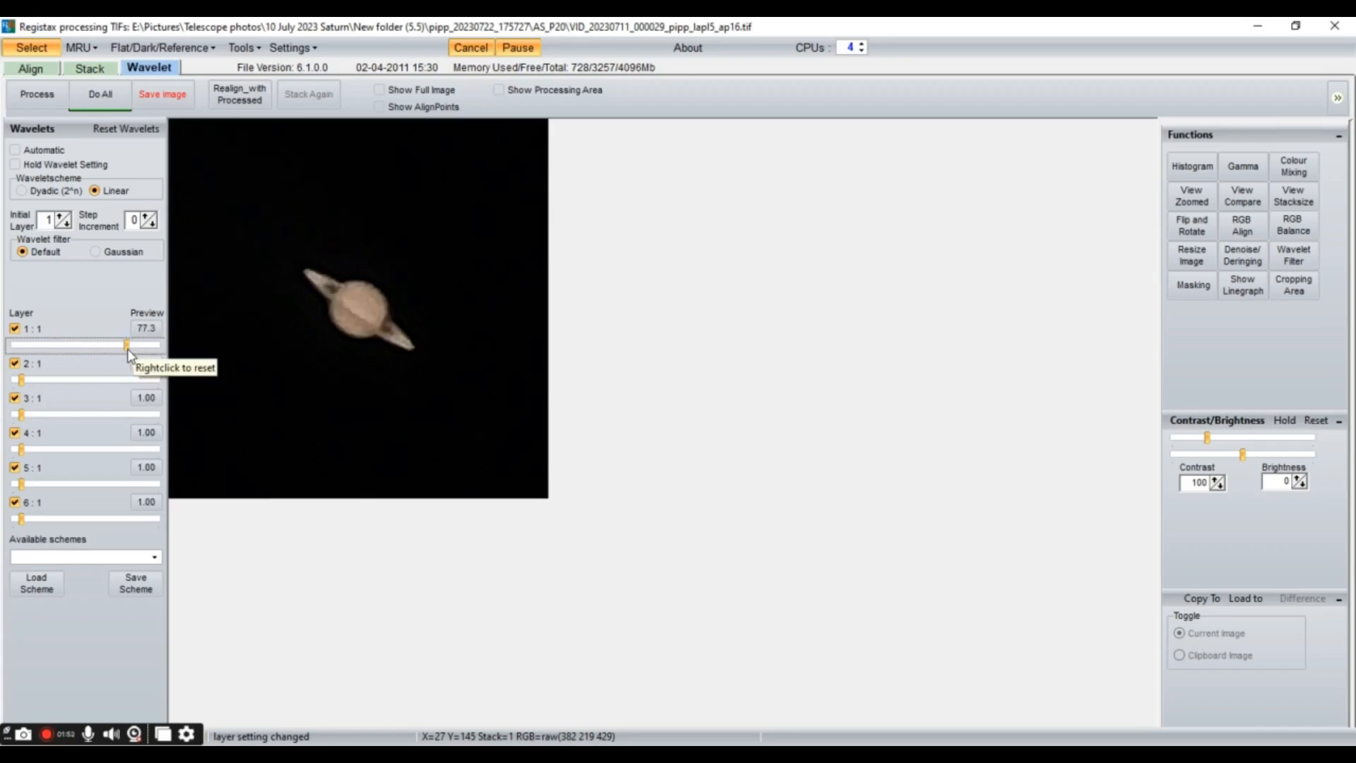
drag(128, 345, 161, 345)
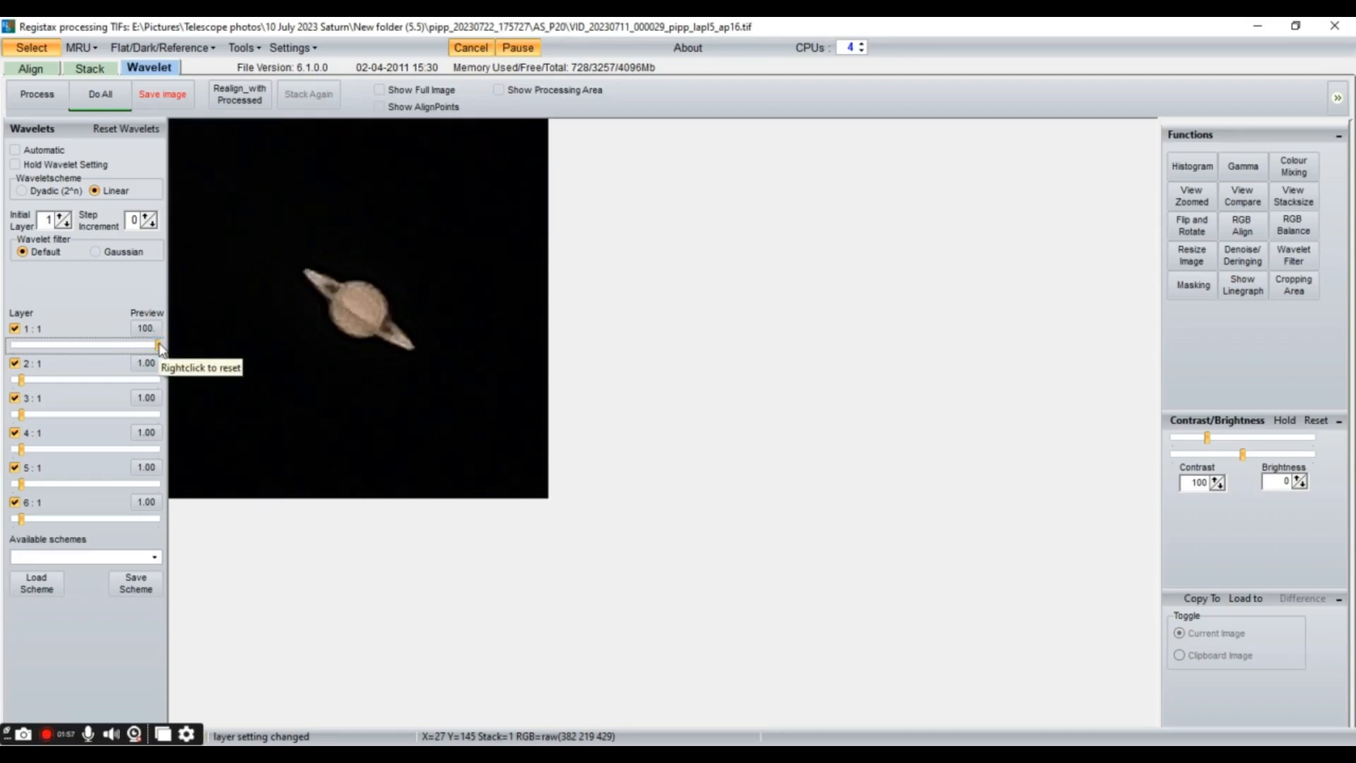
drag(160, 344, 45, 344)
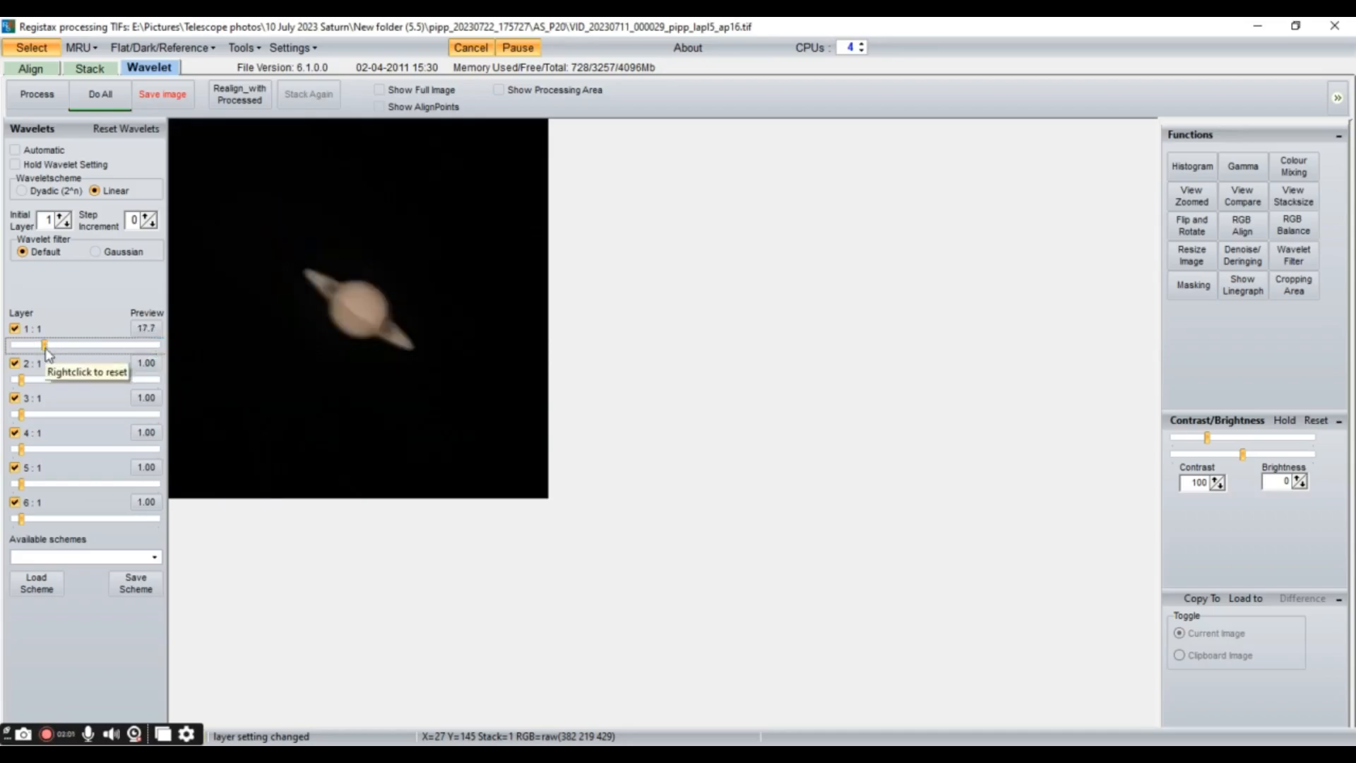
drag(19, 482, 51, 481)
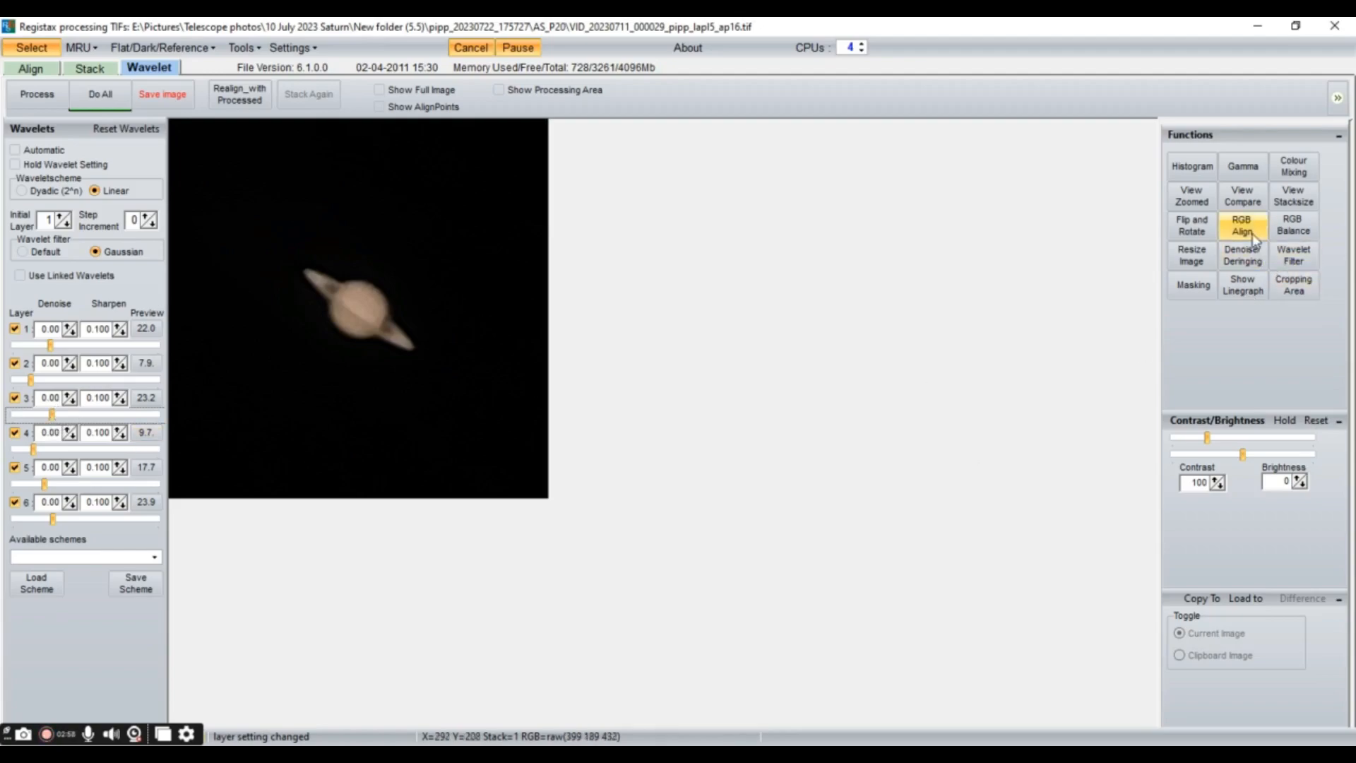
- Estimate the red and blue channel offsets with RGB Align and hide the alignment area
click(1242, 226)
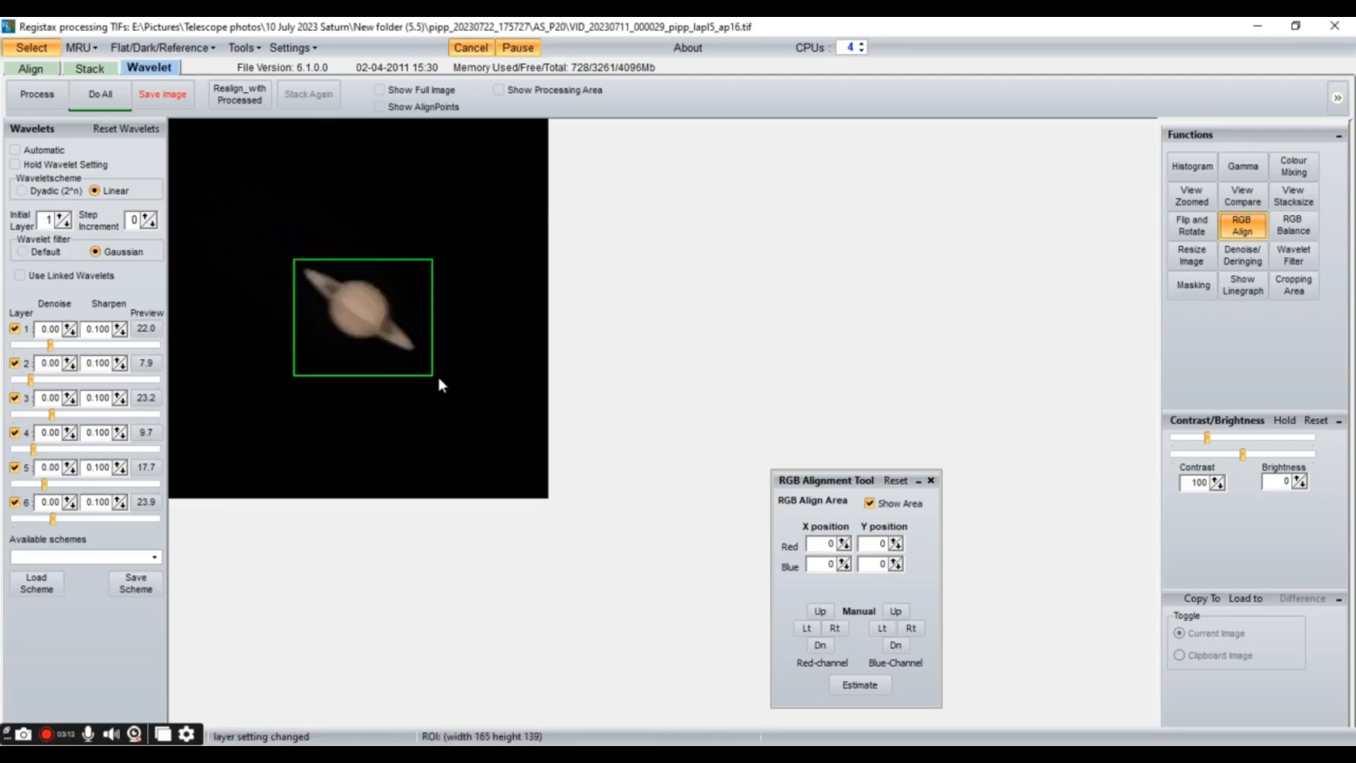
click(860, 685)
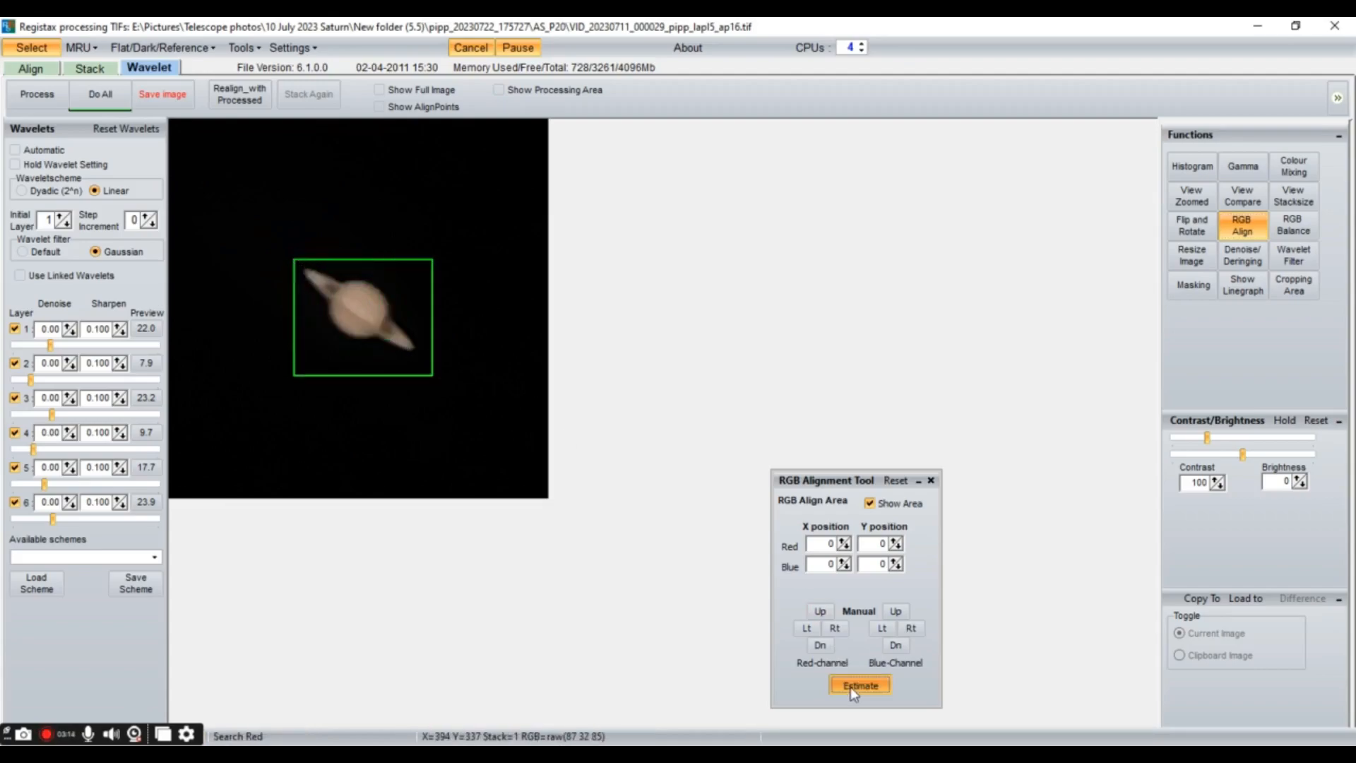
click(859, 684)
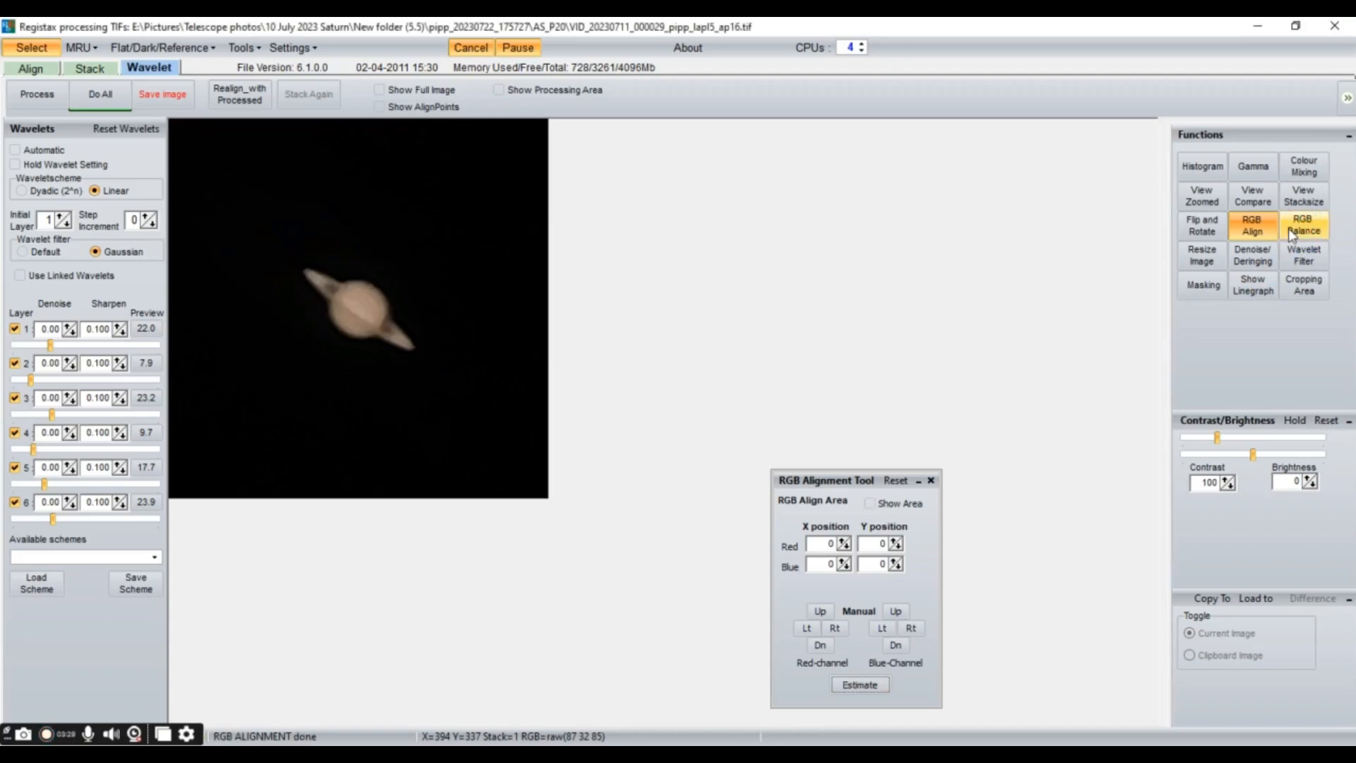
- Auto-balance colours to red 0.87, green 1.05, blue 1.22 and save the processed image
click(1305, 226)
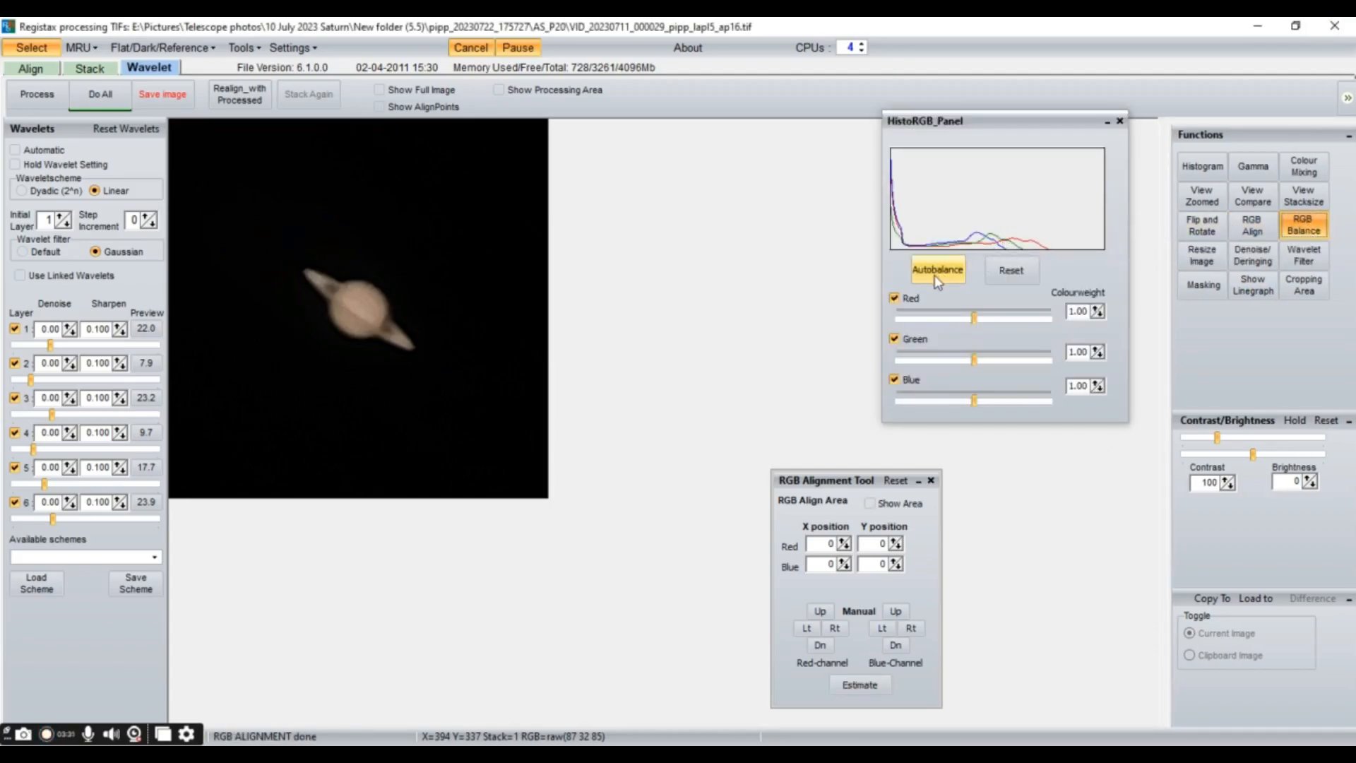
click(937, 270)
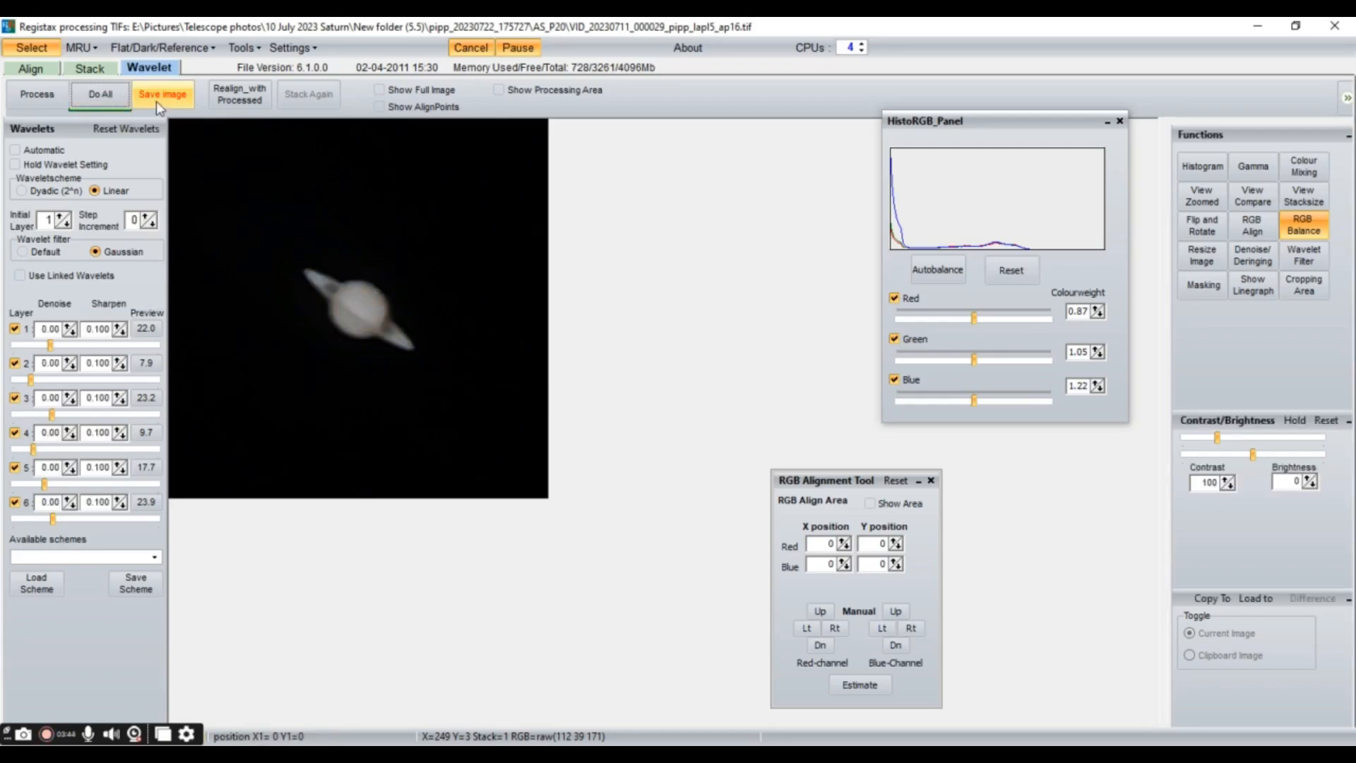
click(162, 95)
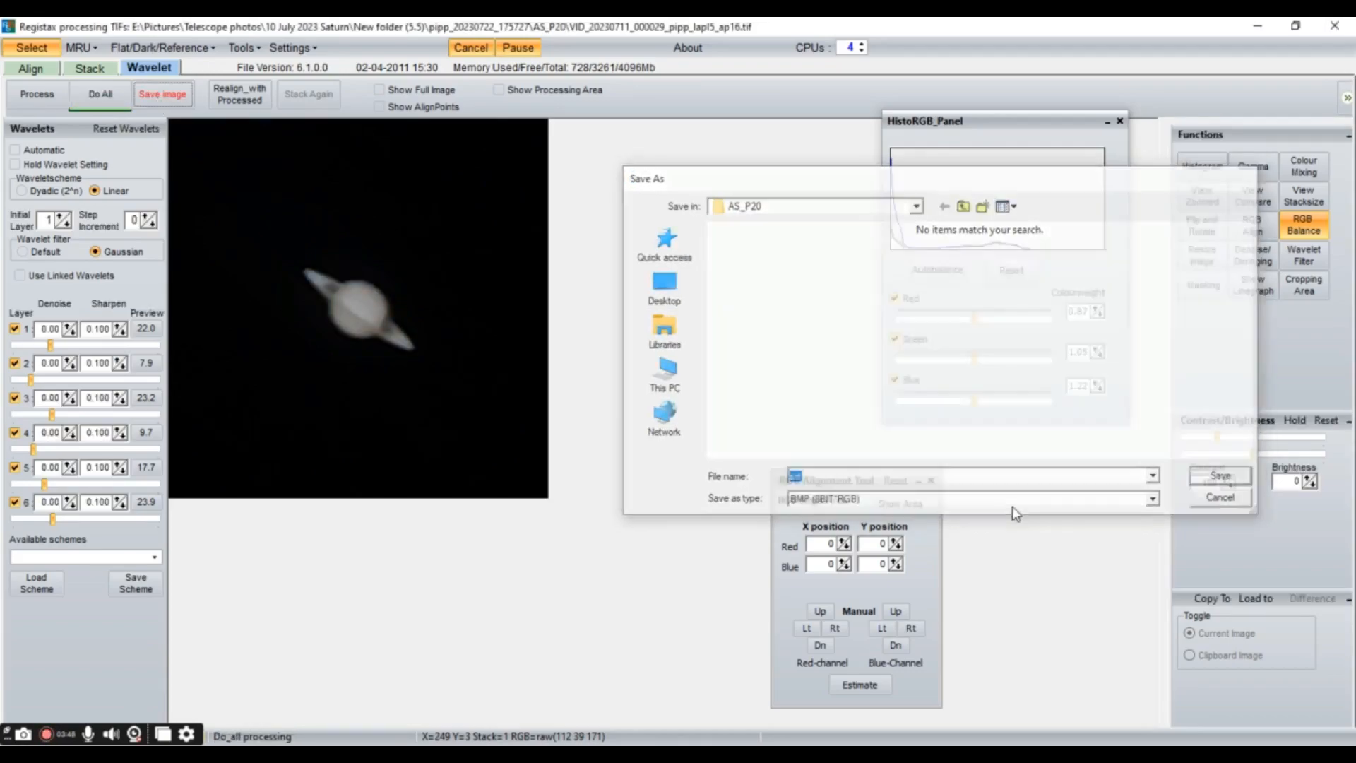
click(1218, 497)
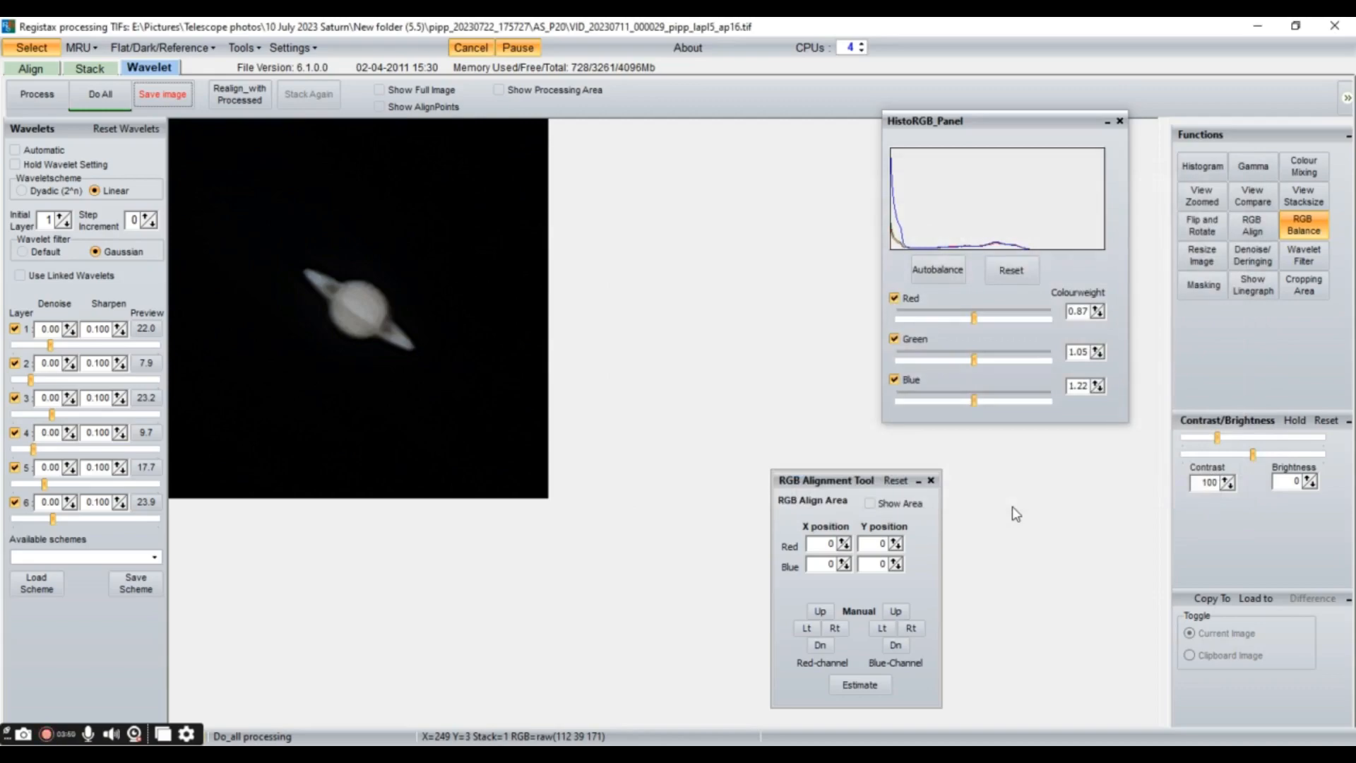
mouse_move(486, 677)
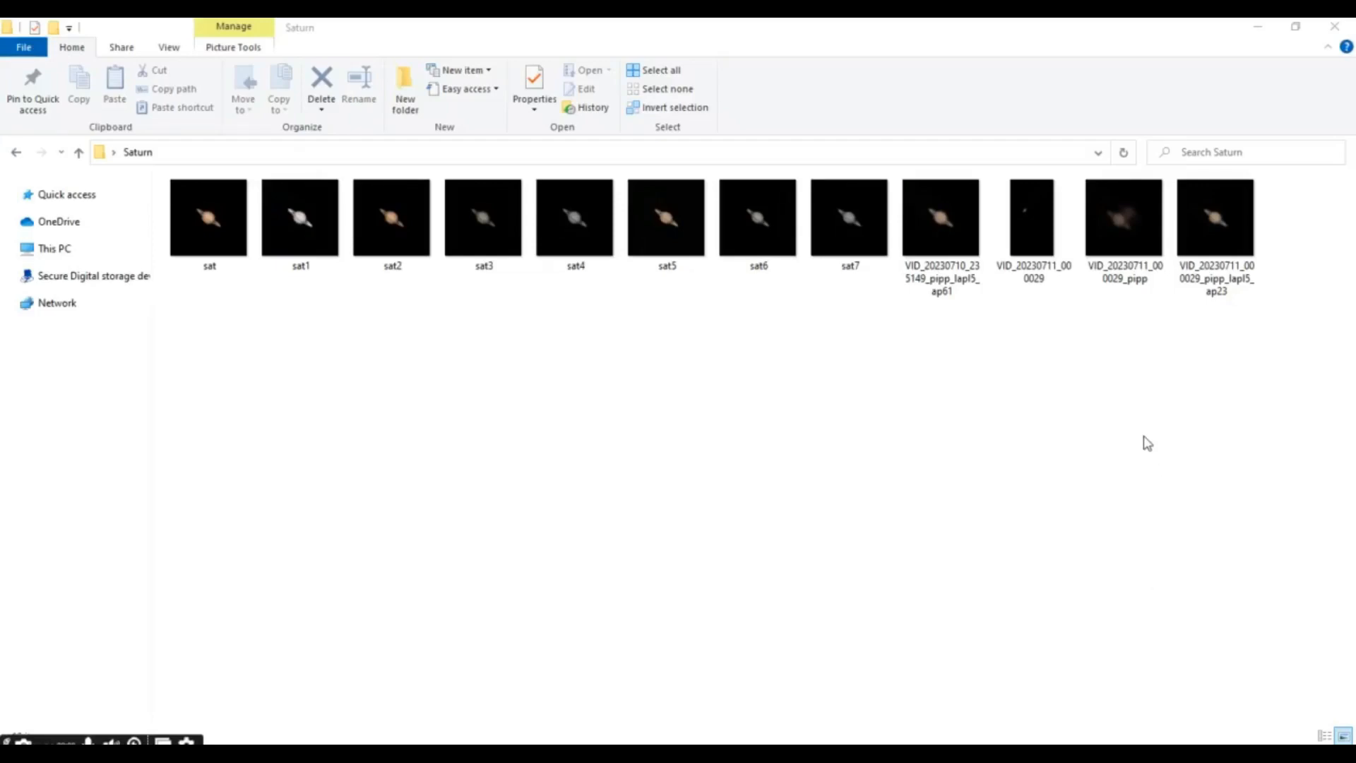
- Play the raw and PIPP Saturn videos, then open the stacked ap61 image in Photo Viewer
click(1032, 219)
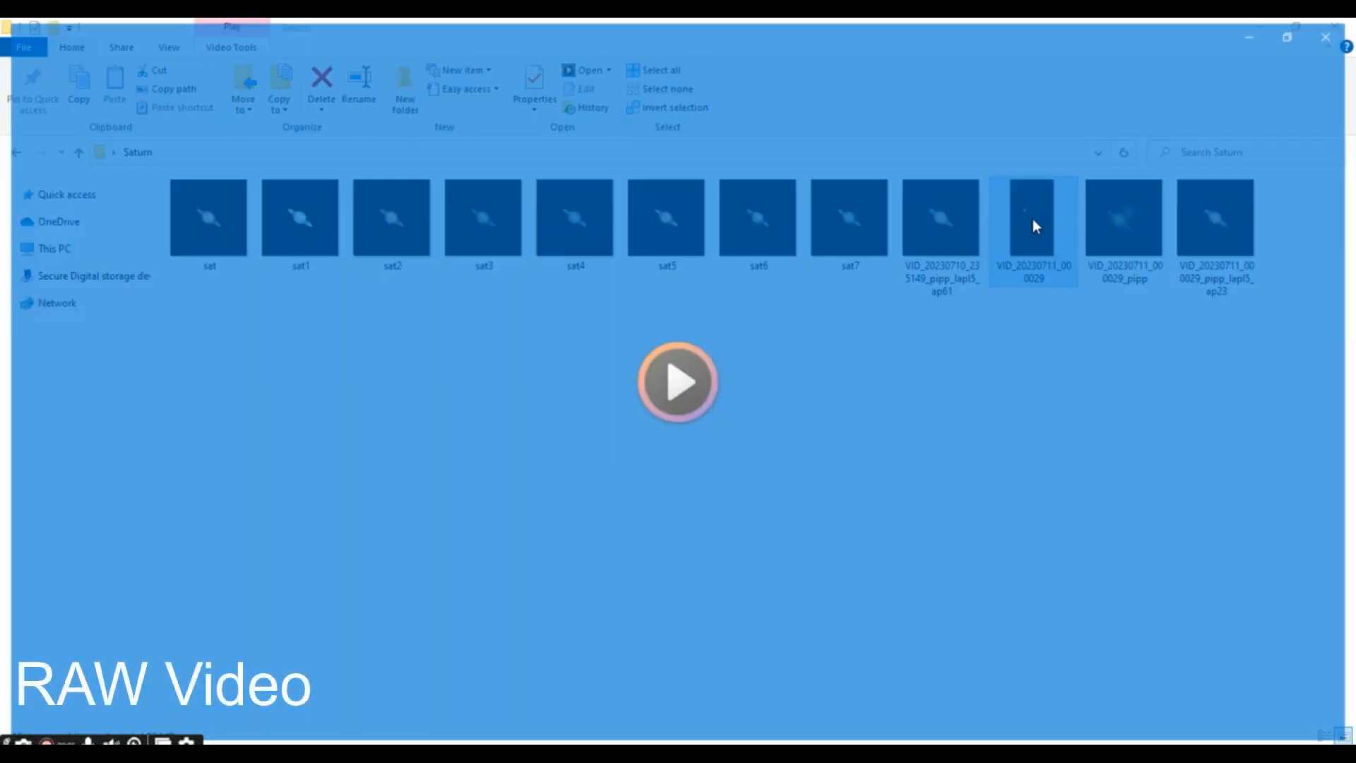
click(679, 384)
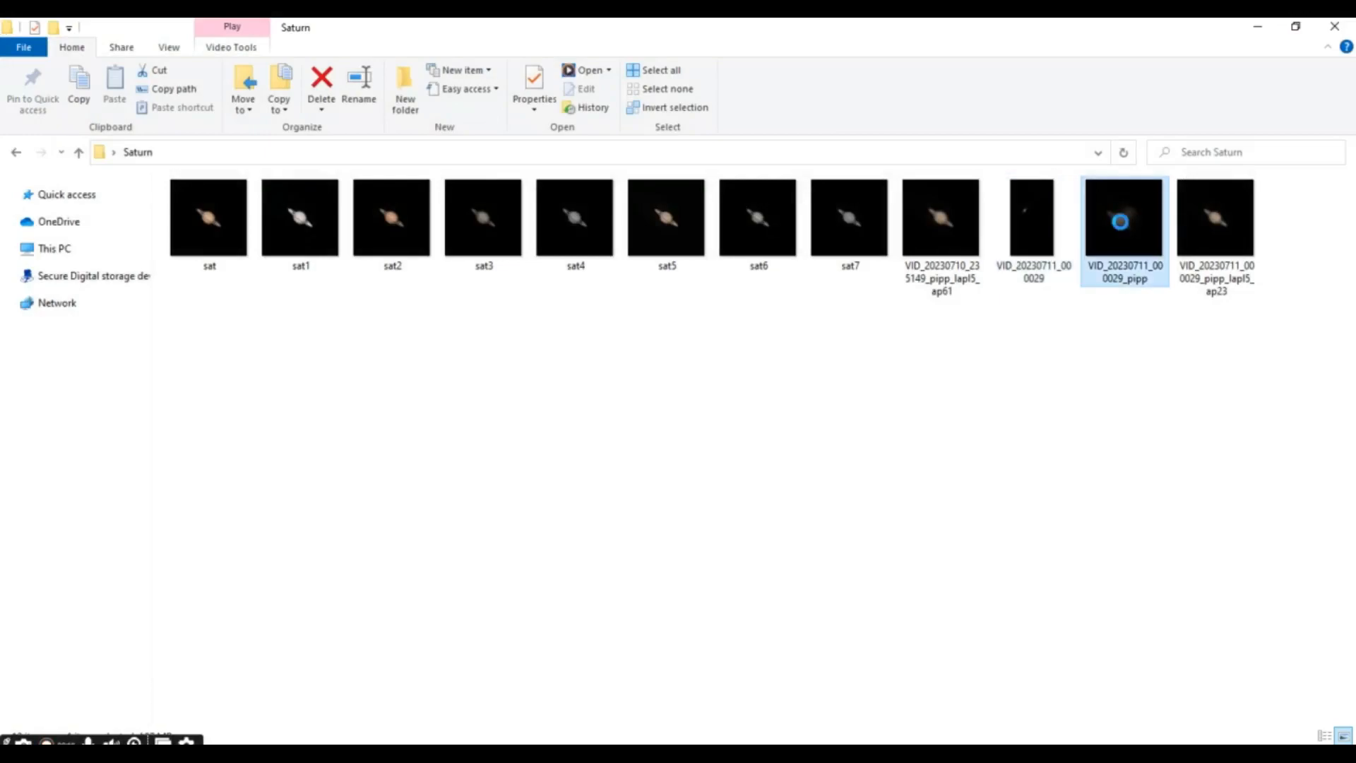
double_click(1124, 219)
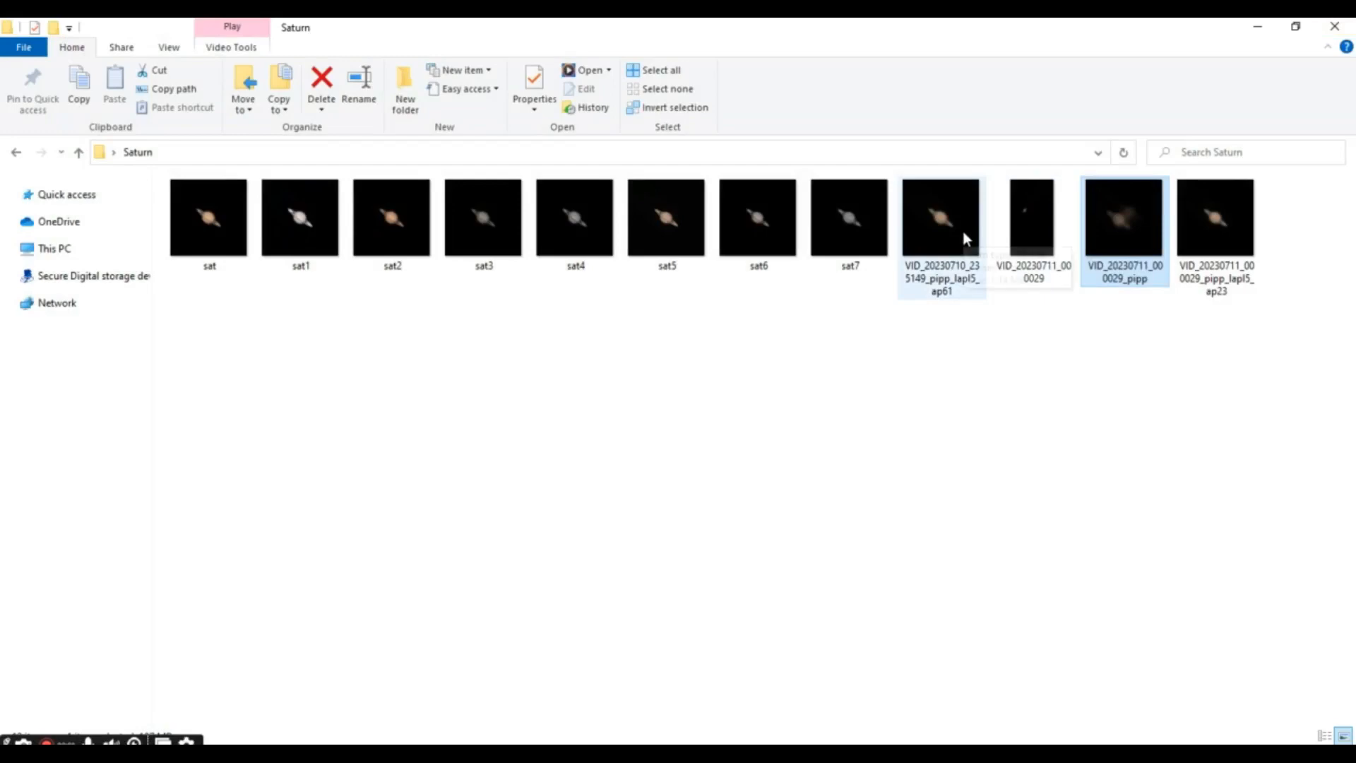
double_click(942, 219)
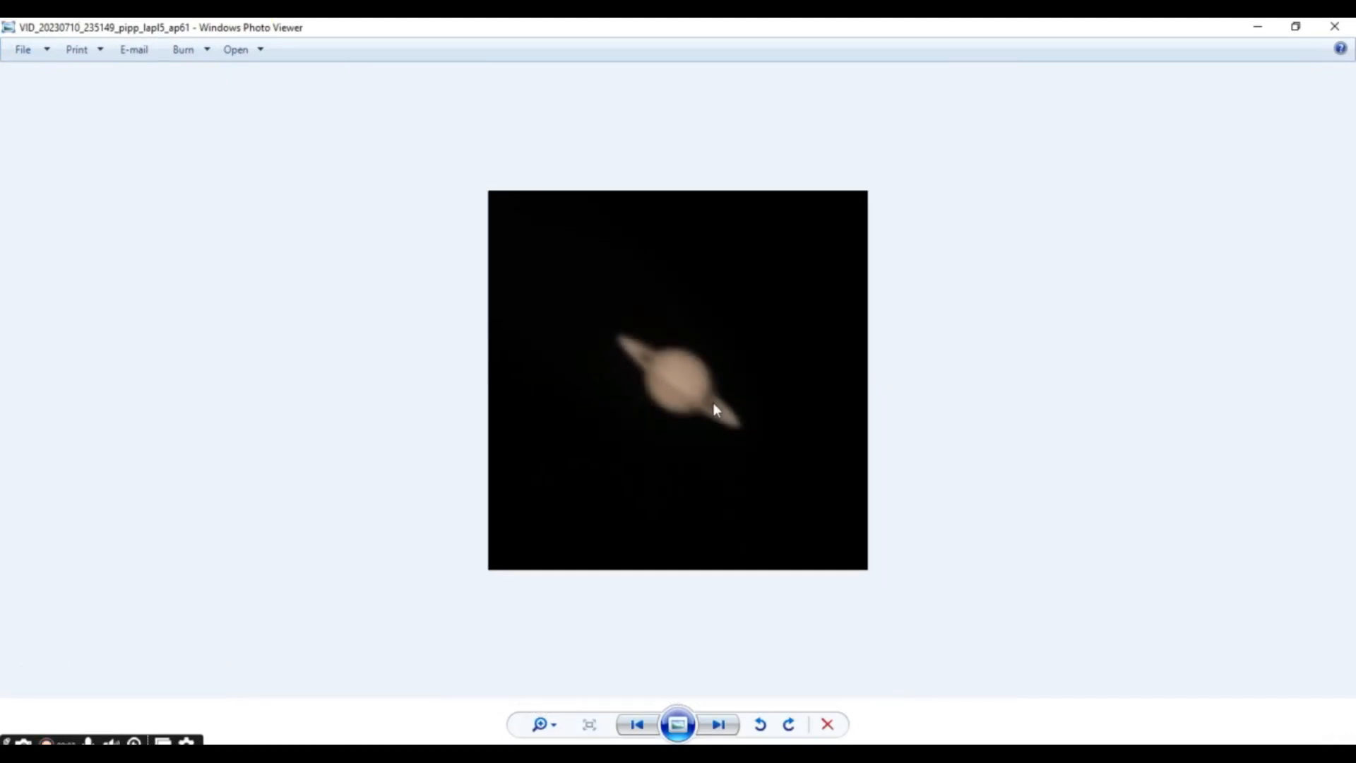
mouse_move(731, 403)
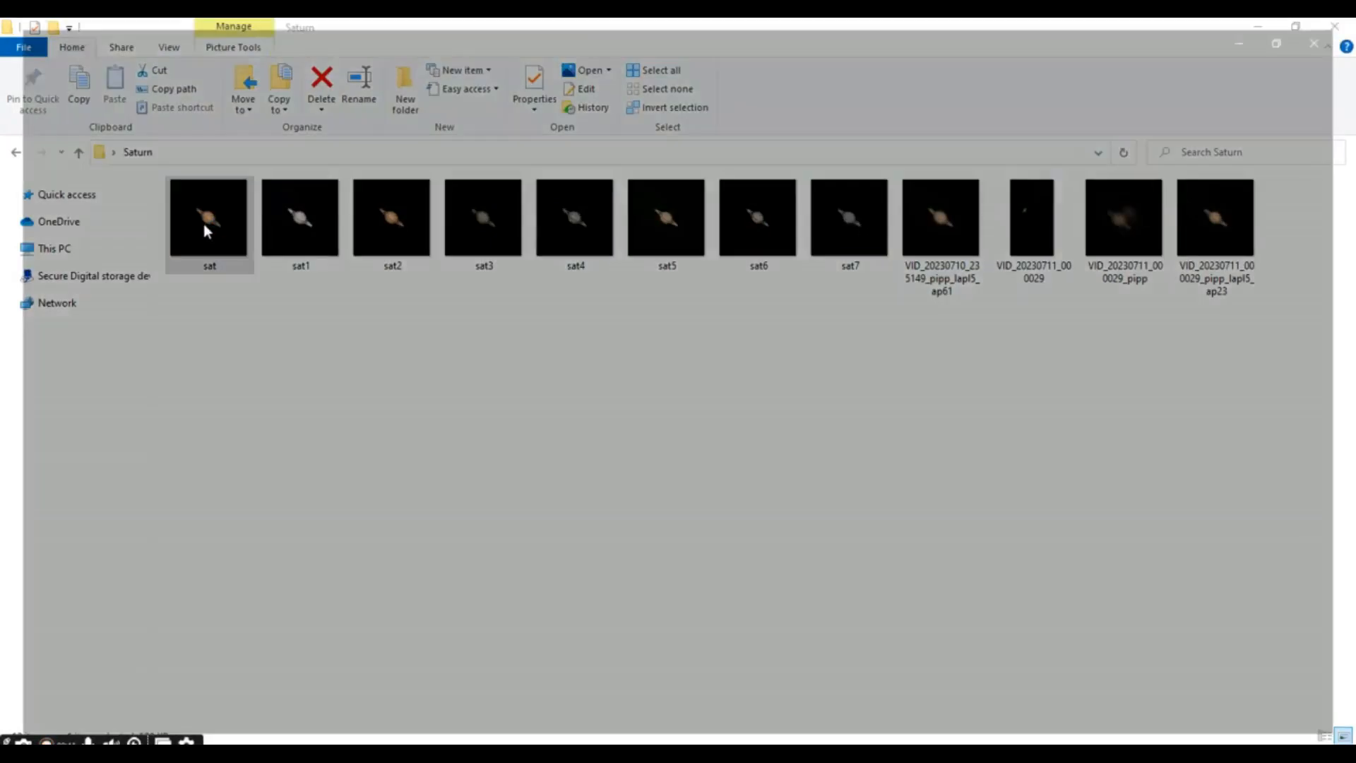
- Open sat.bmp in Photos and step through the final sat images to sat5
double_click(208, 219)
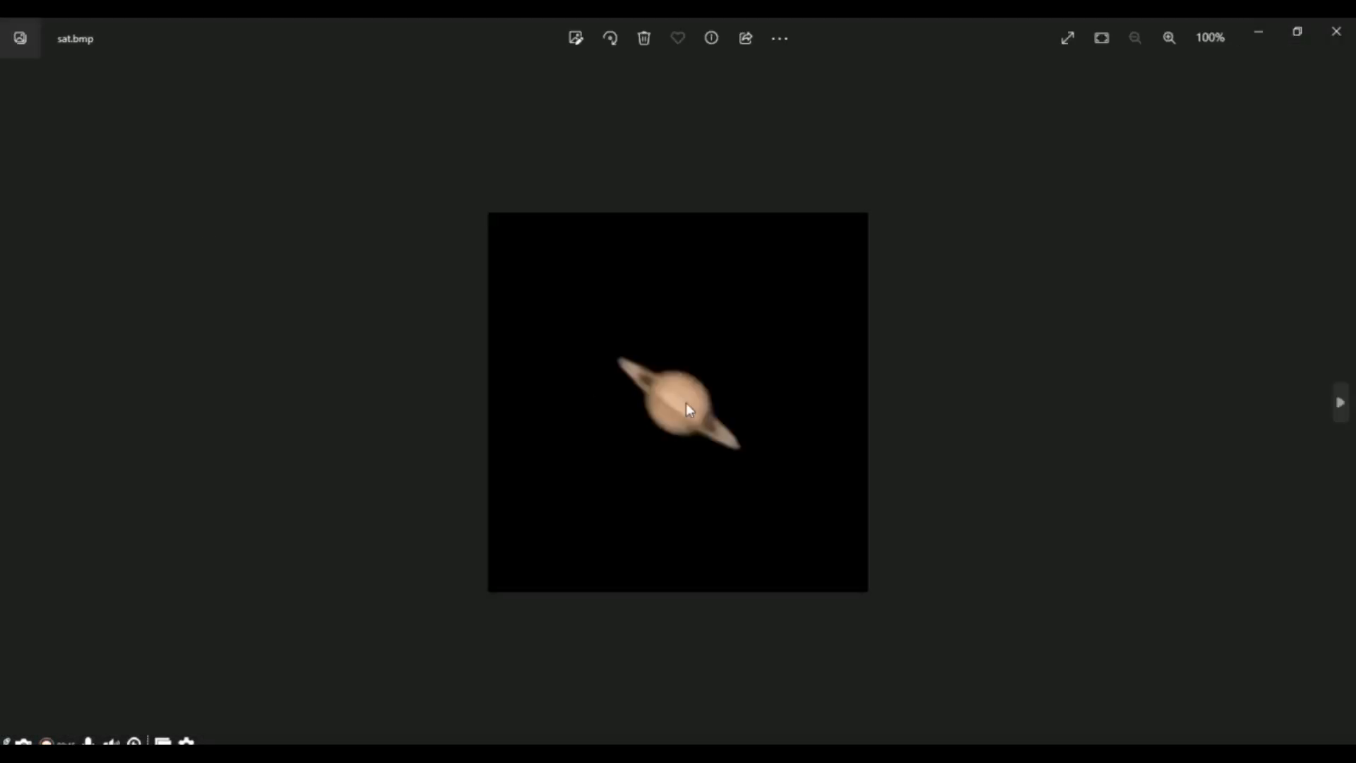
mouse_move(710, 418)
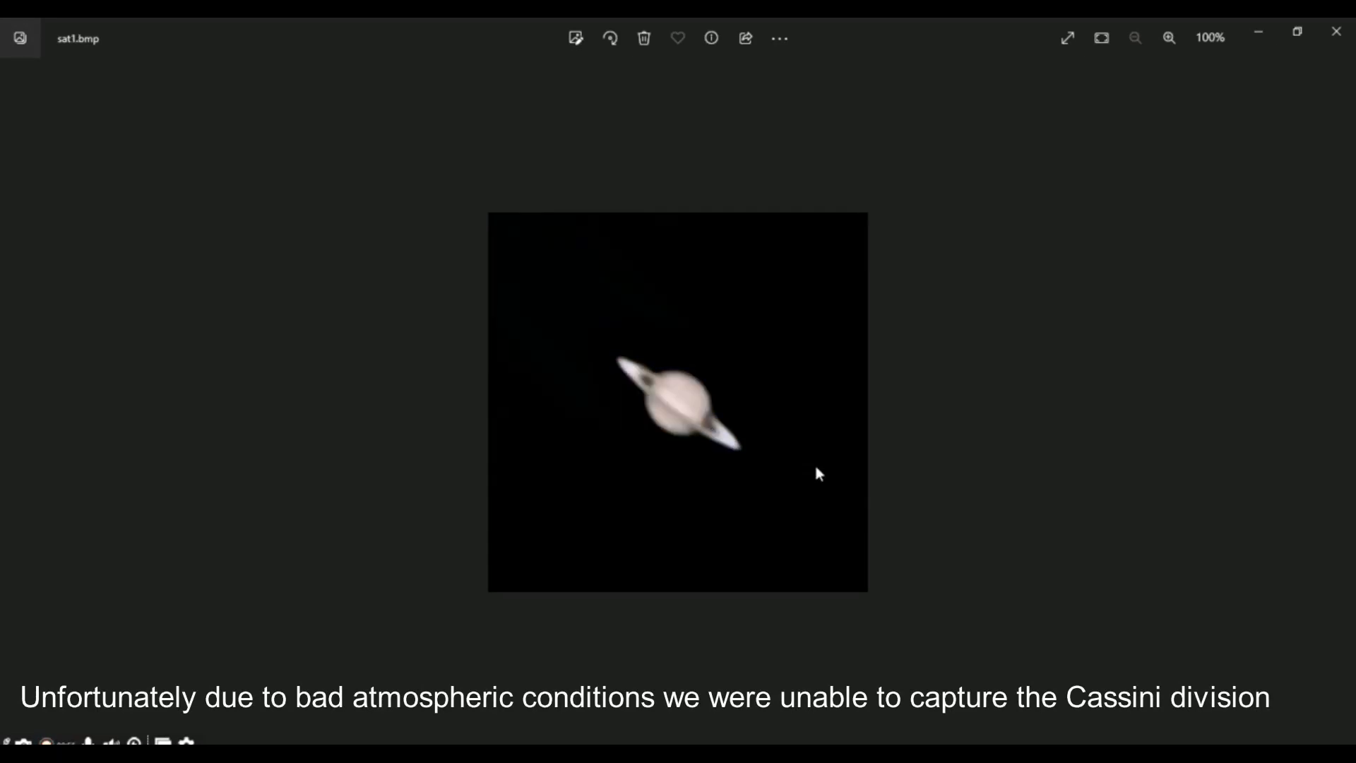
mouse_move(564, 315)
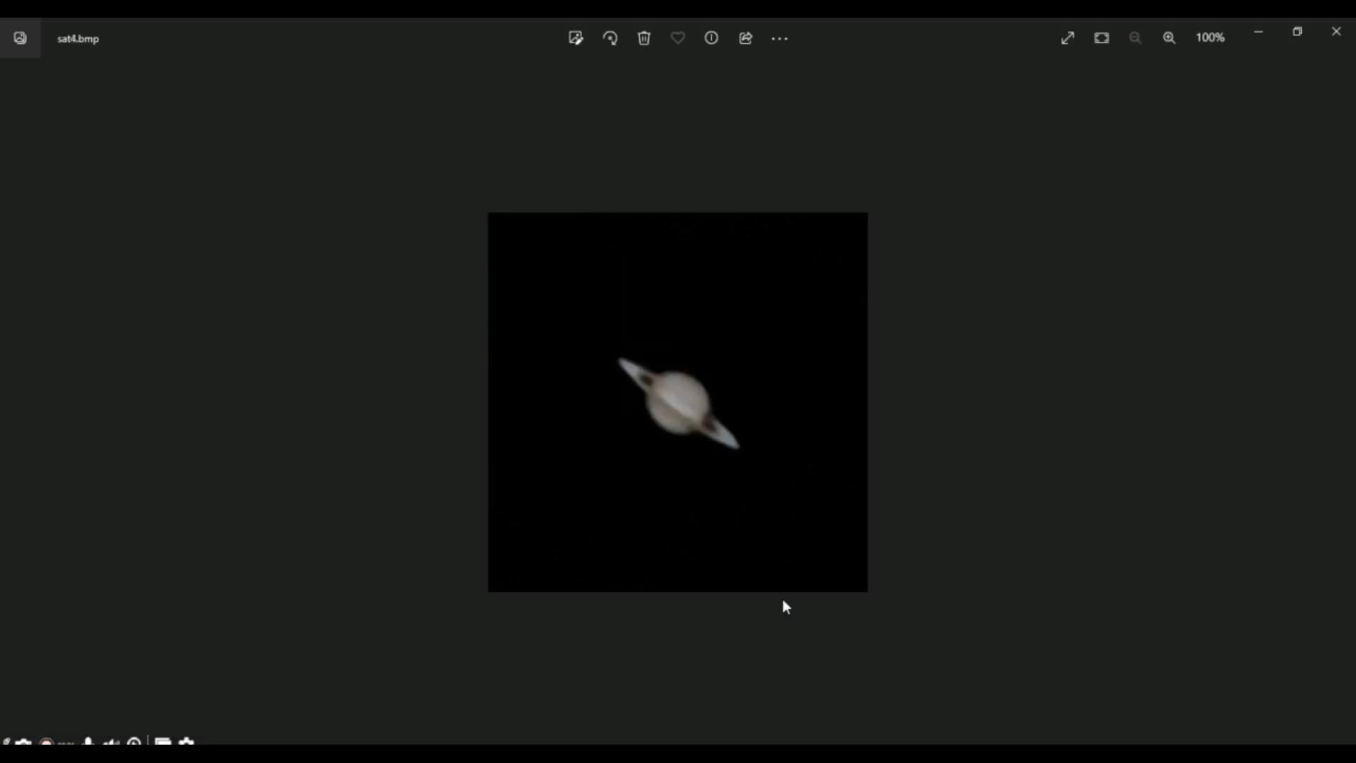
key(Right)
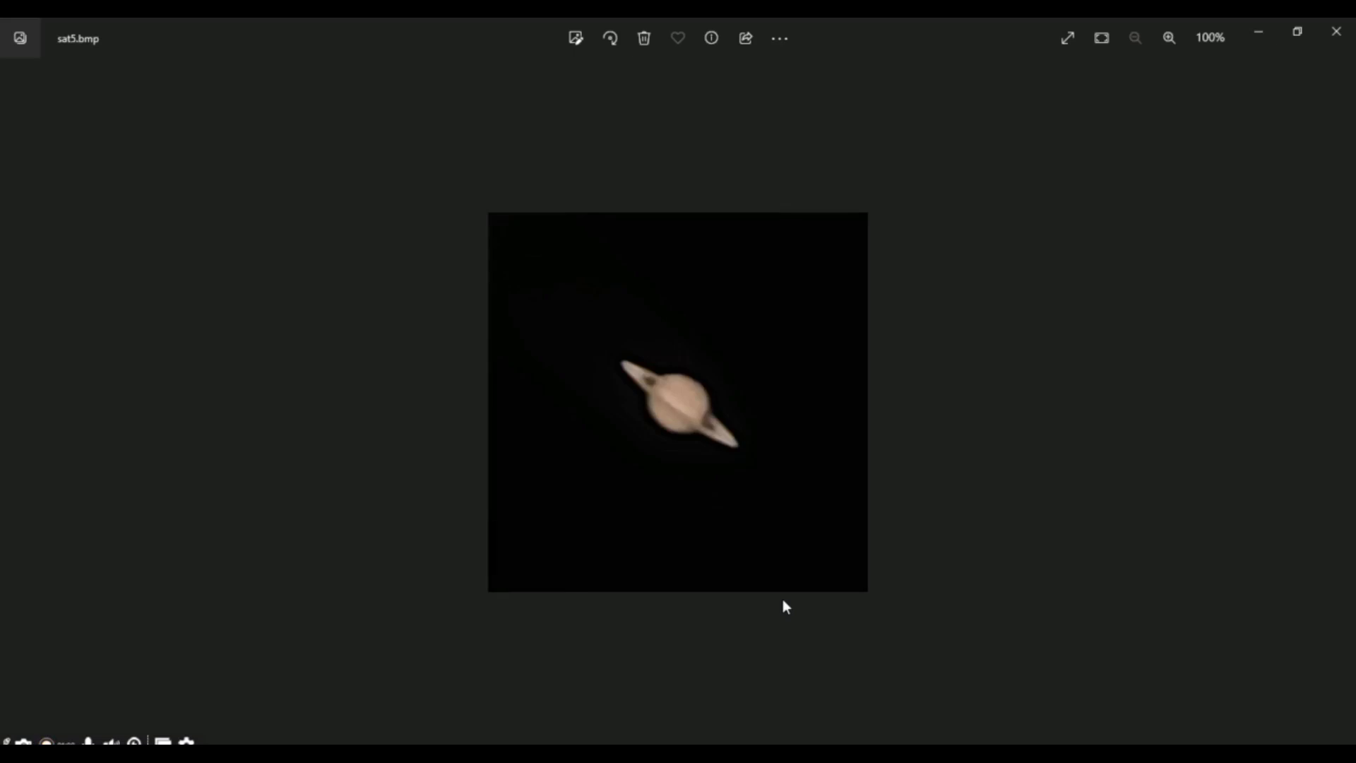